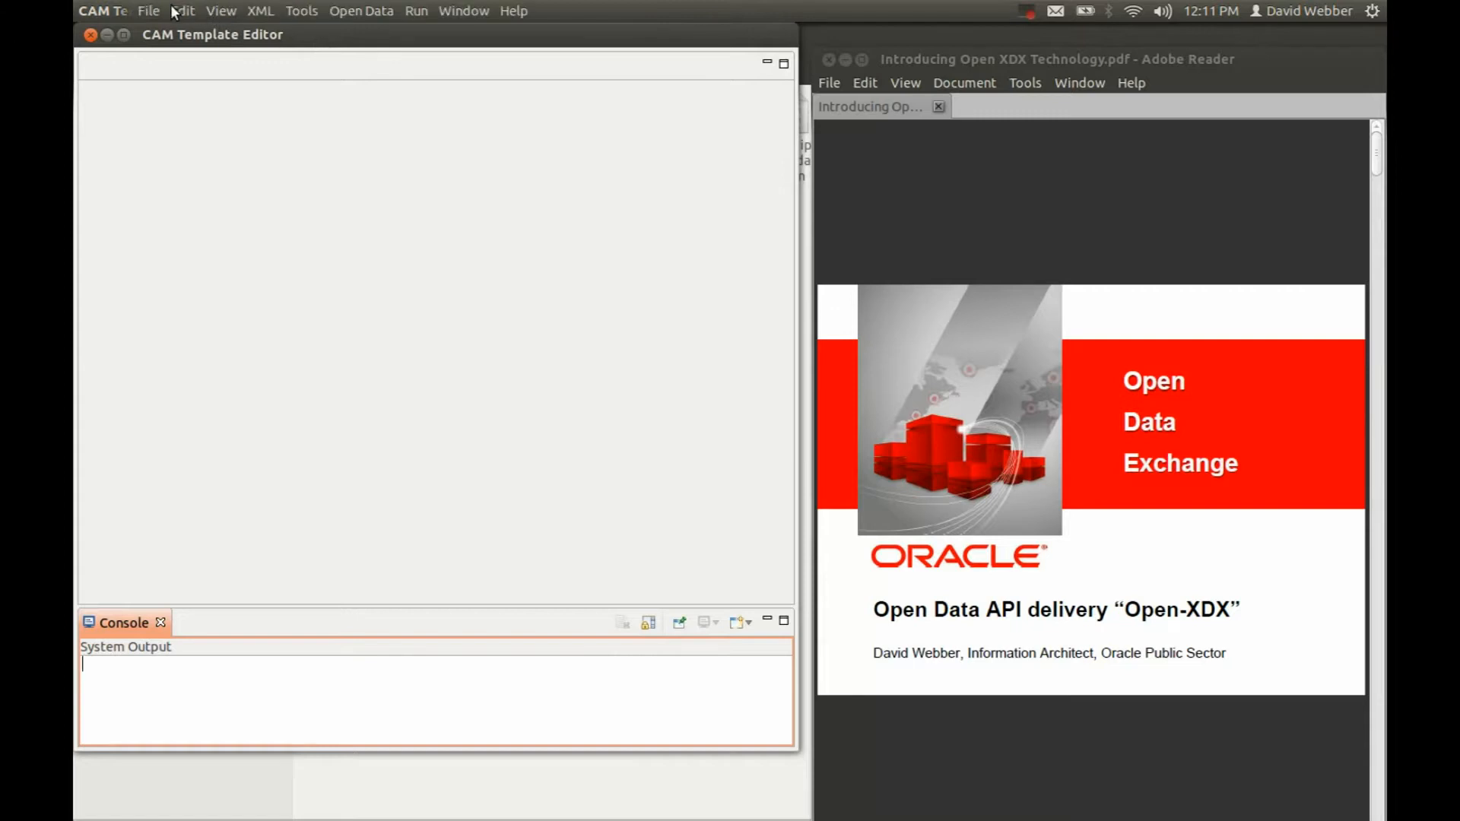
Step: Create a new blank template with the root element named PatientDetails
{"action": "left_click", "coordinate": [149, 10]}
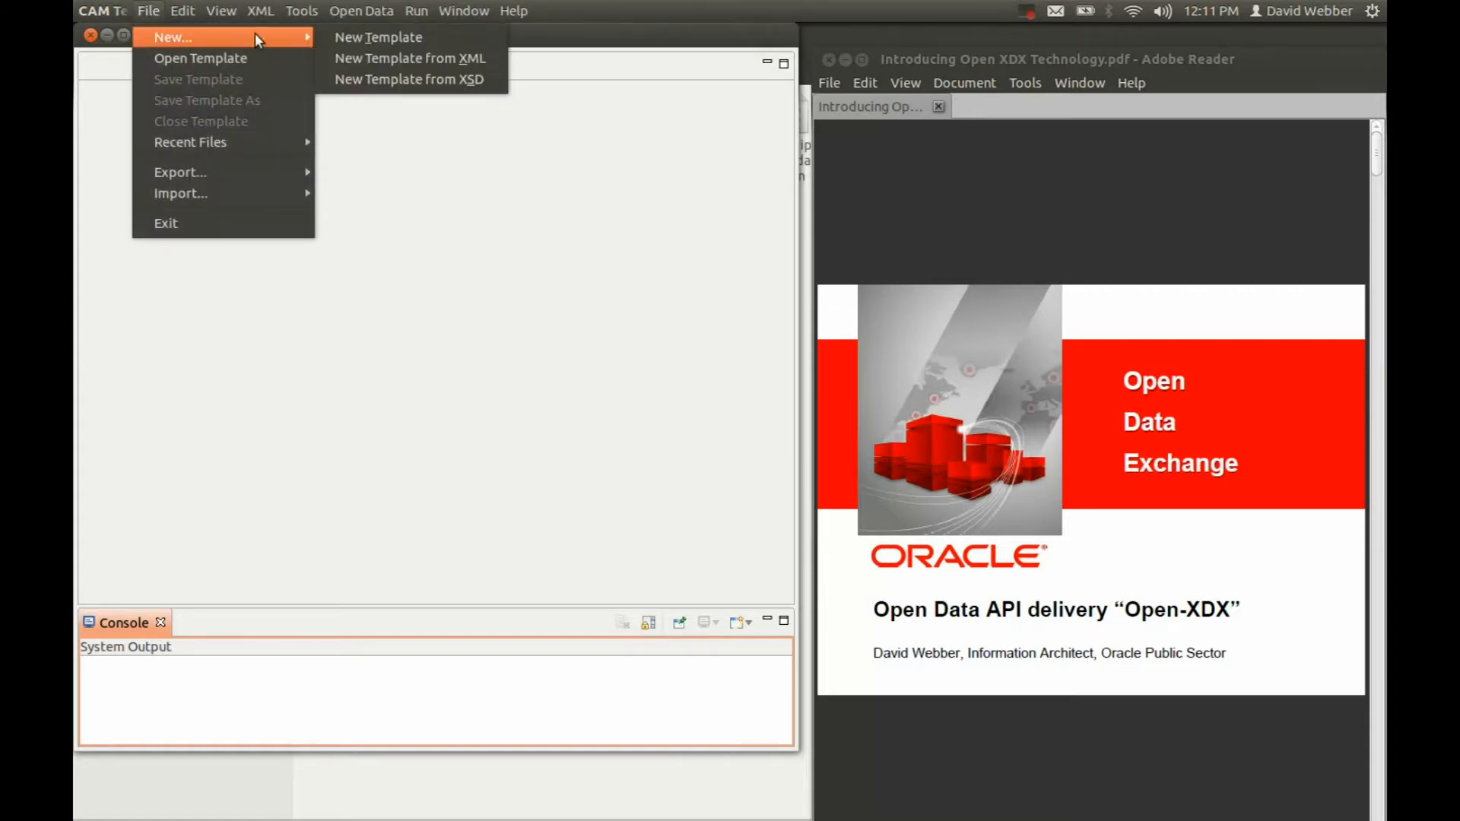
{"action": "left_click", "coordinate": [378, 36]}
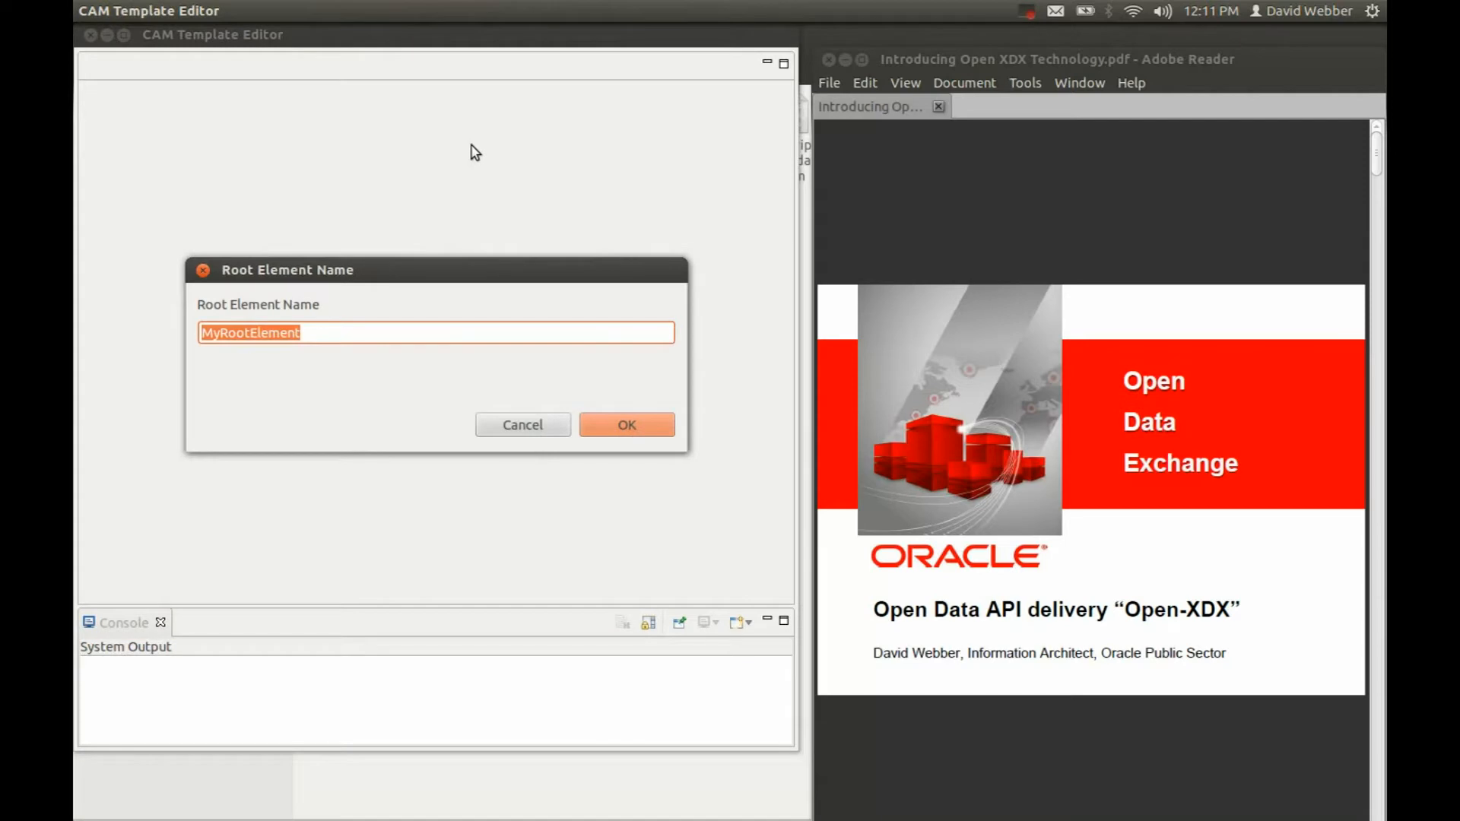
{"action": "type", "text": "Pati"}
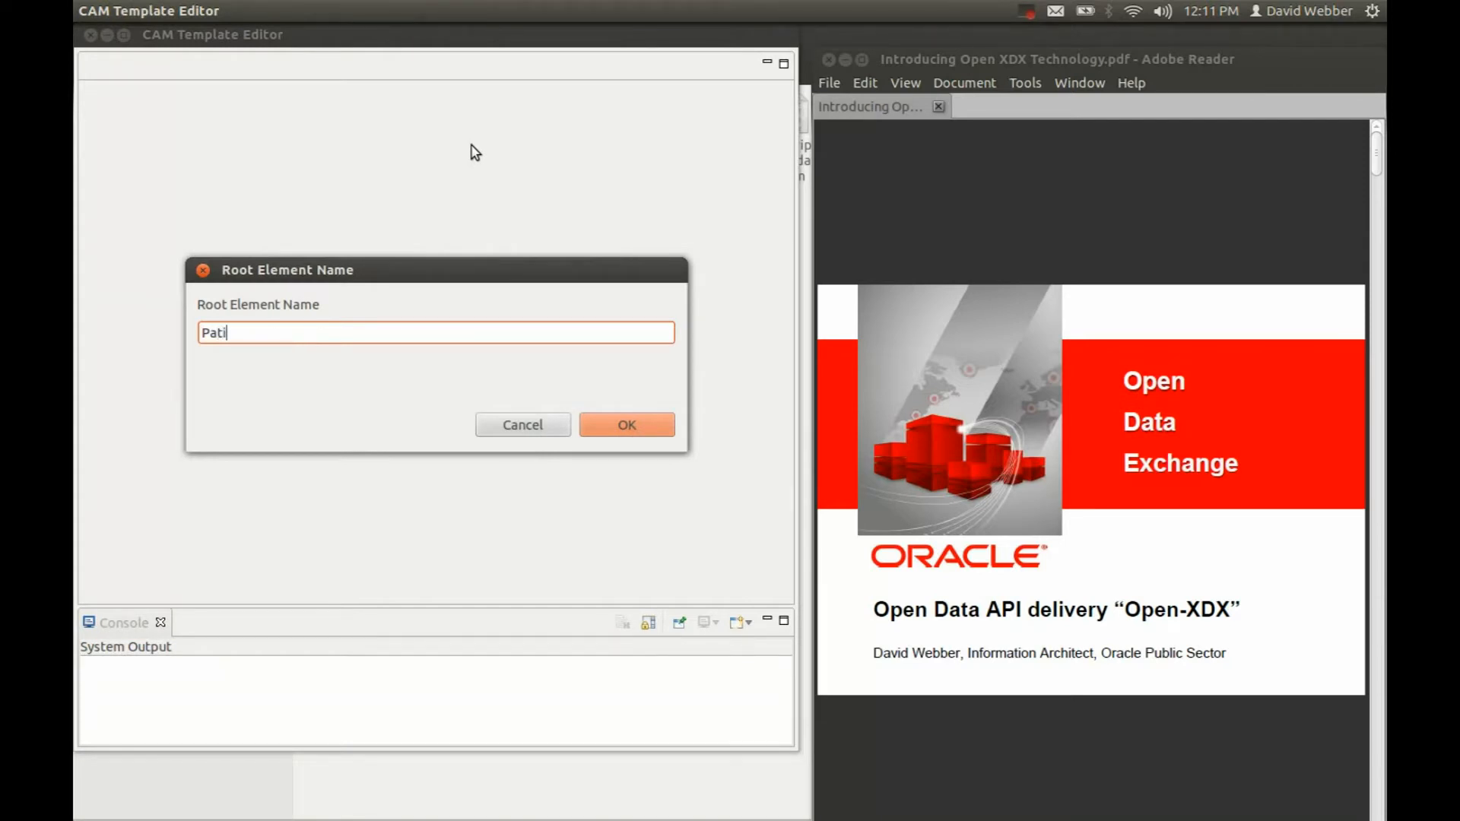
{"action": "type", "text": "entDet"}
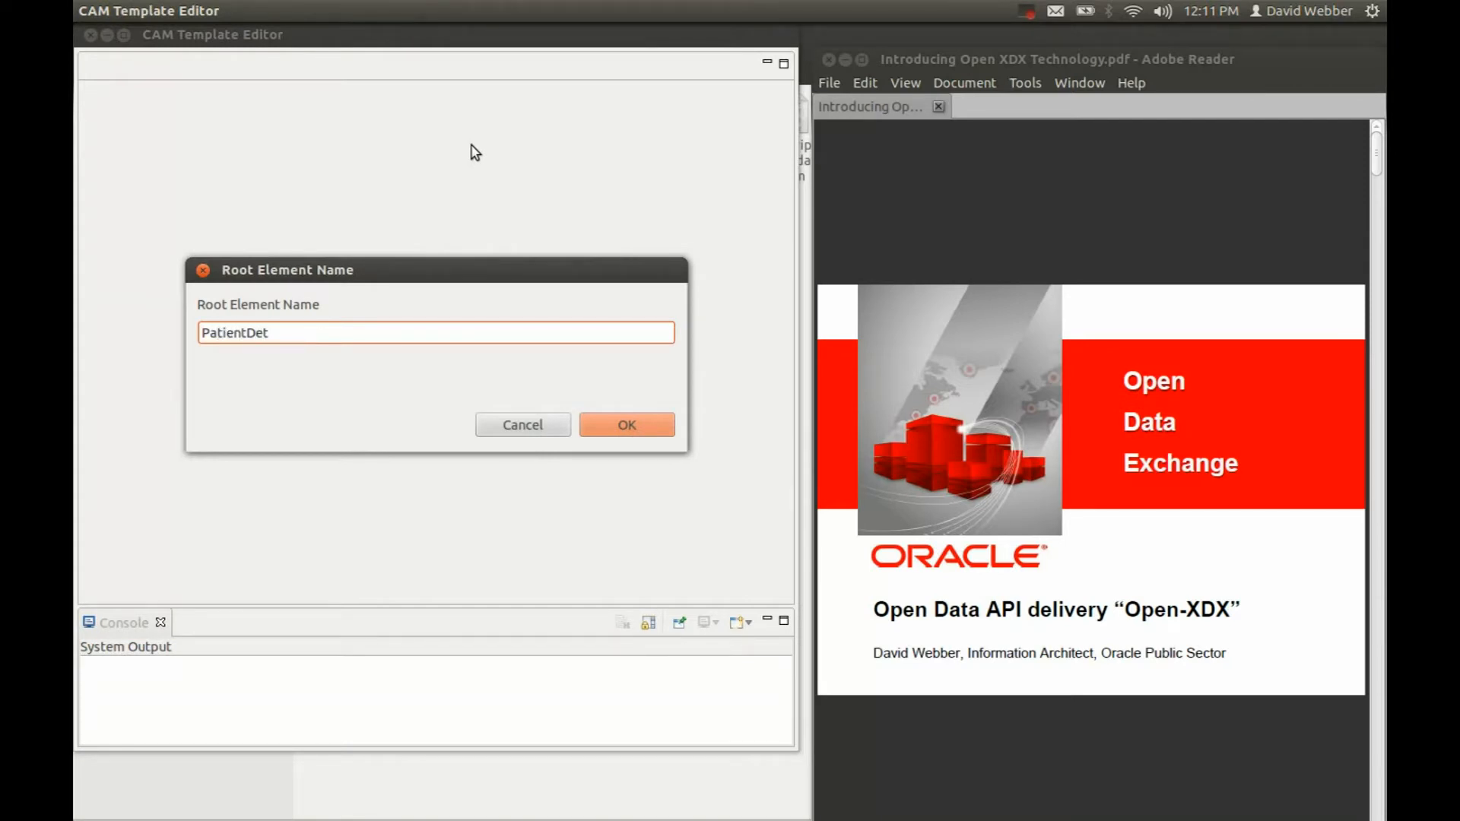
{"action": "type", "text": "ails"}
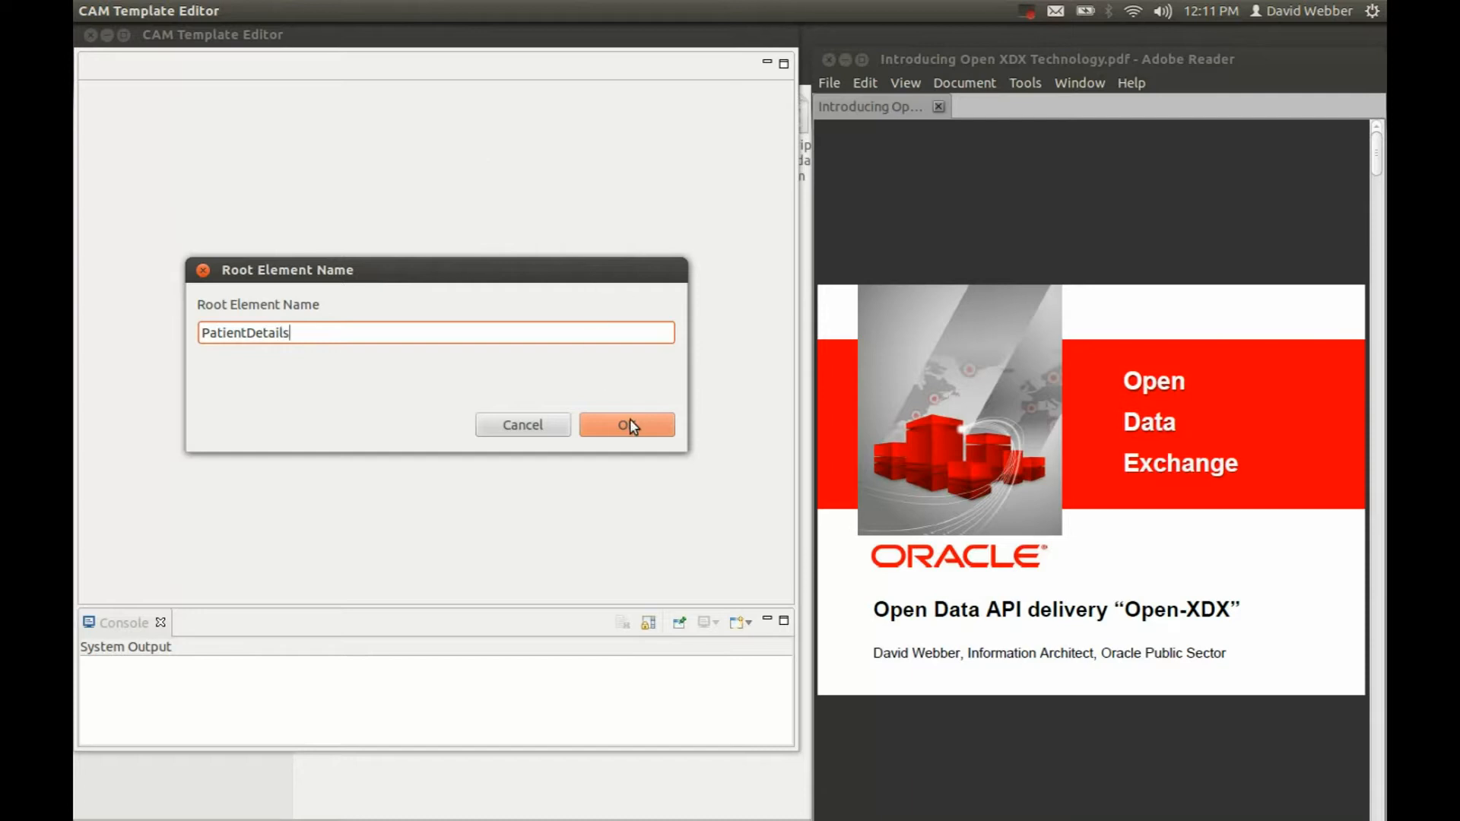
{"action": "left_click", "coordinate": [627, 425]}
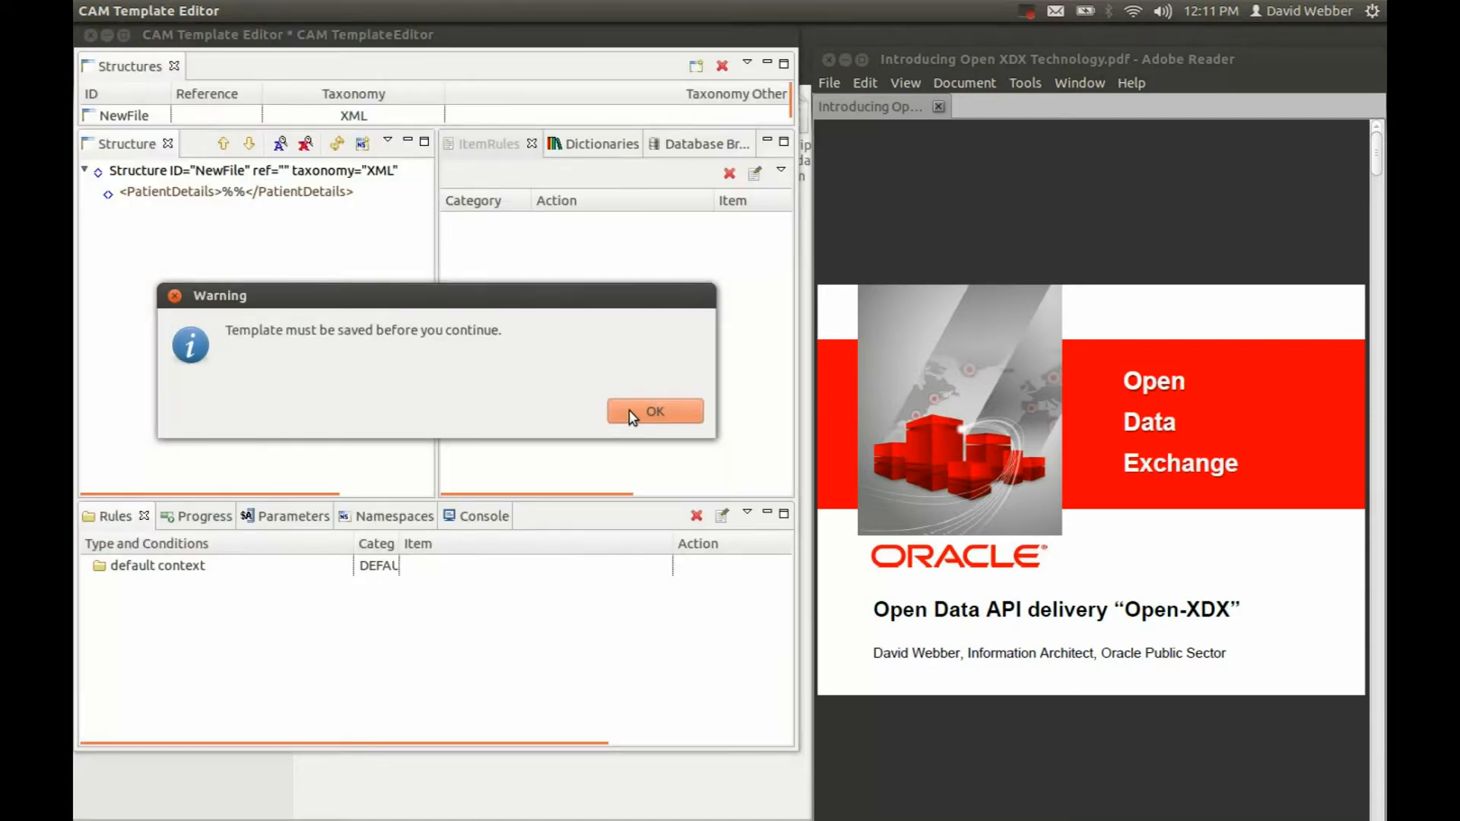
Step: Save the template over PatientDetailsExample.cam in PMIX-sampler, then select the PatientDetails root
{"action": "left_click", "coordinate": [654, 411]}
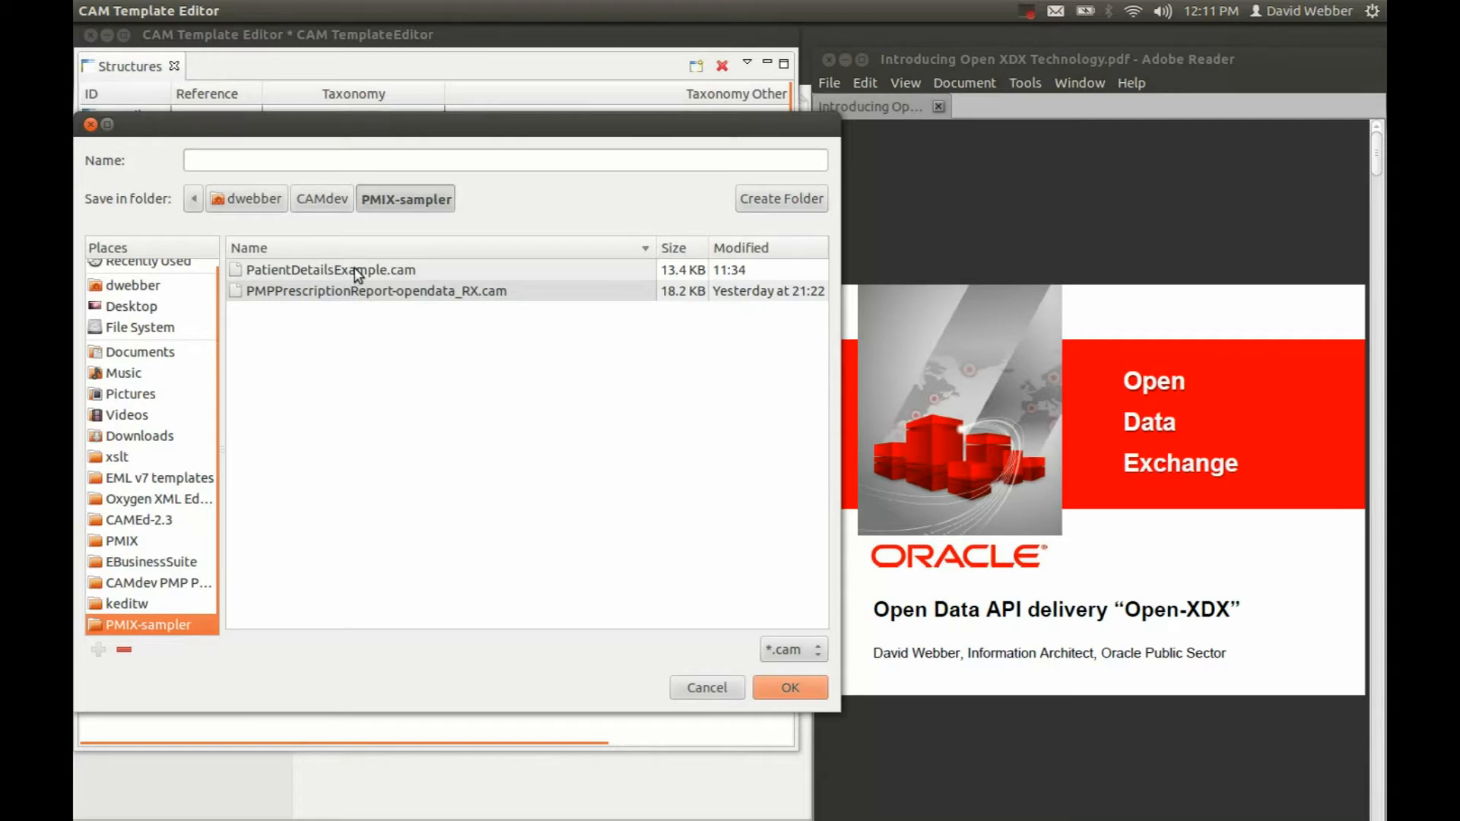
{"action": "left_click", "coordinate": [331, 269]}
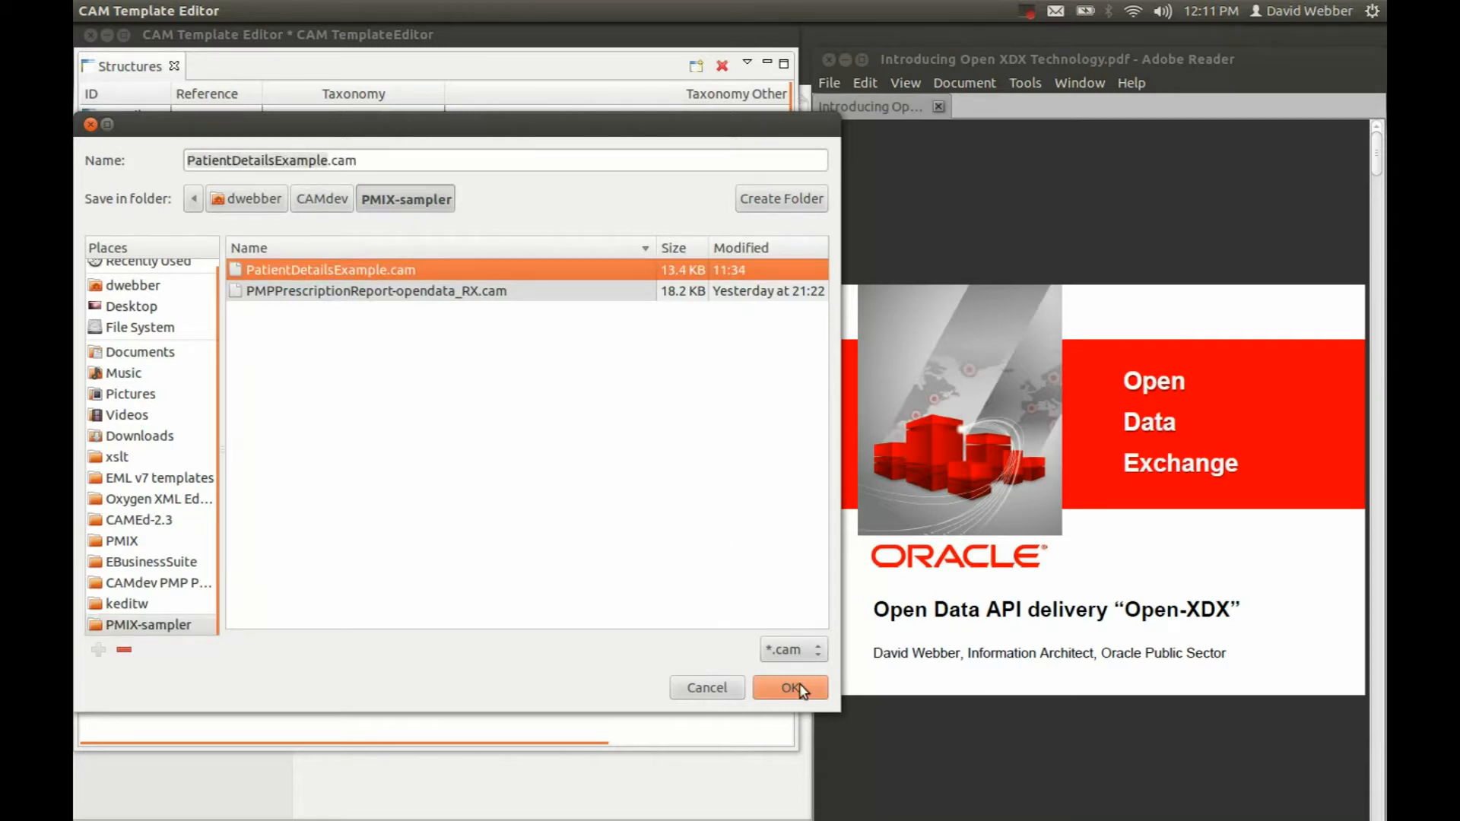
{"action": "left_click", "coordinate": [789, 688]}
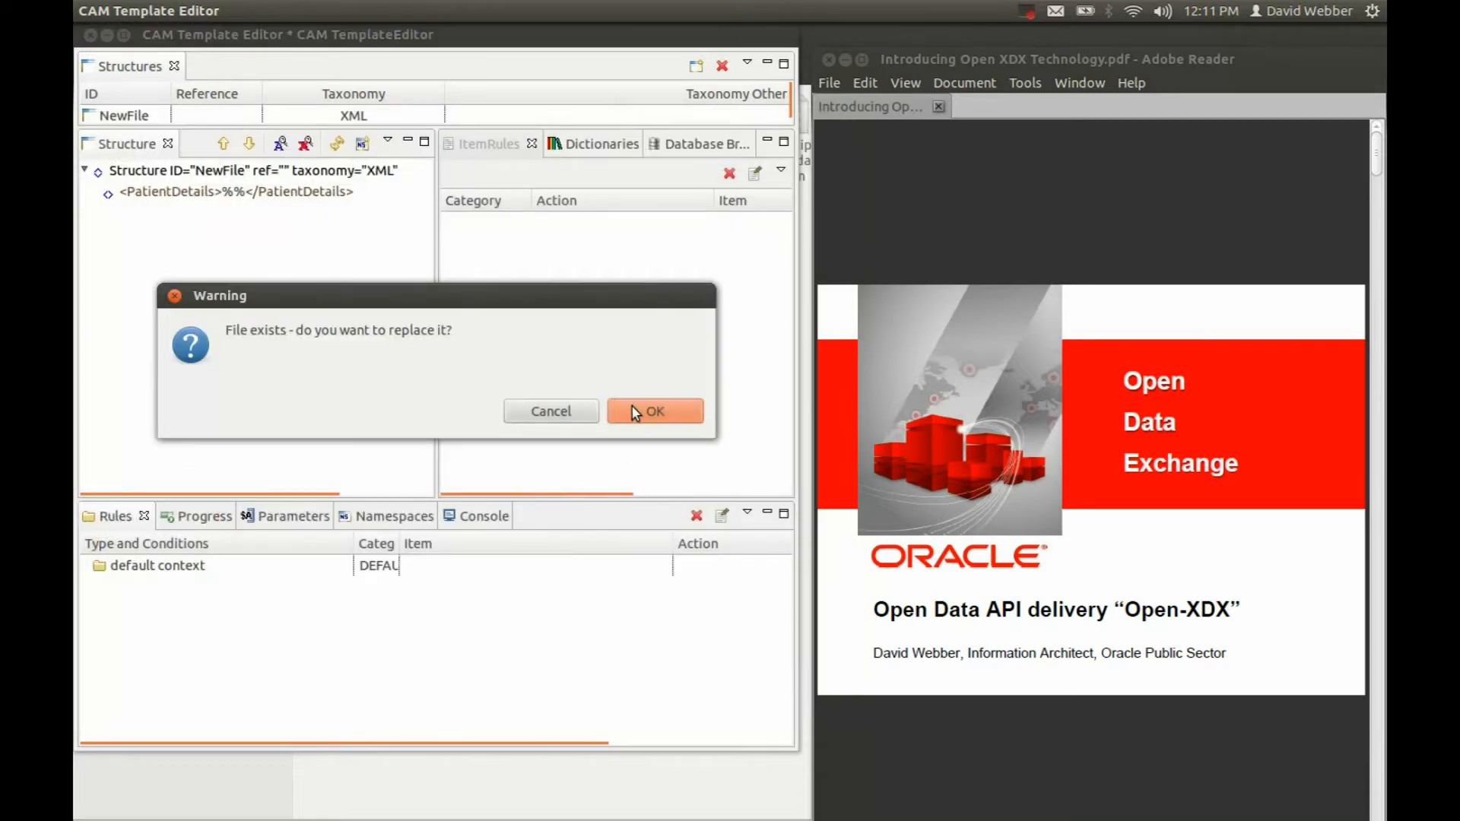
{"action": "left_click", "coordinate": [654, 412]}
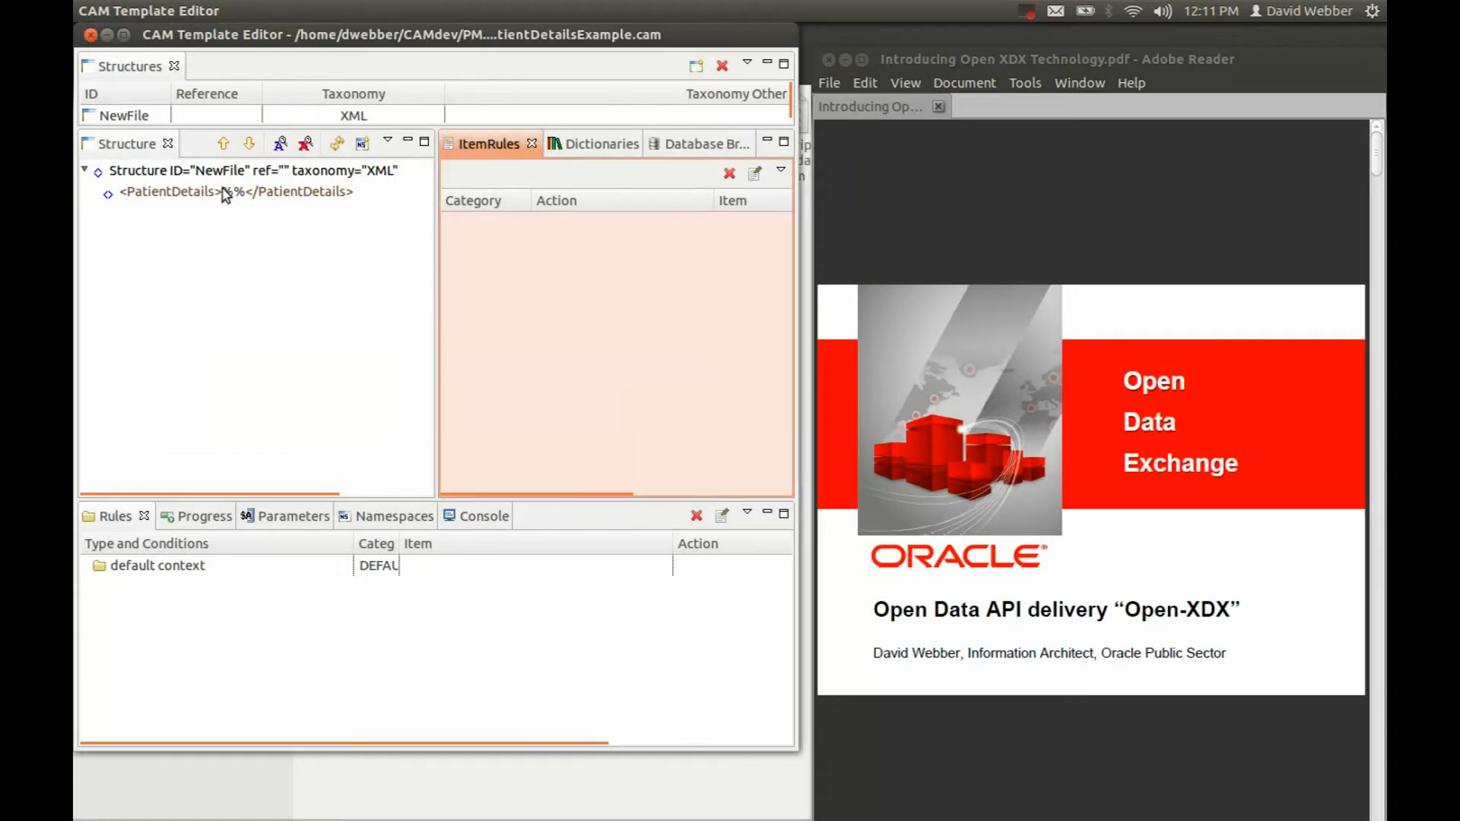
{"action": "left_click", "coordinate": [232, 192]}
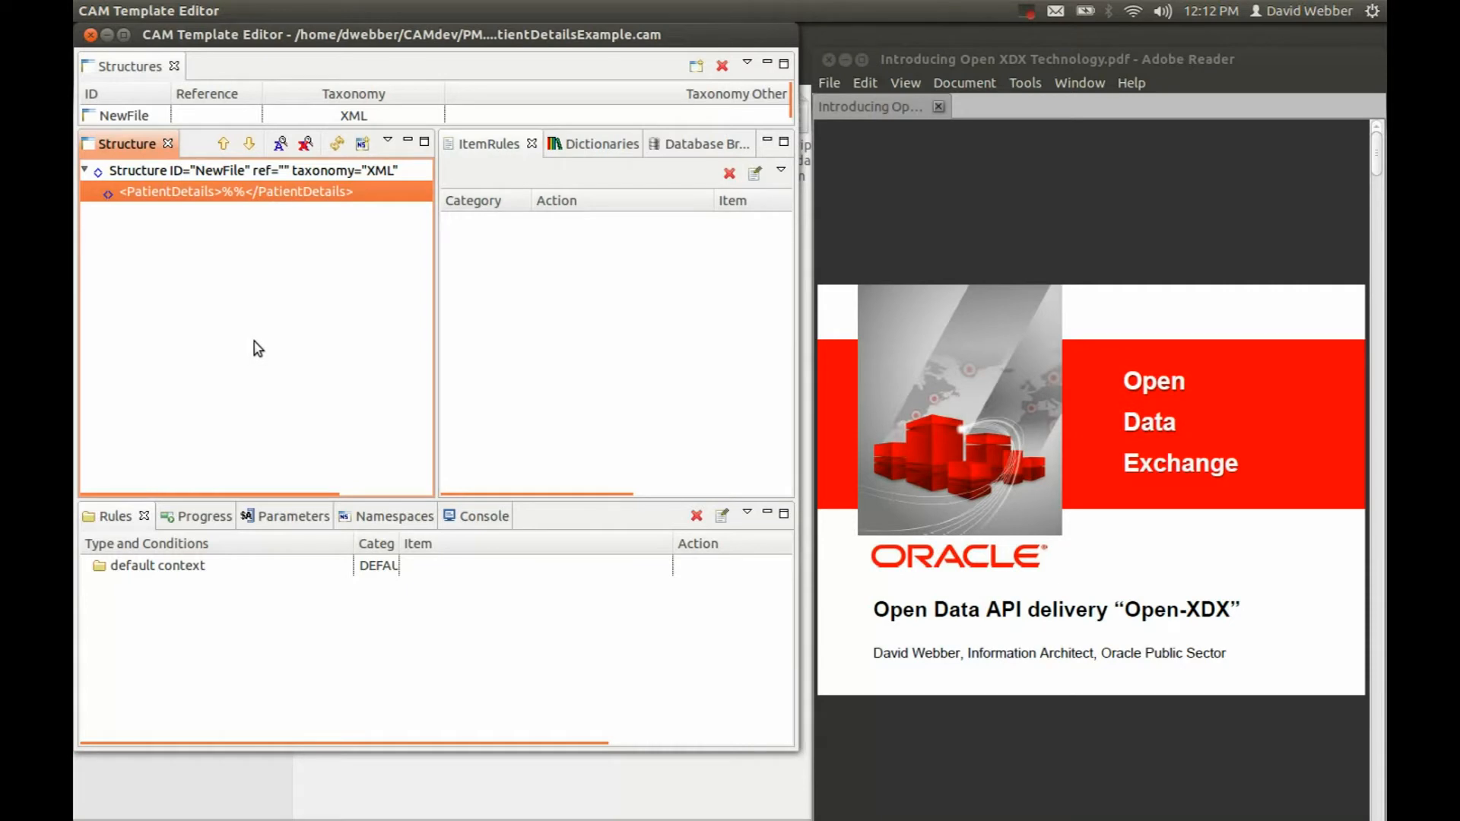
{"action": "mouse_move", "coordinate": [661, 165]}
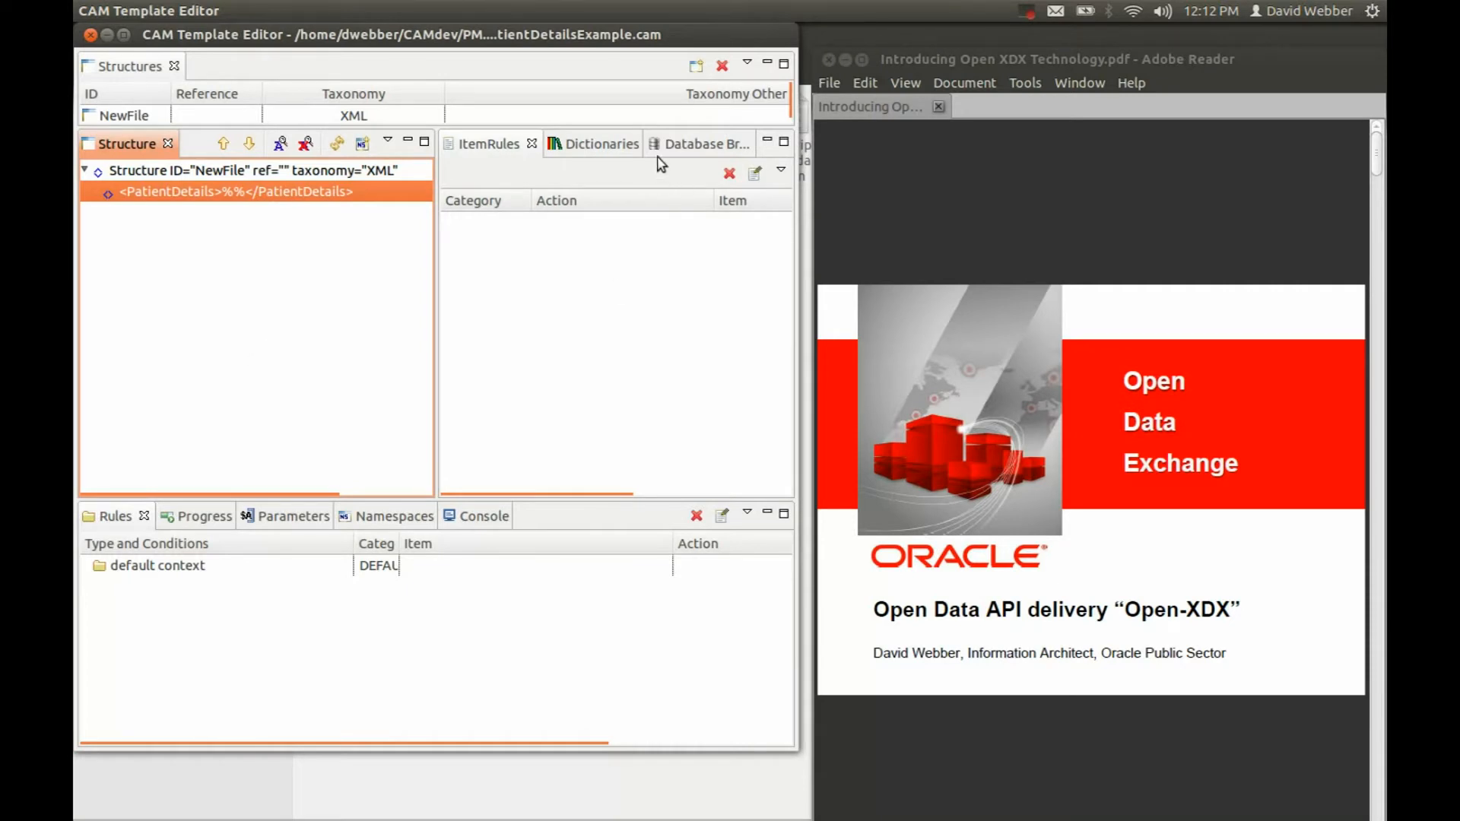
Step: Open the Database Browser and select the PMIX RX_MASTER and RX_DRUG tables
{"action": "left_click", "coordinate": [694, 144]}
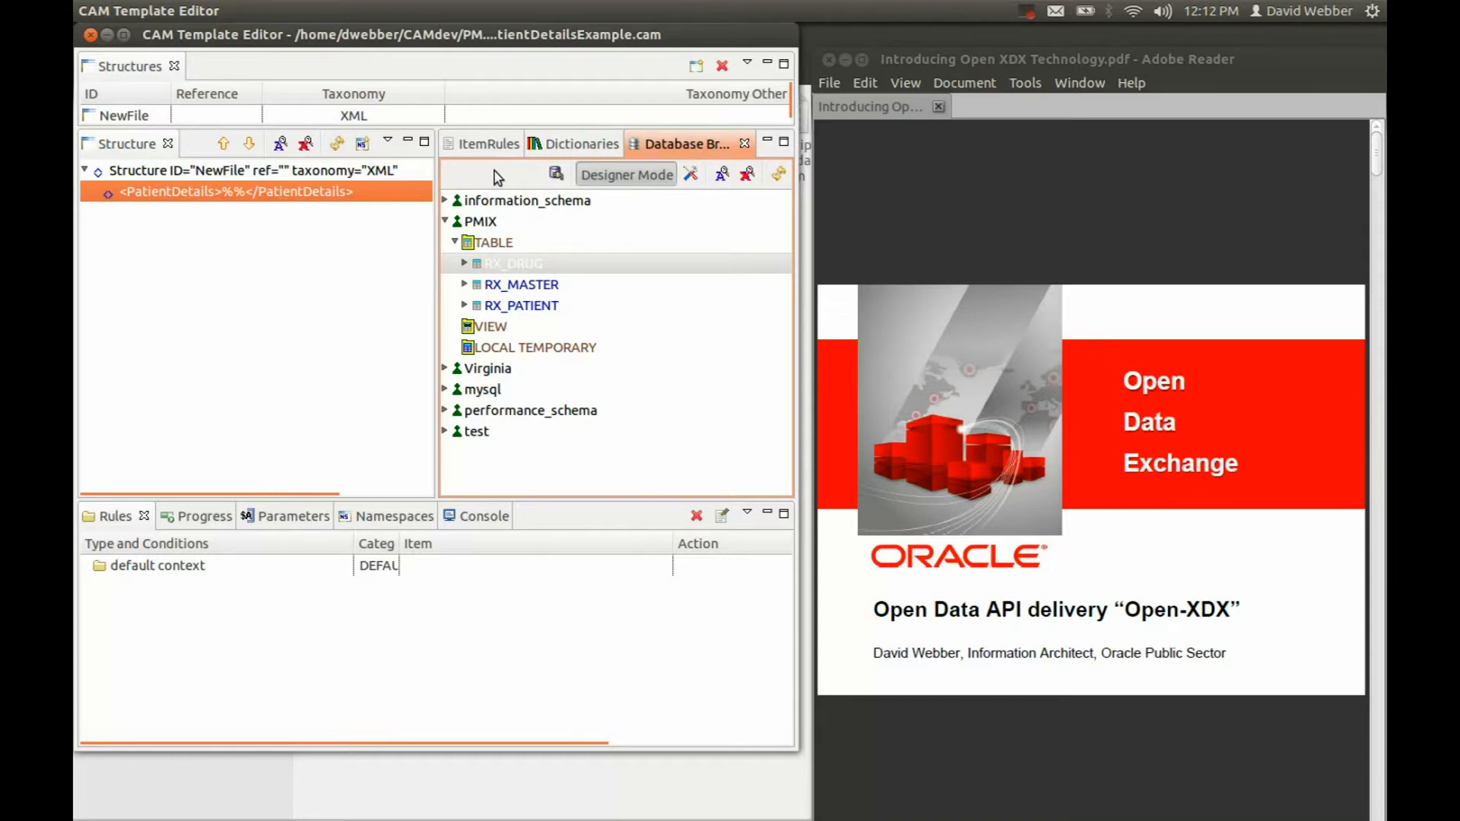
{"action": "mouse_move", "coordinate": [510, 180]}
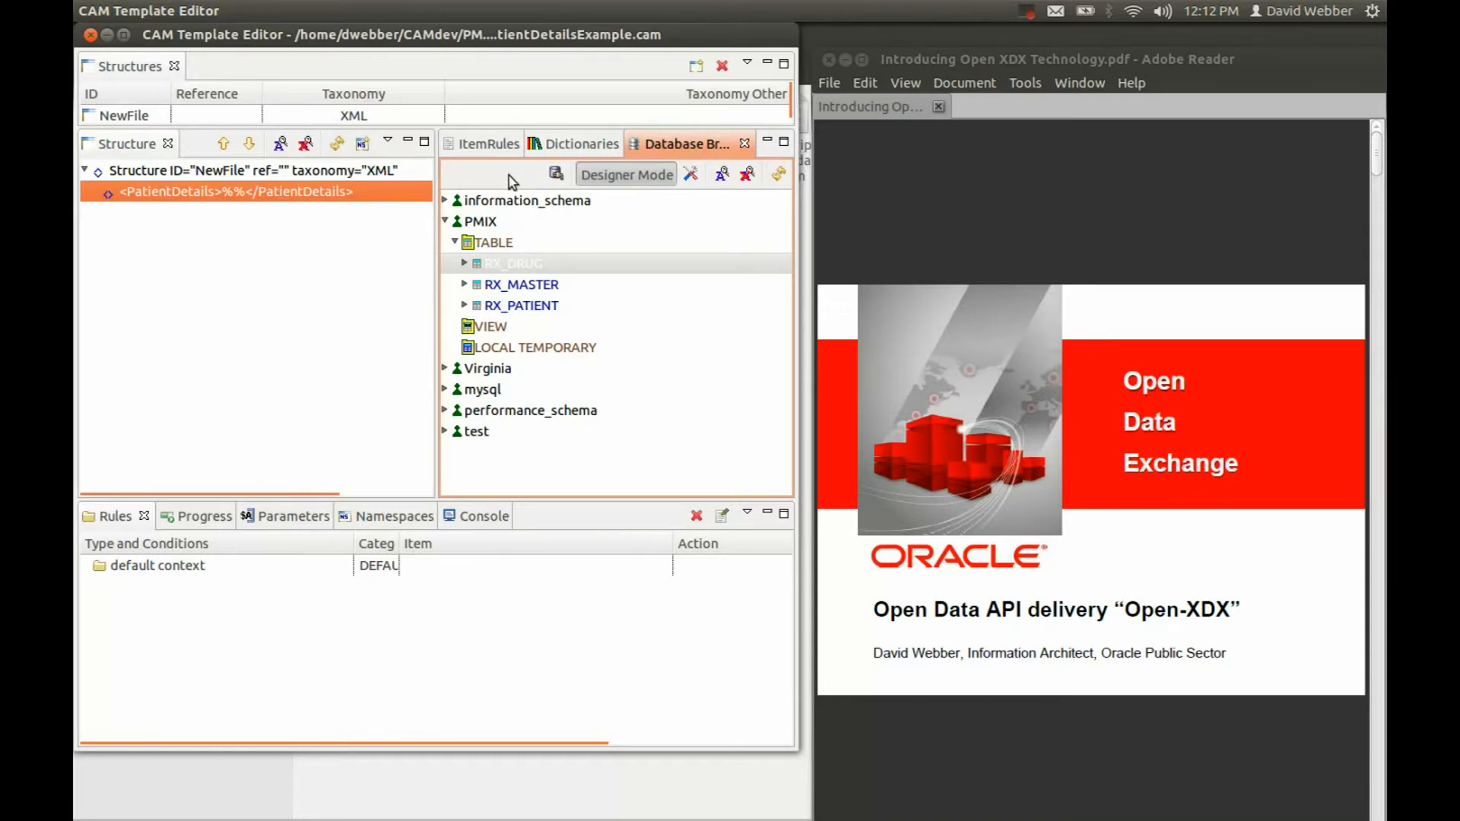
{"action": "mouse_move", "coordinate": [524, 362]}
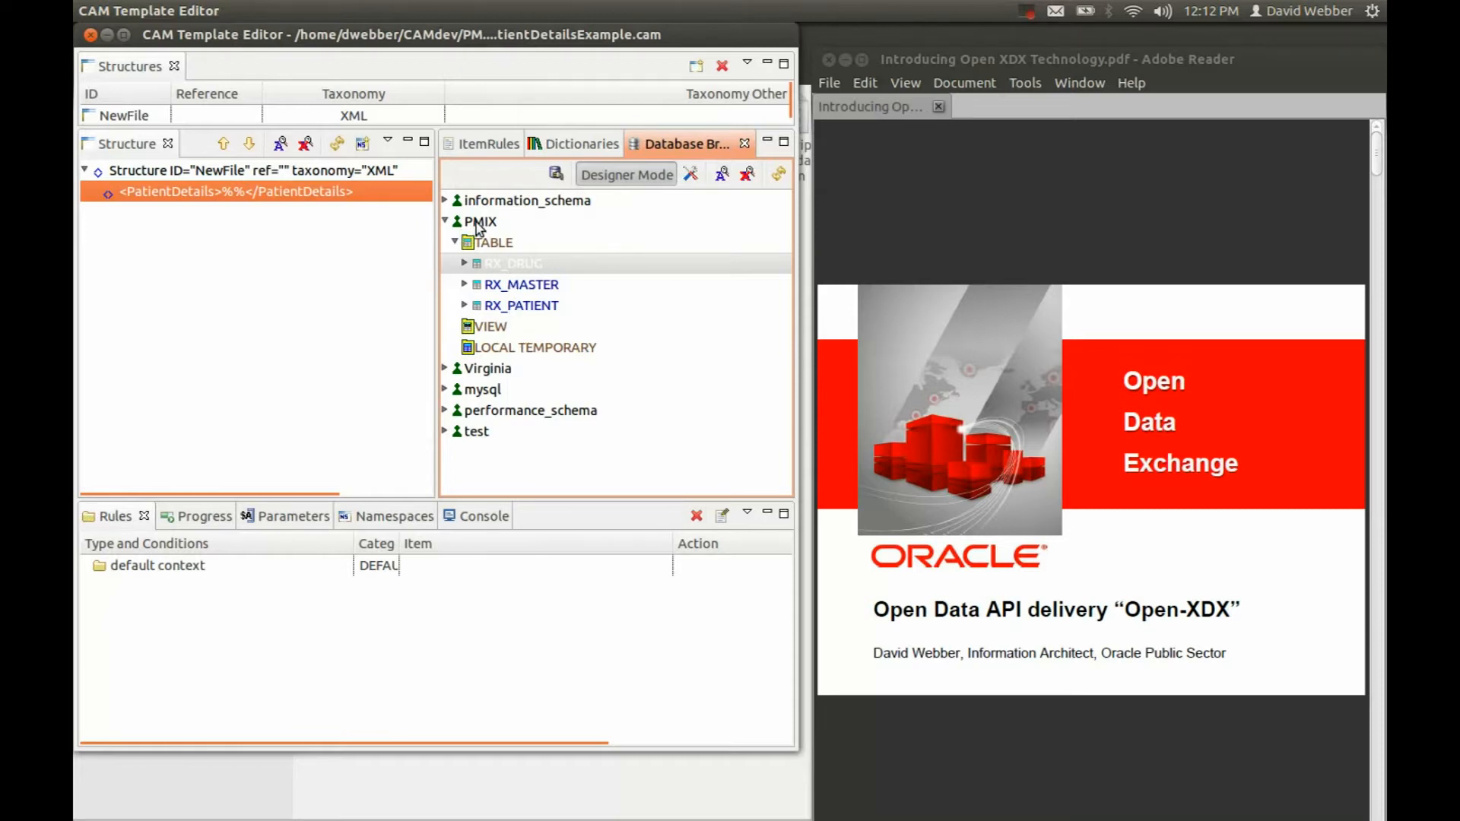
{"action": "left_click", "coordinate": [522, 284]}
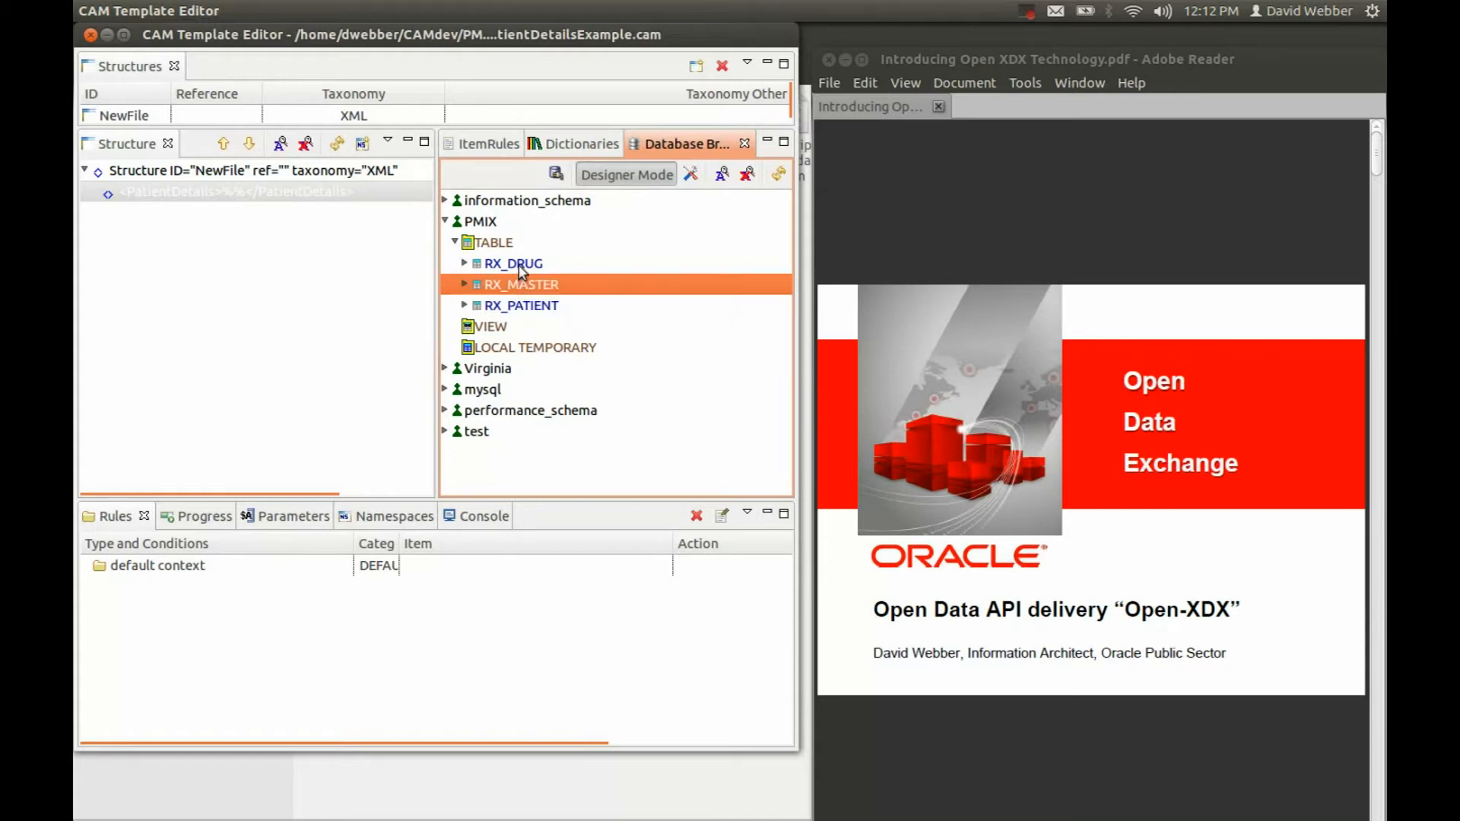
{"action": "left_click", "coordinate": [513, 264]}
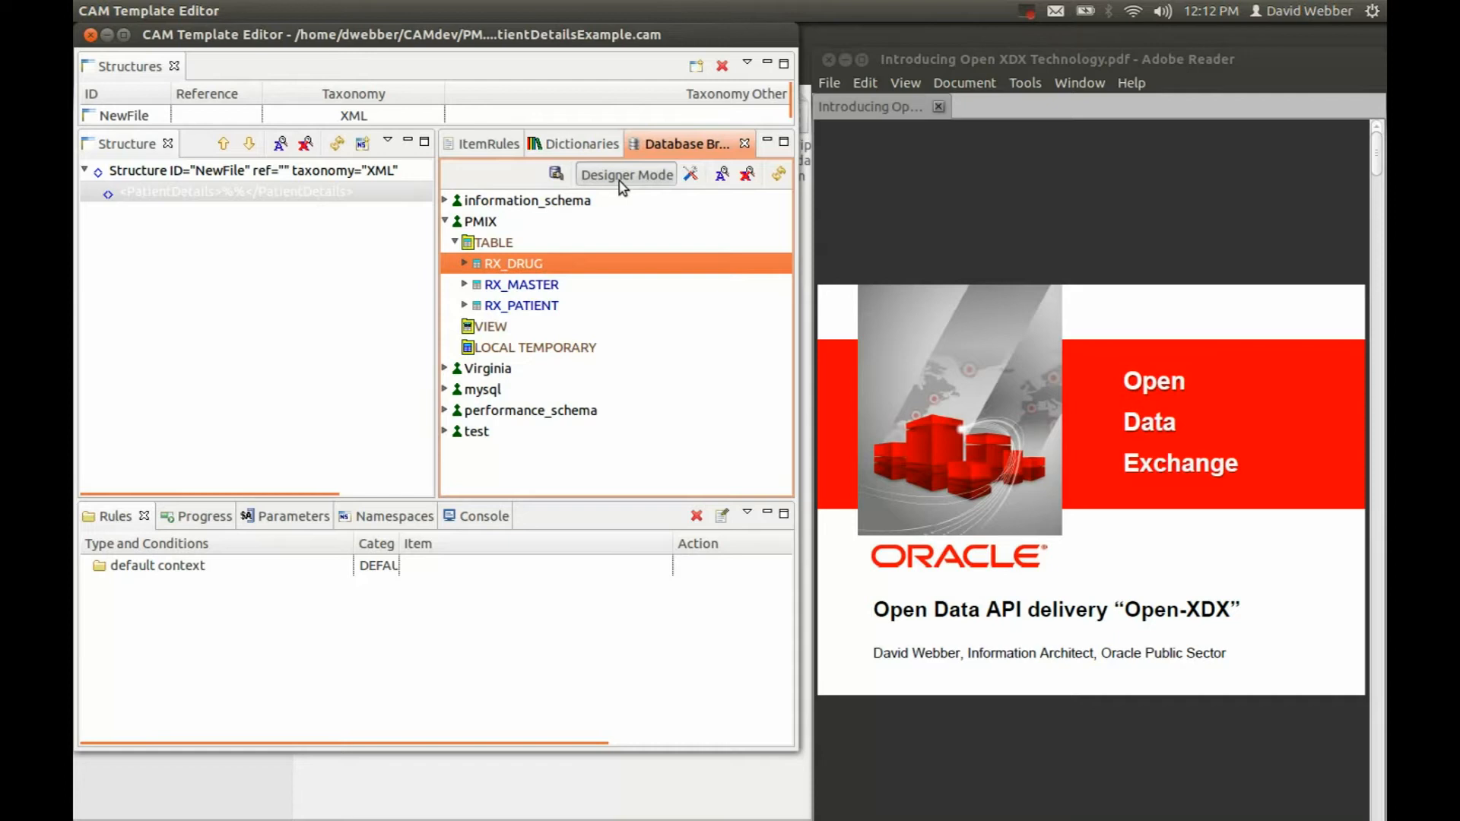
{"action": "mouse_move", "coordinate": [626, 174]}
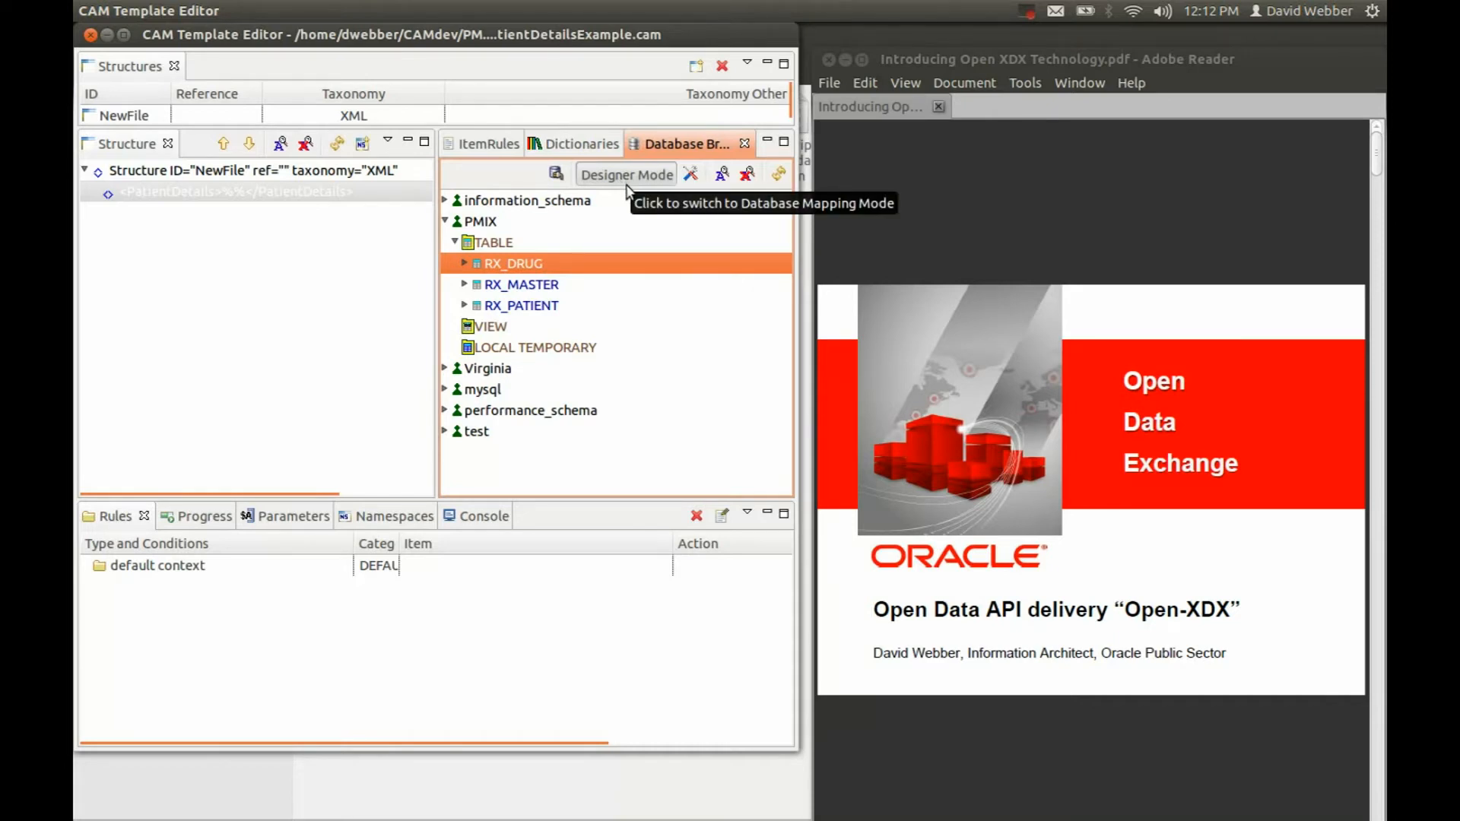
Step: Map RX_MASTER into the structure and inspect rules on RxFilledDate, RxRefillCount and RxMaster
{"action": "left_click", "coordinate": [522, 284]}
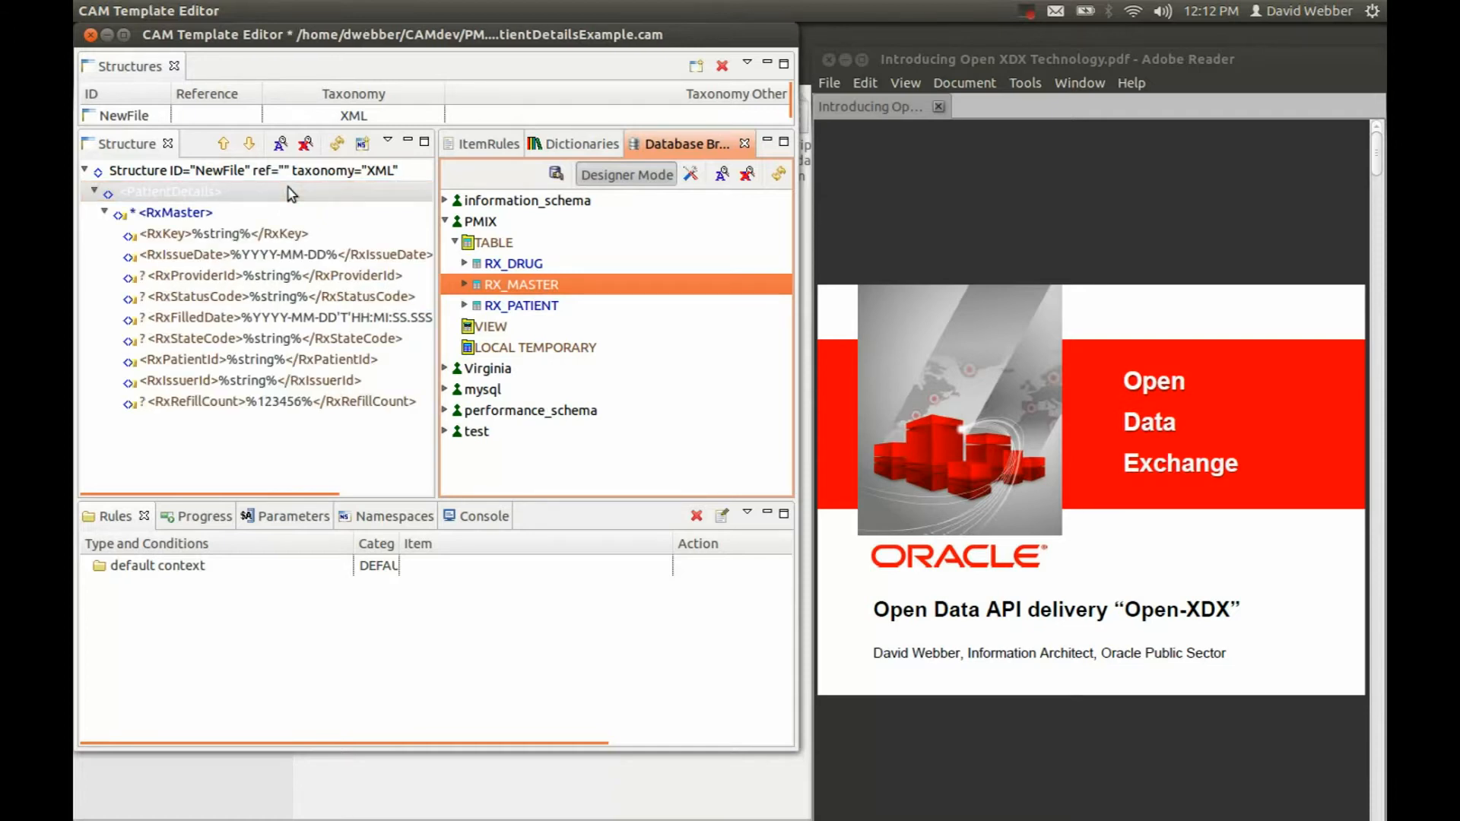
{"action": "left_click", "coordinate": [489, 144]}
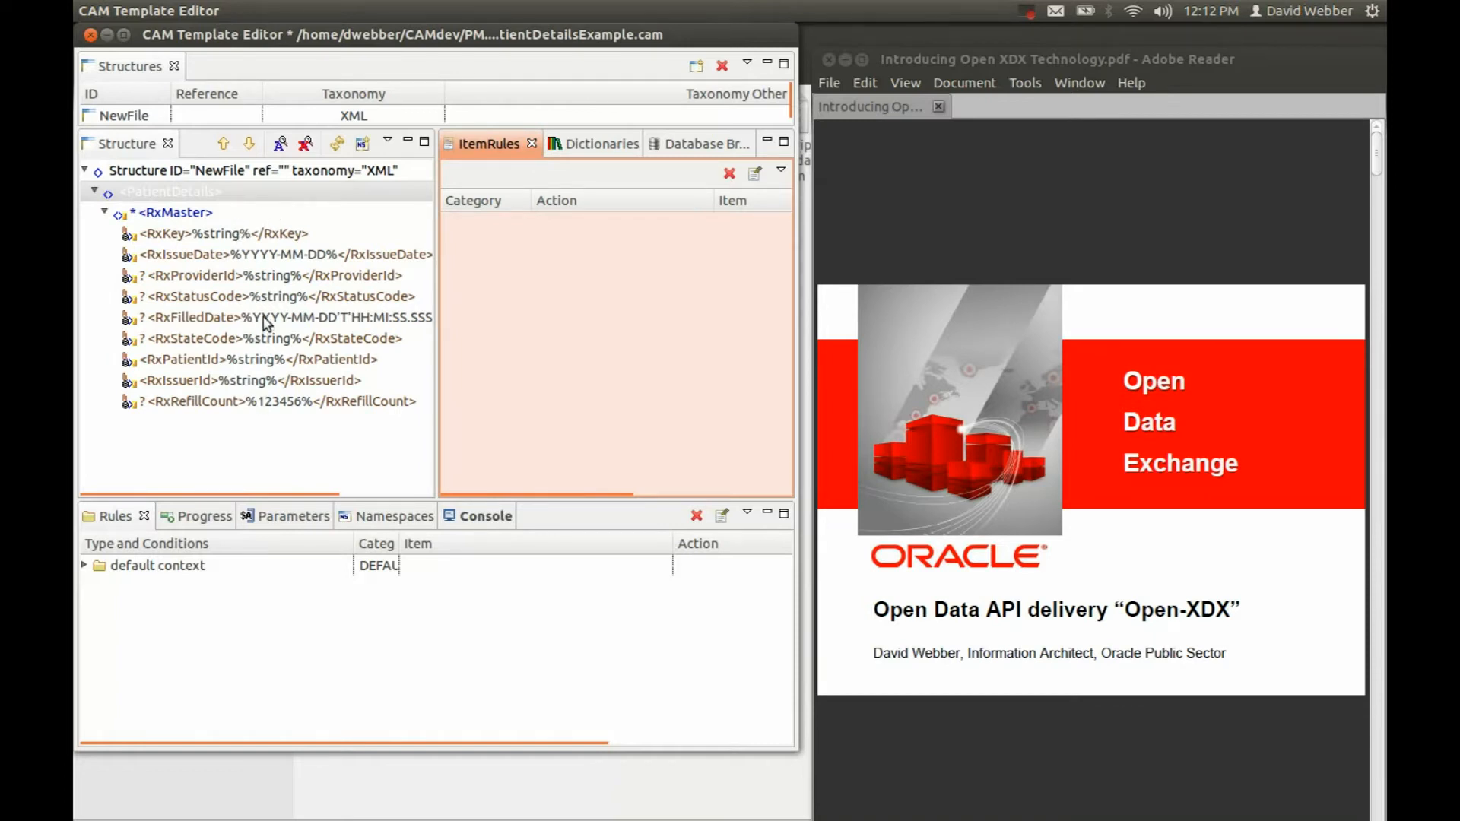
{"action": "left_click", "coordinate": [270, 316]}
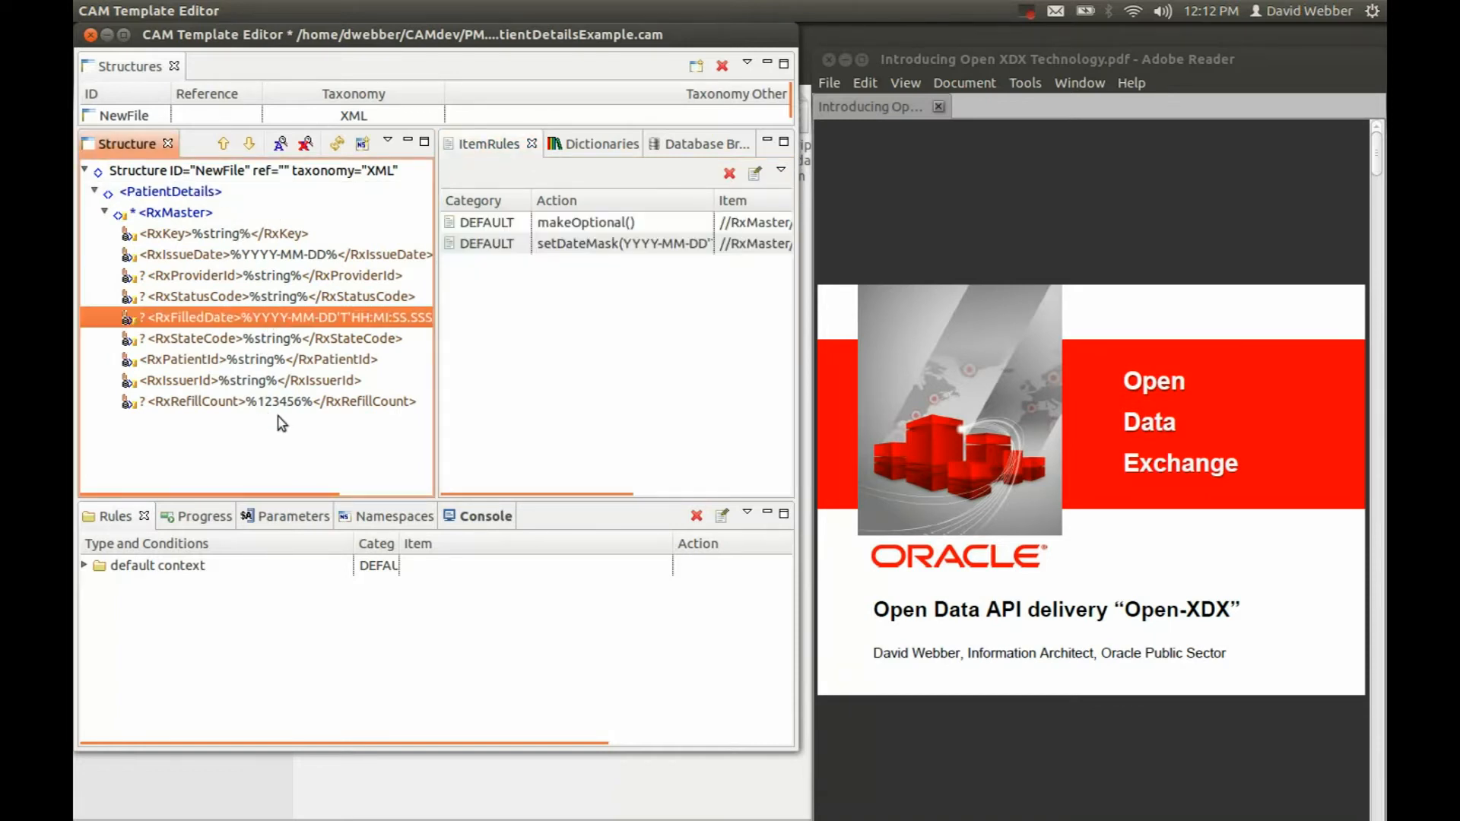
{"action": "left_click", "coordinate": [279, 401]}
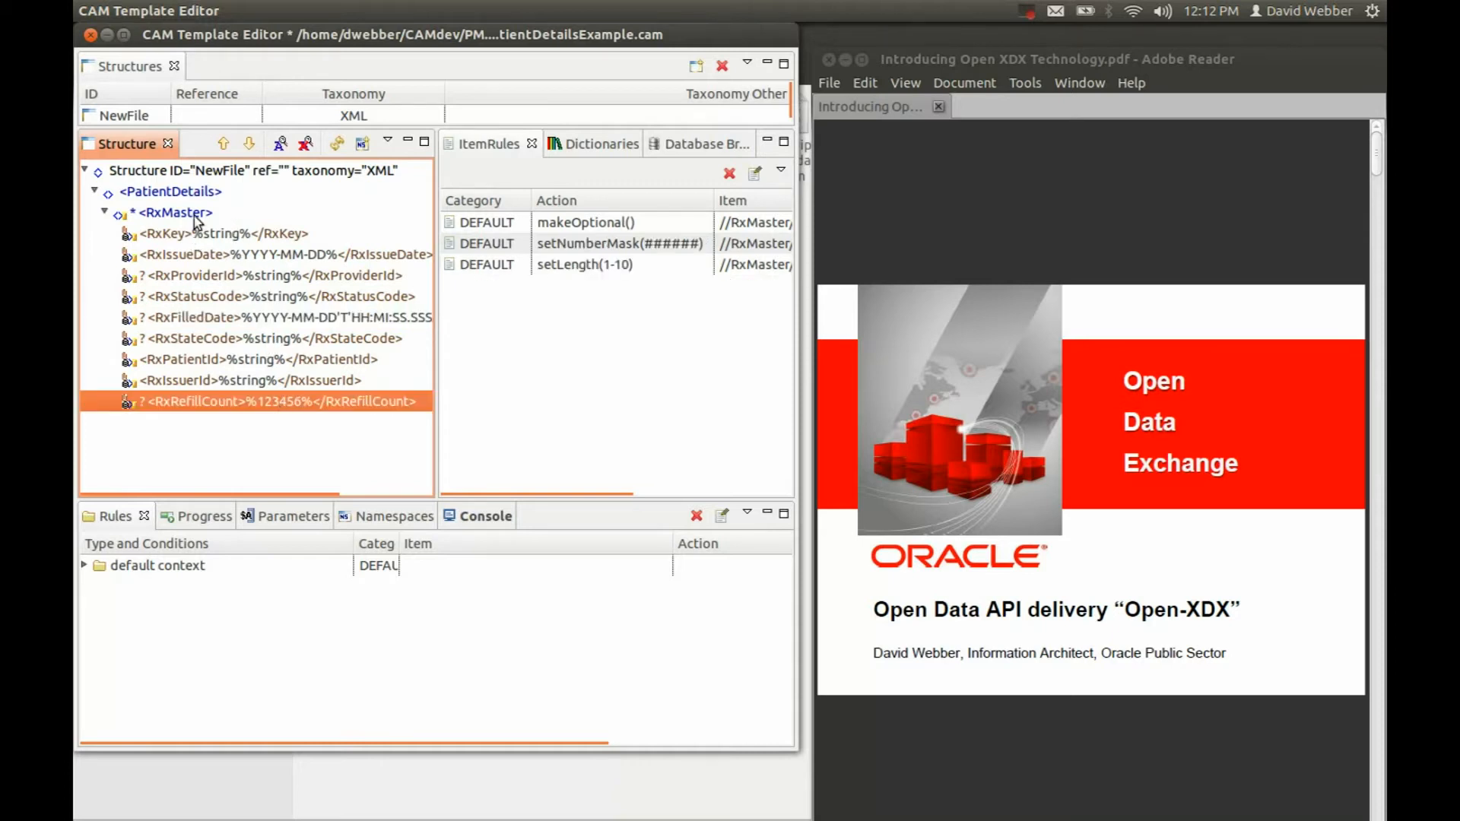
{"action": "left_click", "coordinate": [175, 213]}
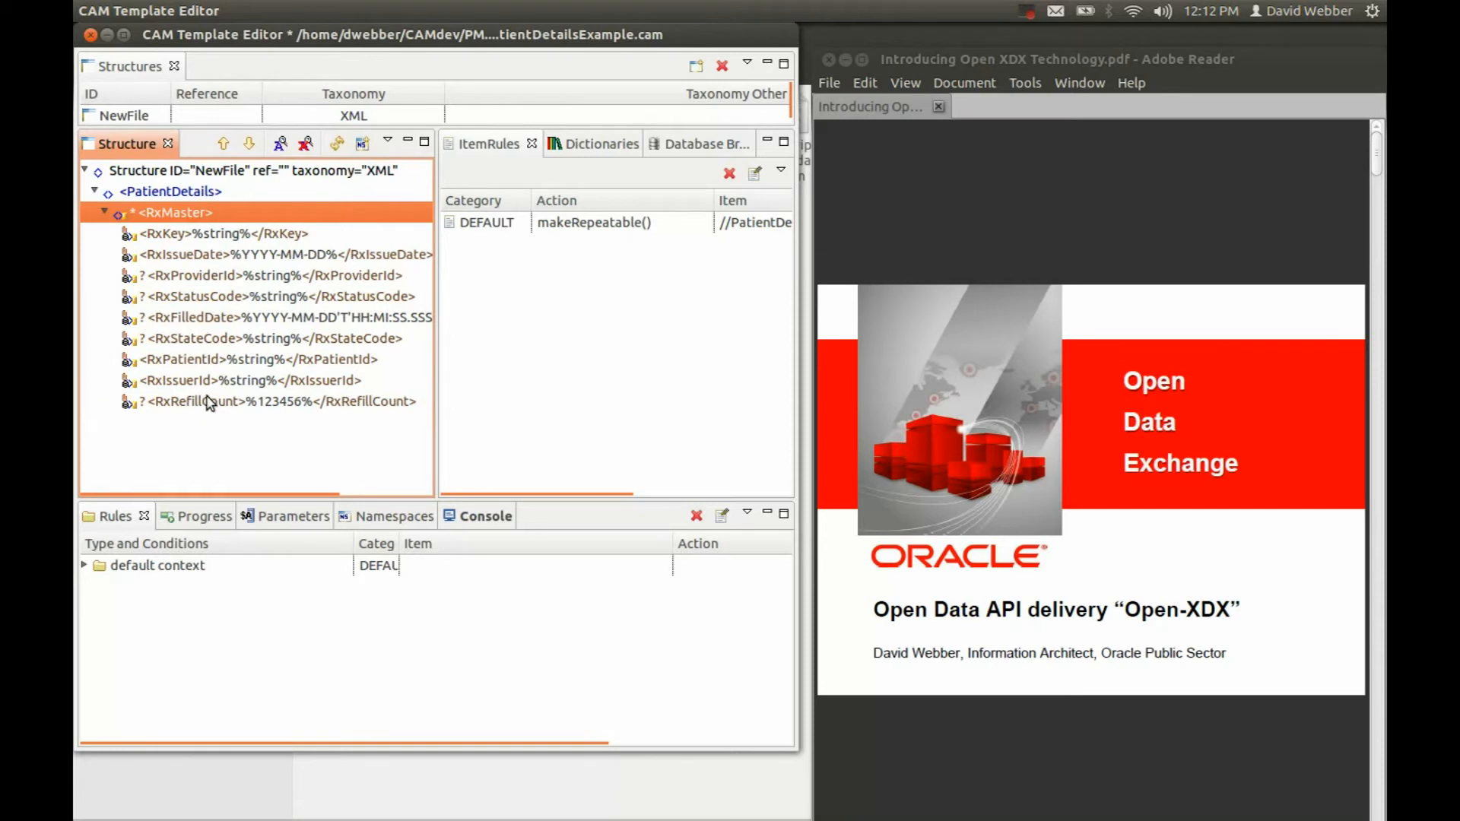
{"action": "left_click", "coordinate": [693, 144]}
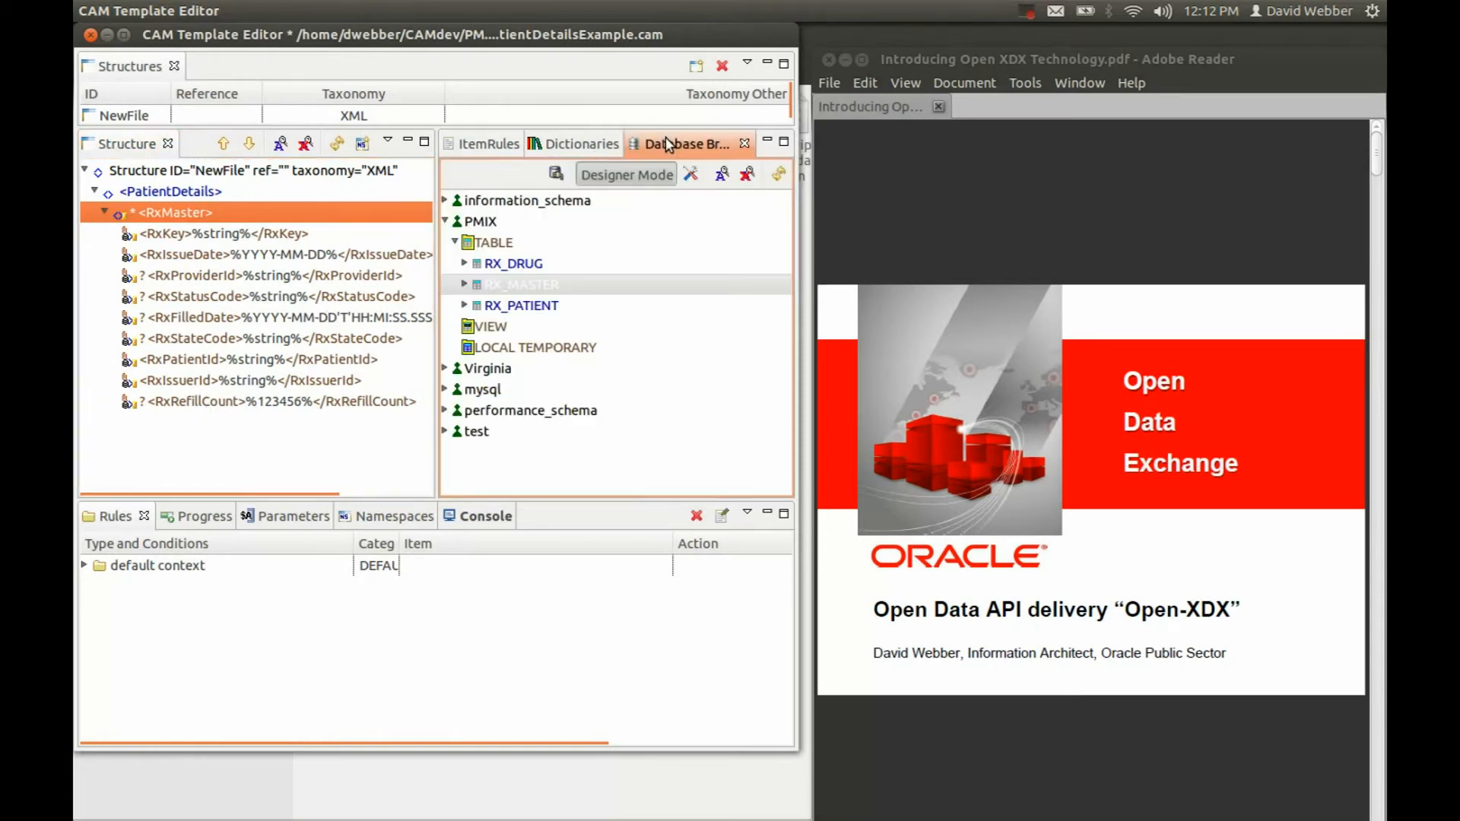
{"action": "left_click", "coordinate": [464, 285]}
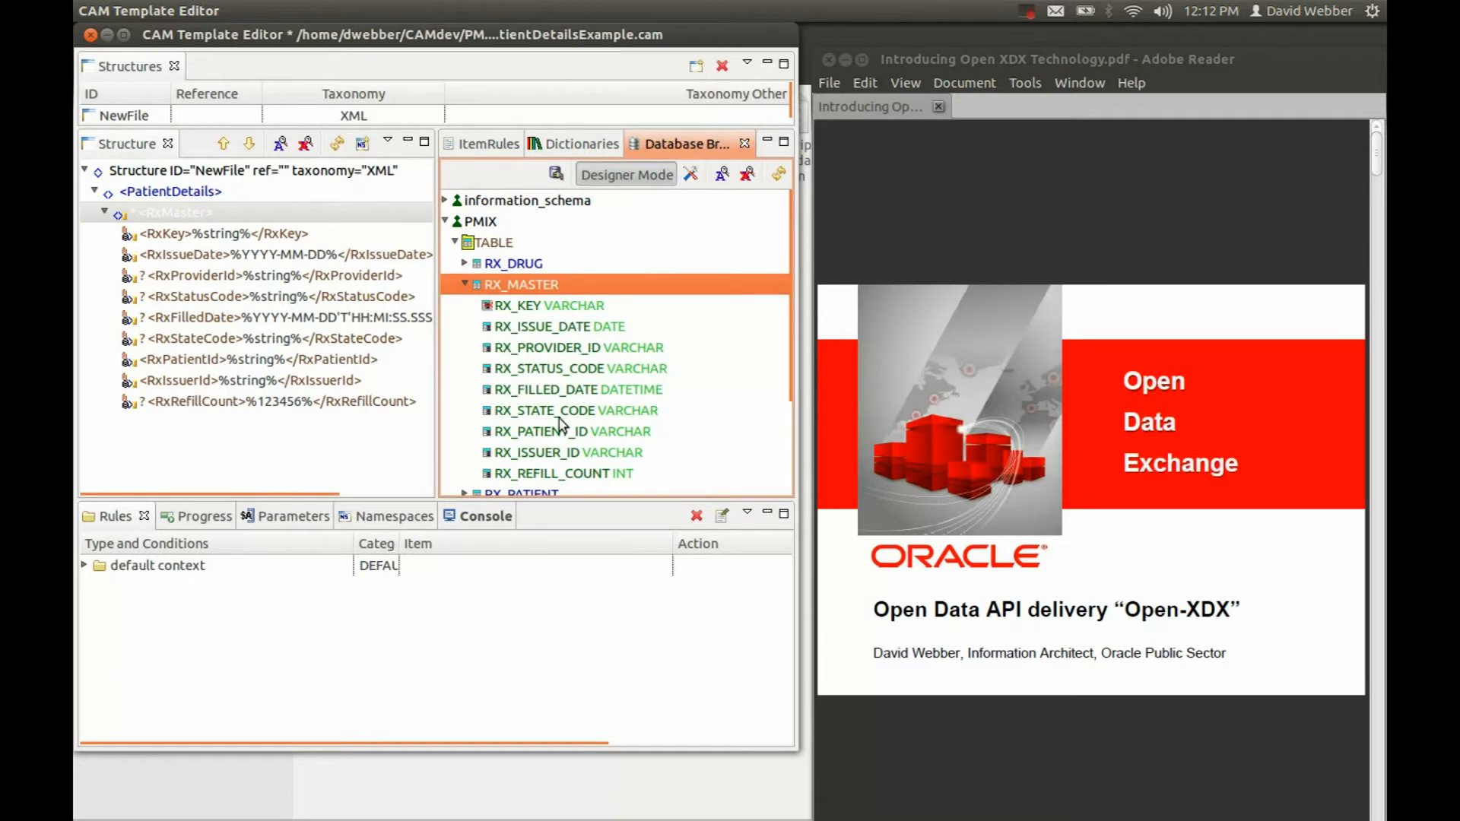
{"action": "mouse_move", "coordinate": [306, 283]}
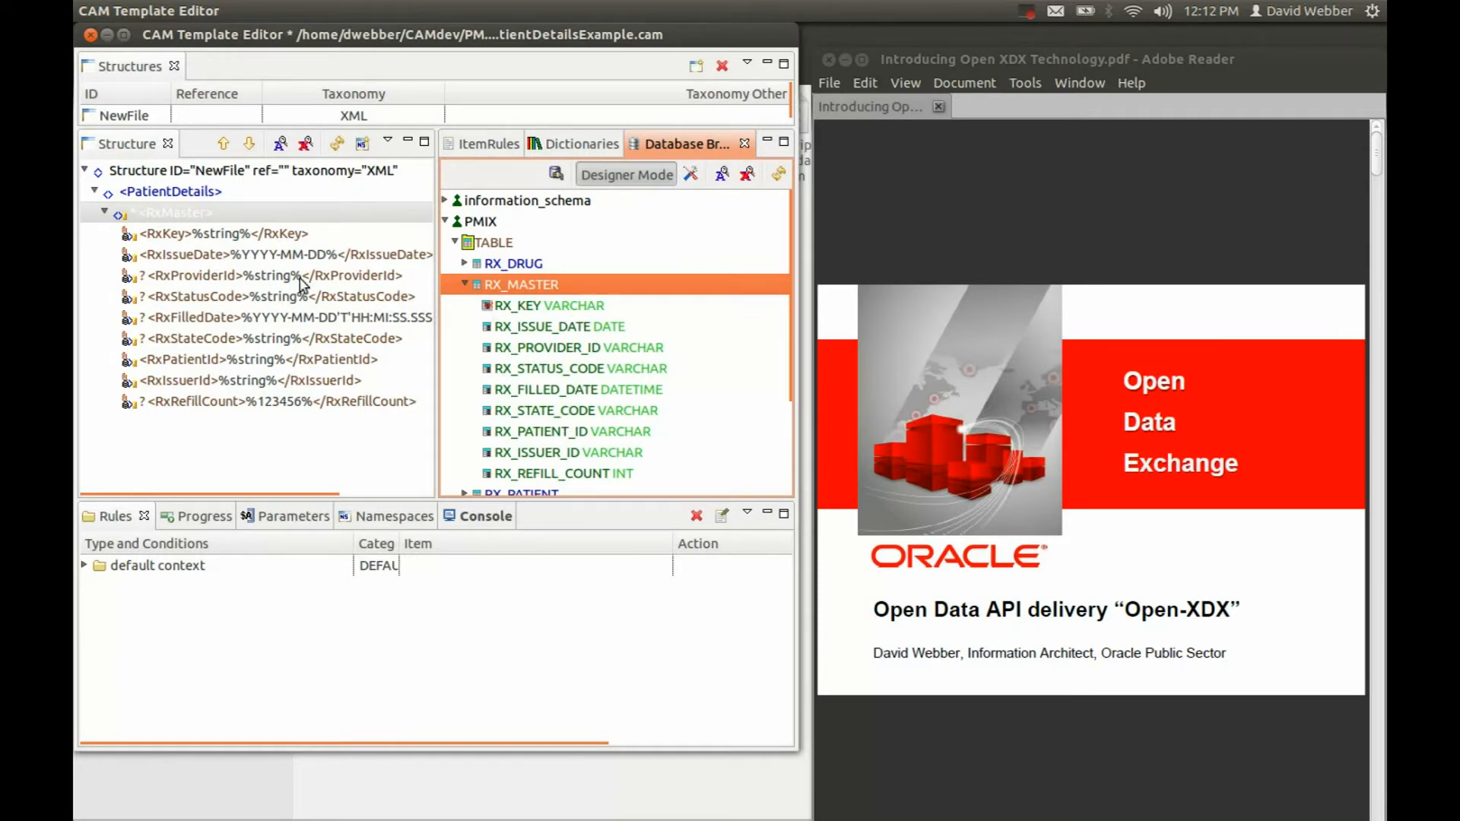
{"action": "mouse_move", "coordinate": [233, 293]}
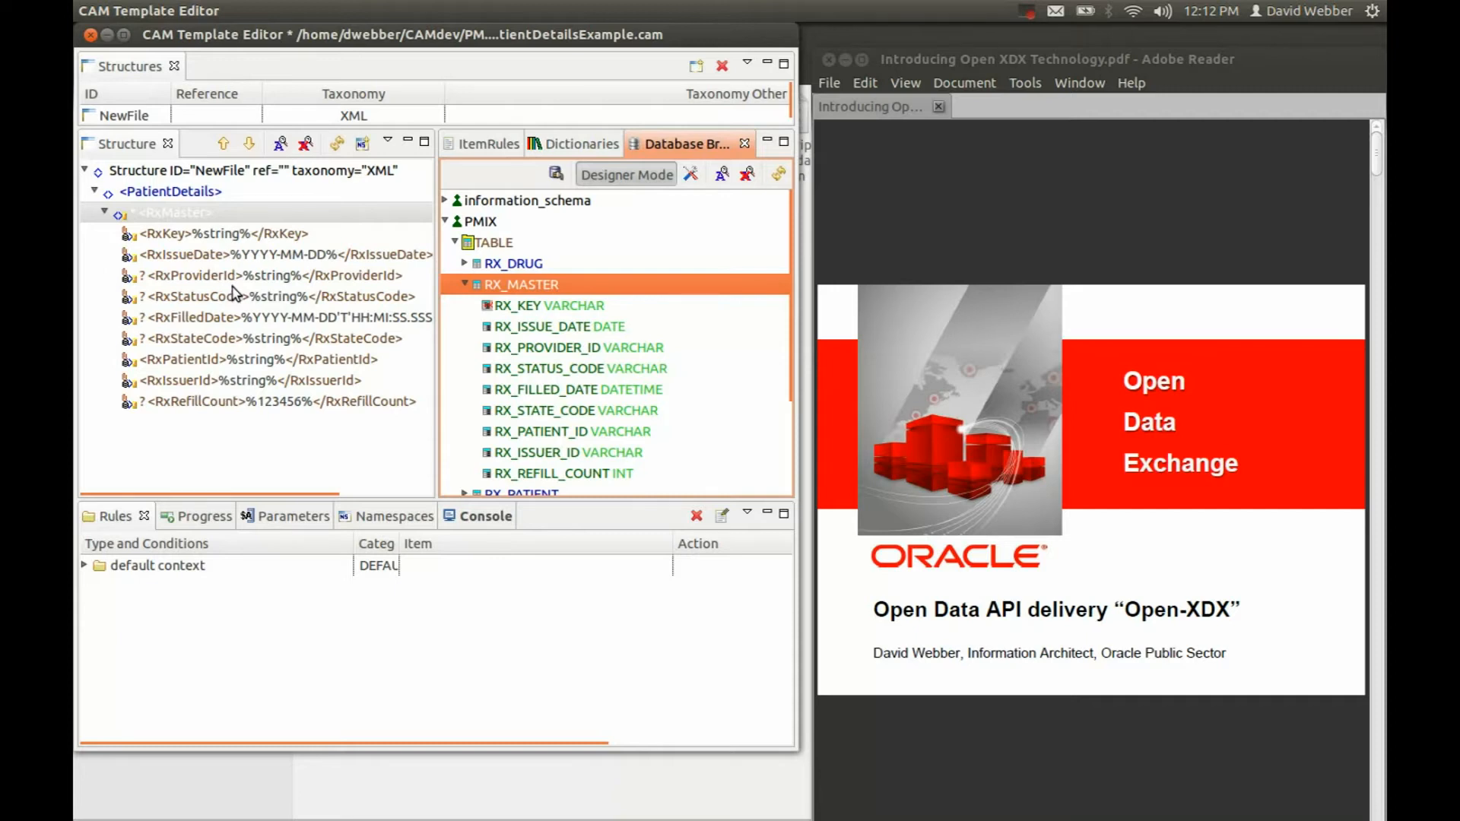
{"action": "mouse_move", "coordinate": [194, 249]}
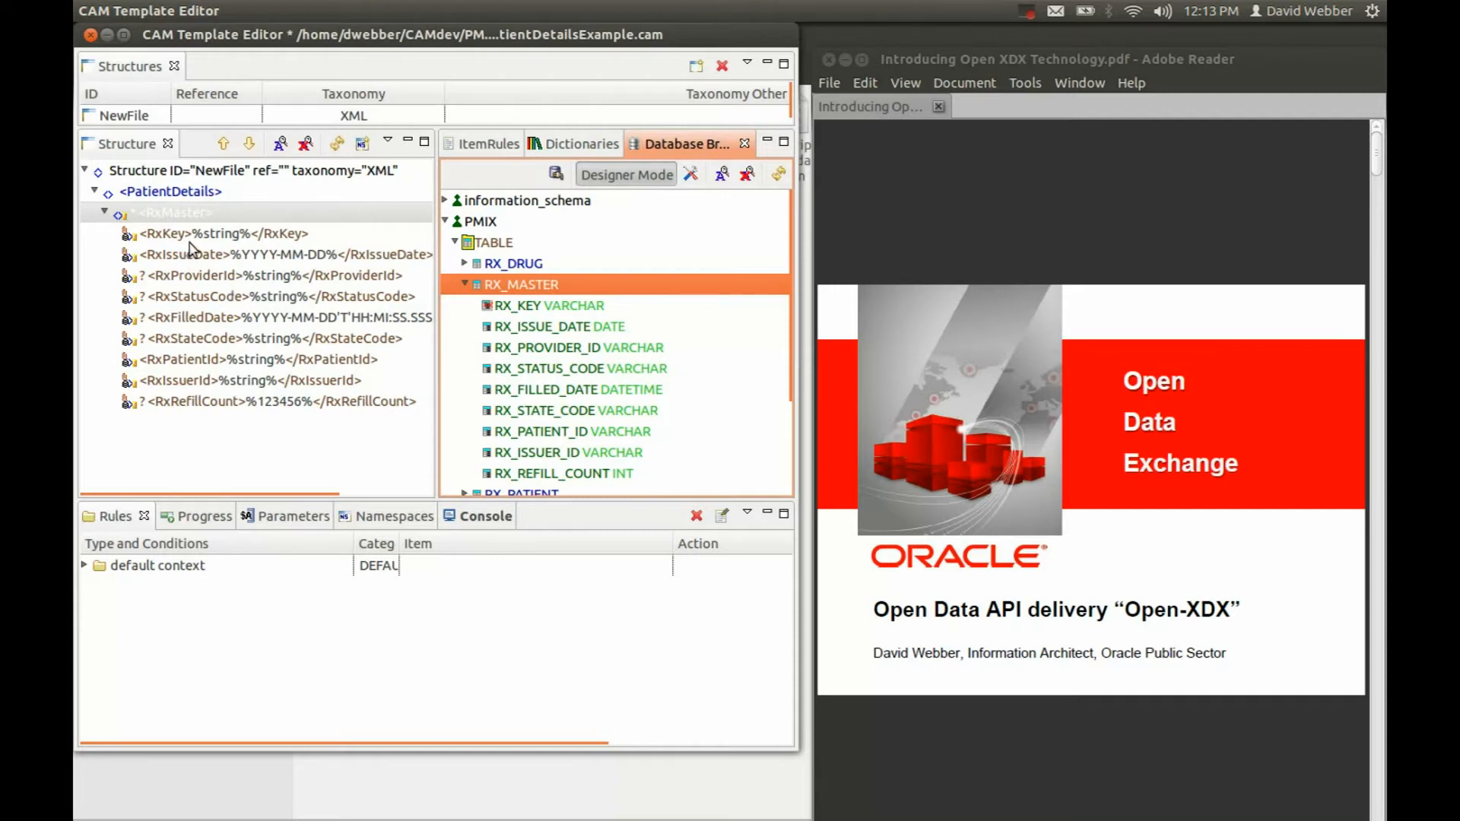
{"action": "mouse_move", "coordinate": [210, 352]}
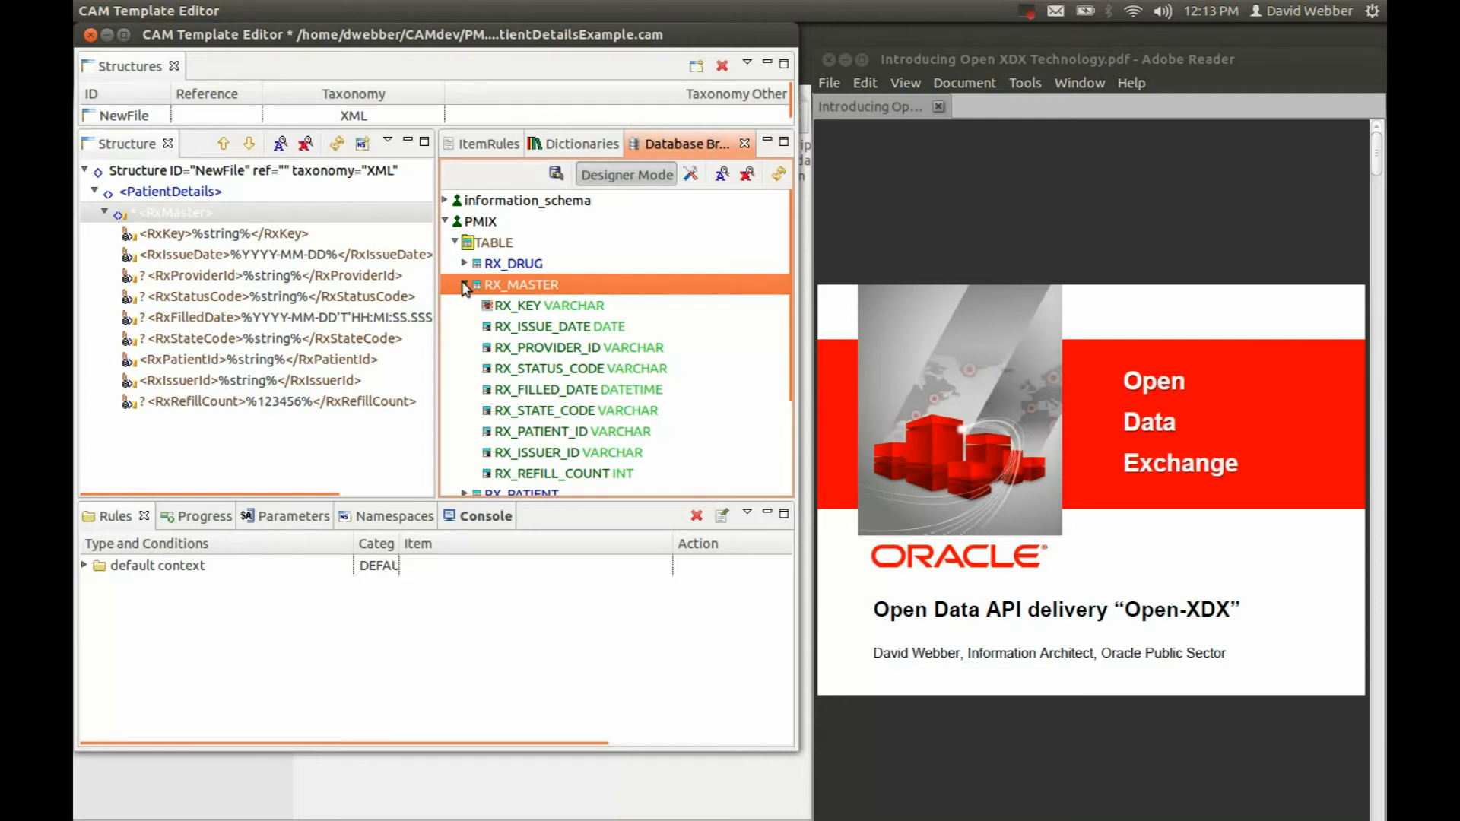
{"action": "left_click", "coordinate": [465, 284]}
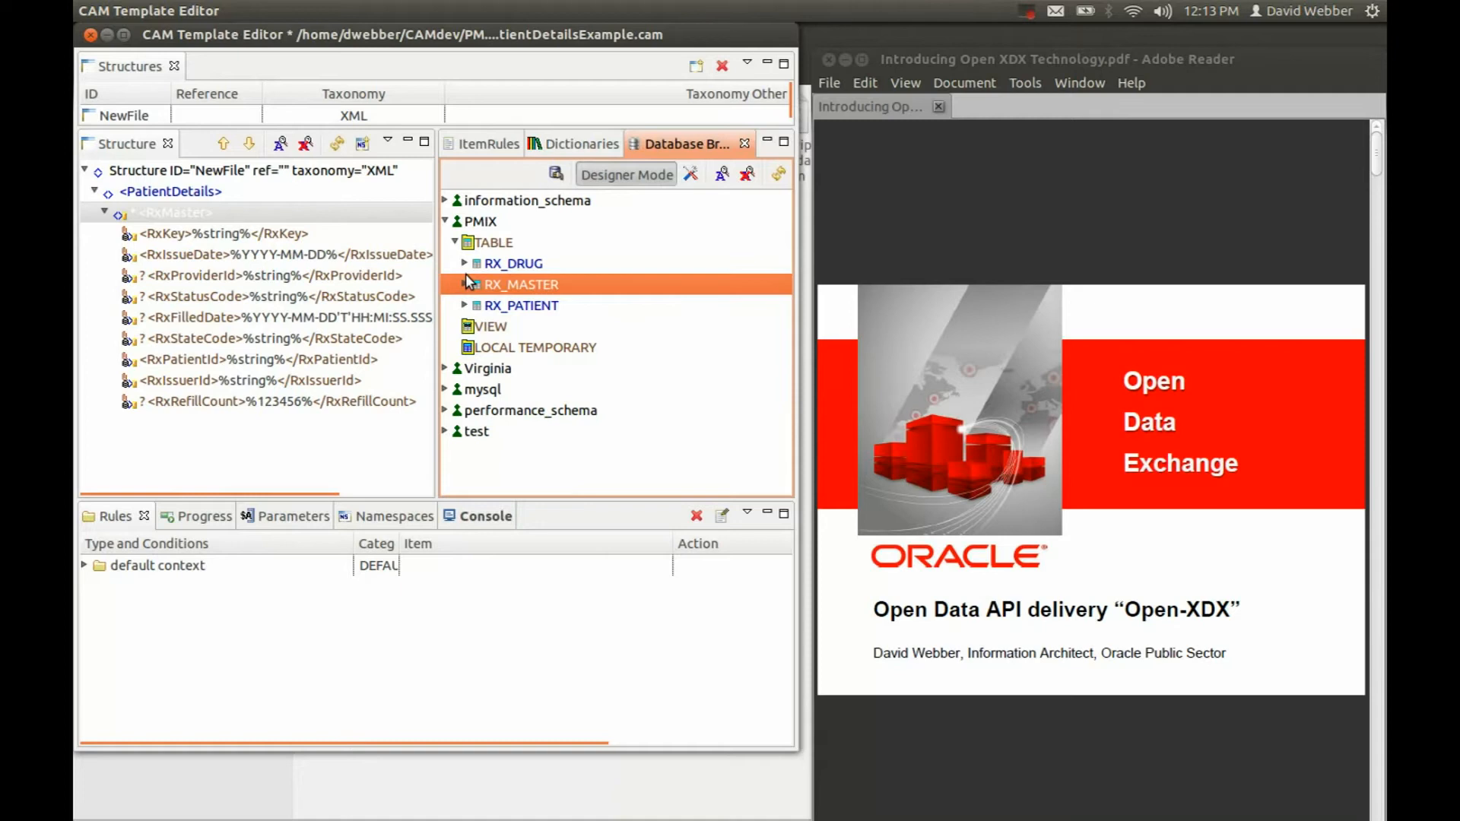
Step: Add the RX_PATIENT table as an RxPatient section and view its item rules
{"action": "left_click", "coordinate": [520, 306]}
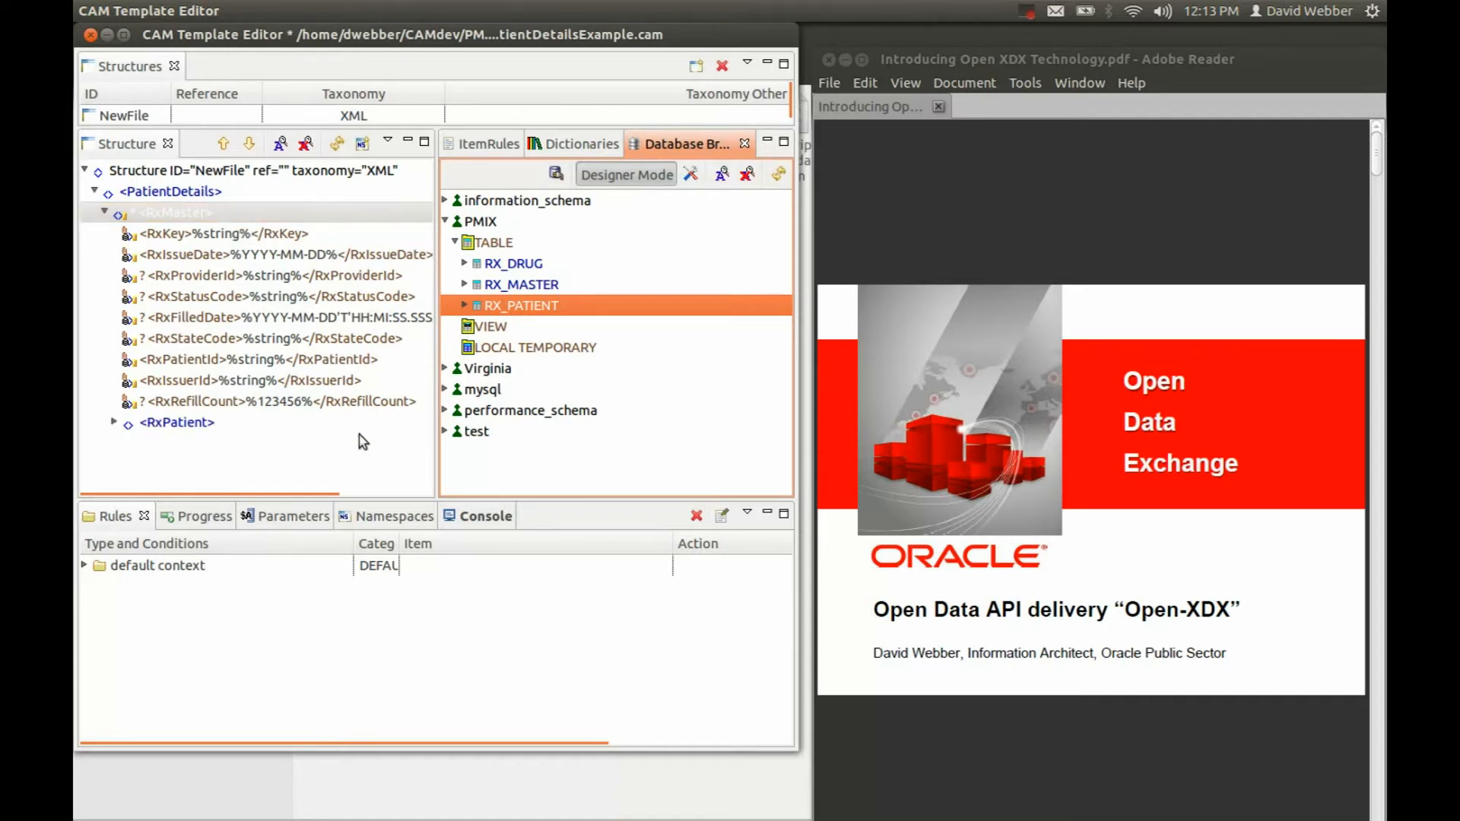
{"action": "left_click", "coordinate": [487, 144]}
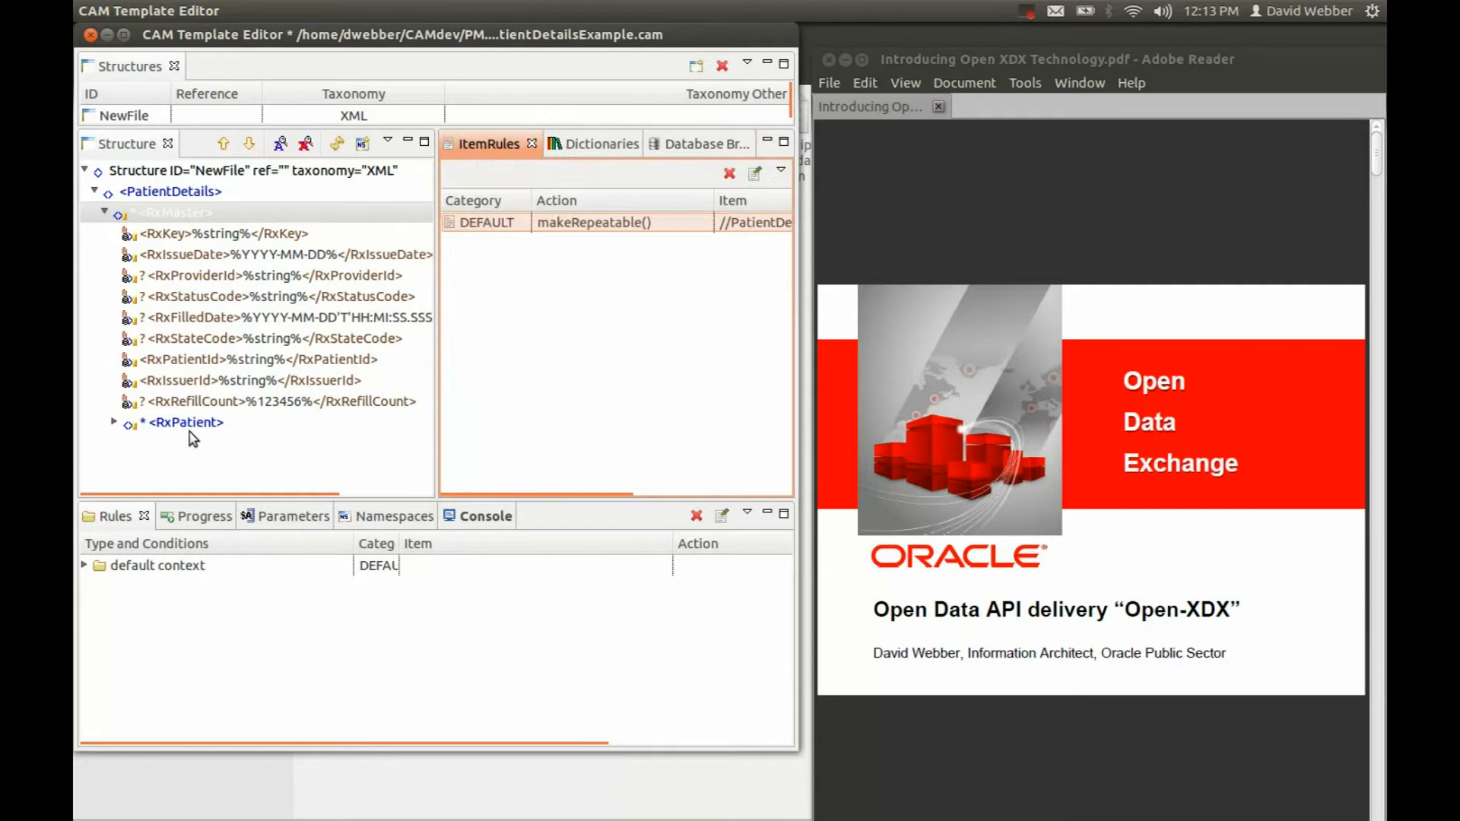
{"action": "left_click", "coordinate": [181, 422]}
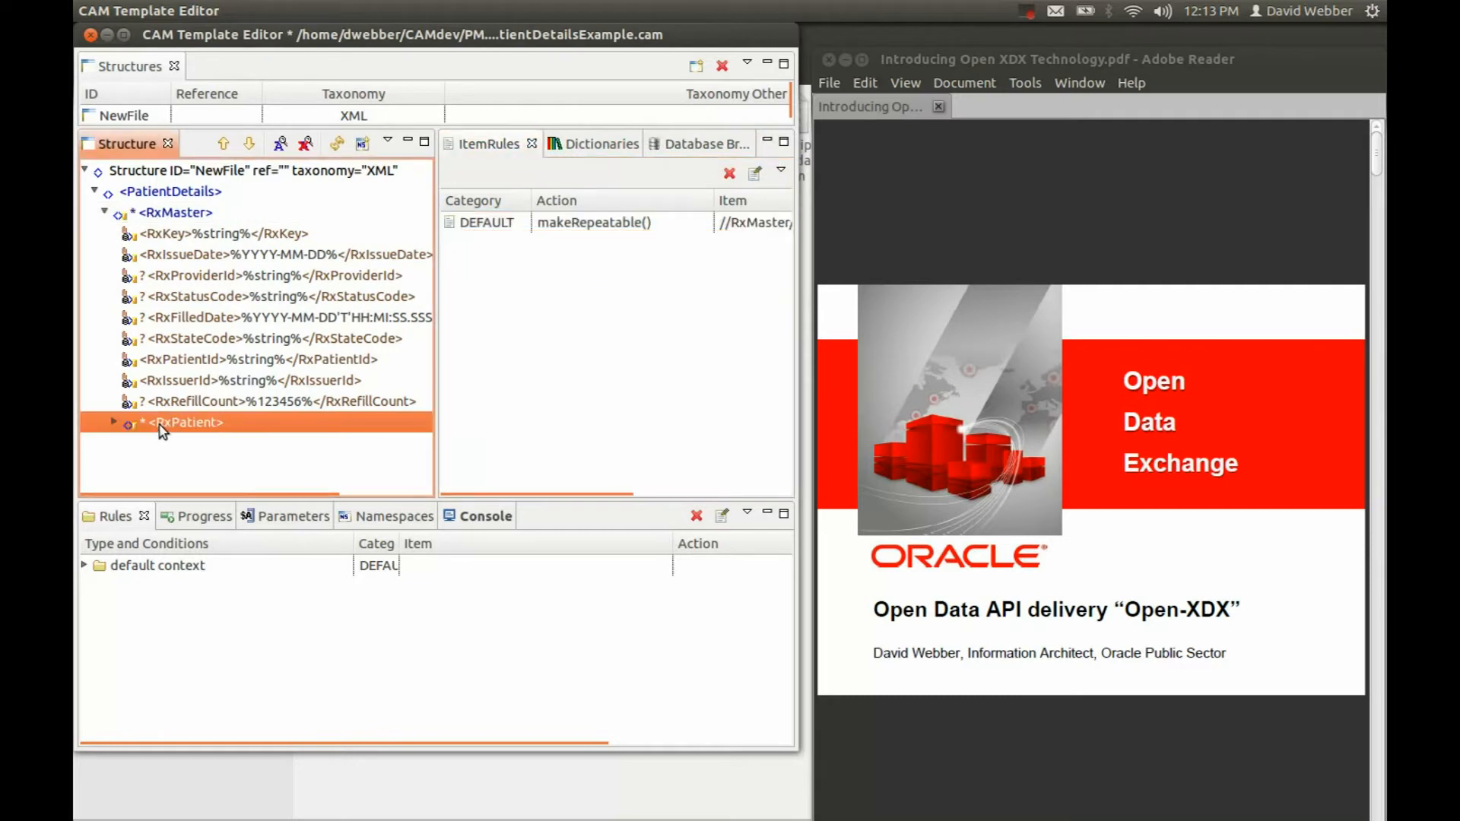
{"action": "mouse_move", "coordinate": [175, 430]}
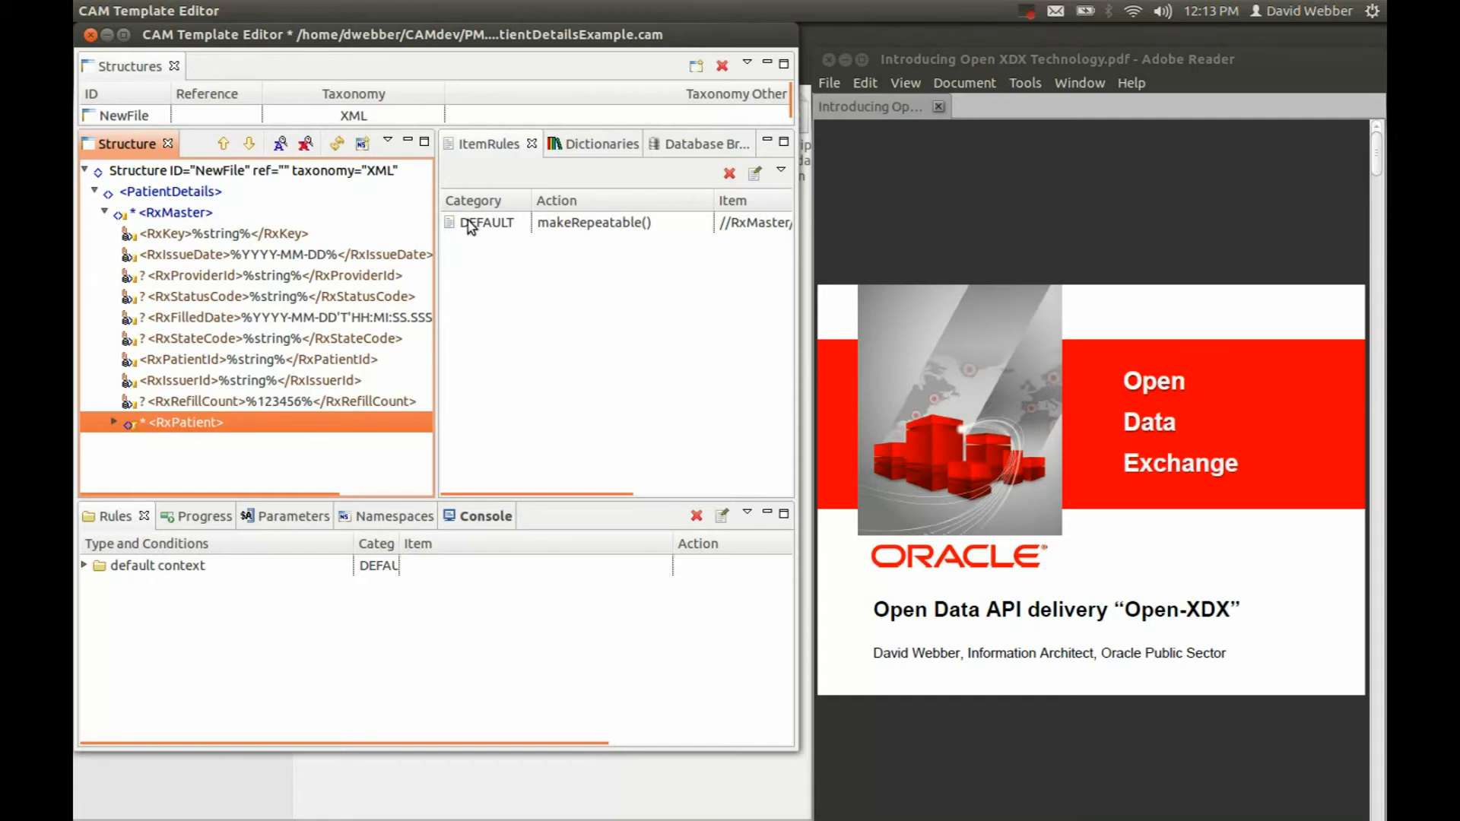
Step: Delete the makeRepeatable rule from the RxPatient section
{"action": "right_click", "coordinate": [485, 222]}
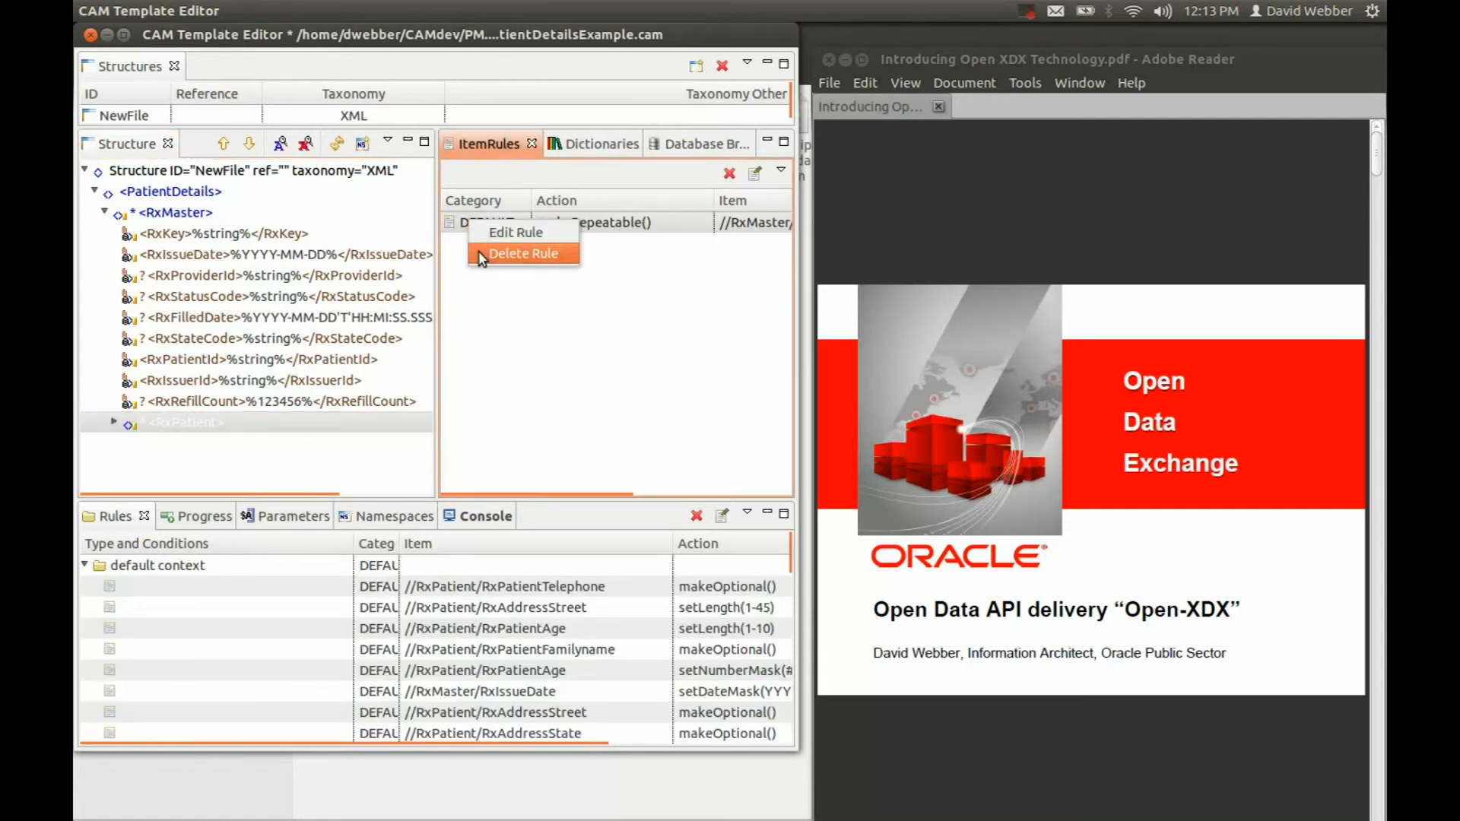
{"action": "left_click", "coordinate": [523, 253]}
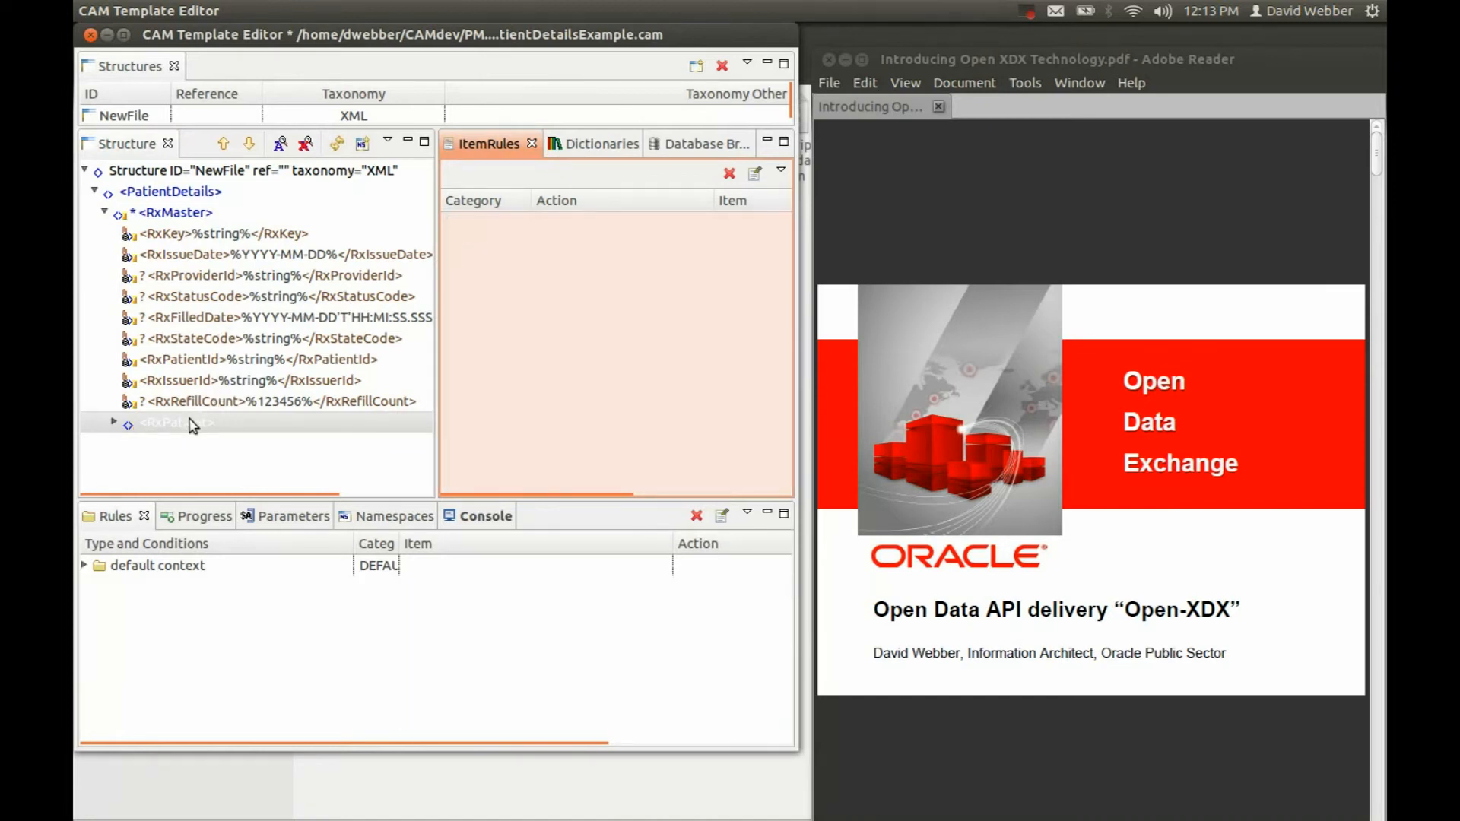
{"action": "left_click", "coordinate": [175, 422]}
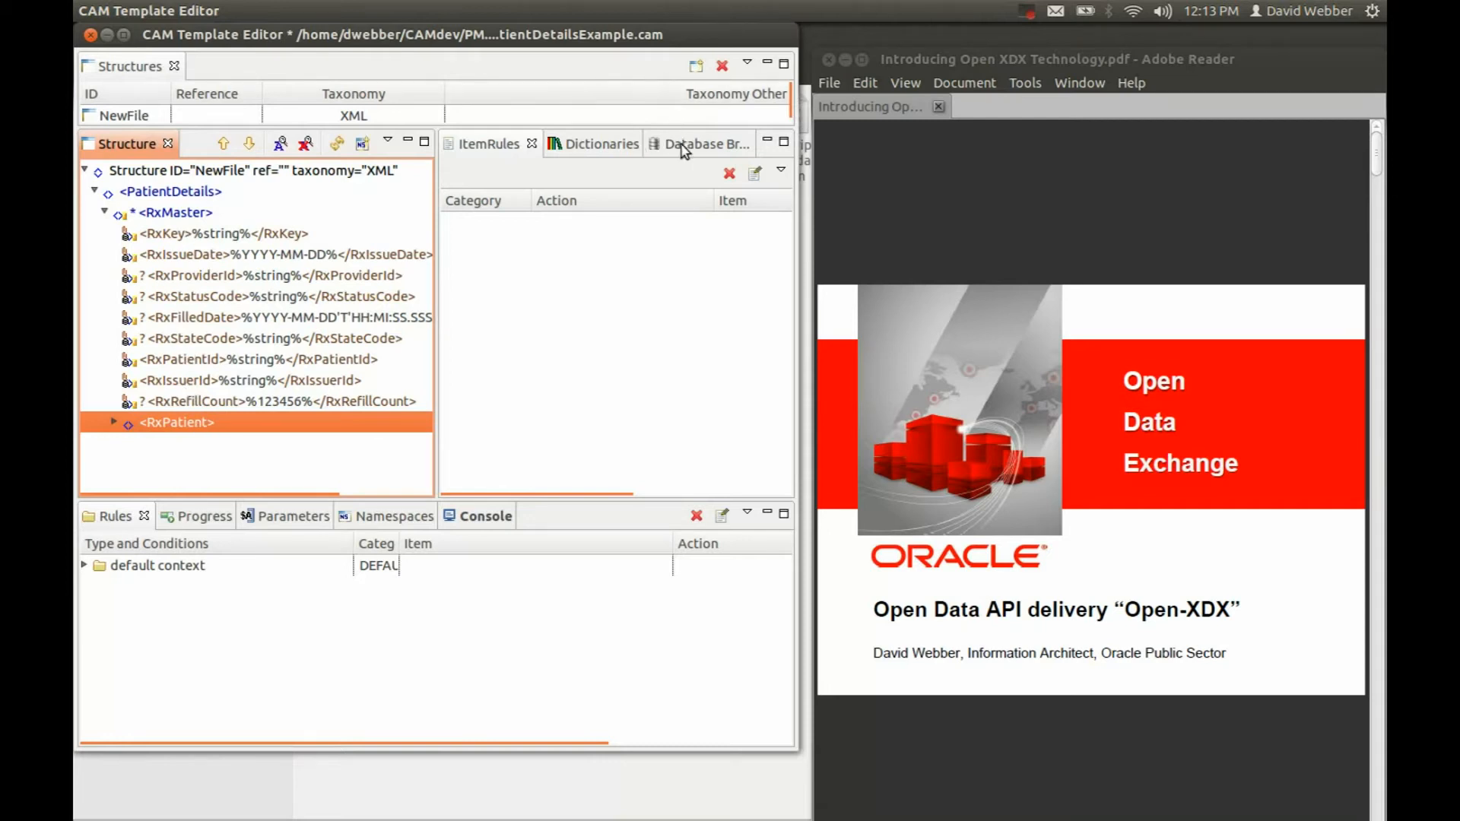
Step: Add the RX_DRUG table as an RxDrug section under RxMaster and expand its fields
{"action": "left_click", "coordinate": [705, 144]}
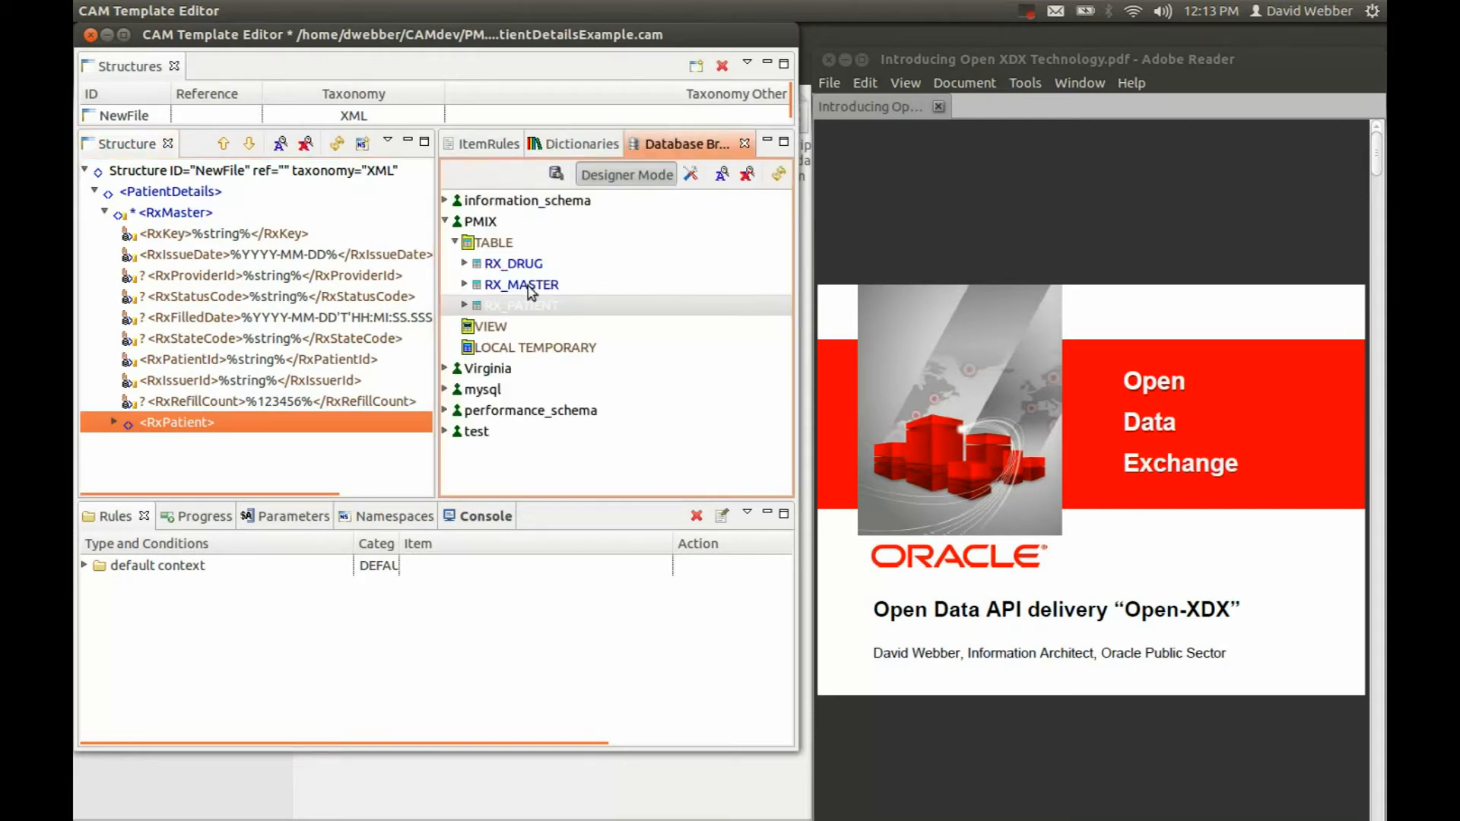
{"action": "left_click", "coordinate": [512, 264]}
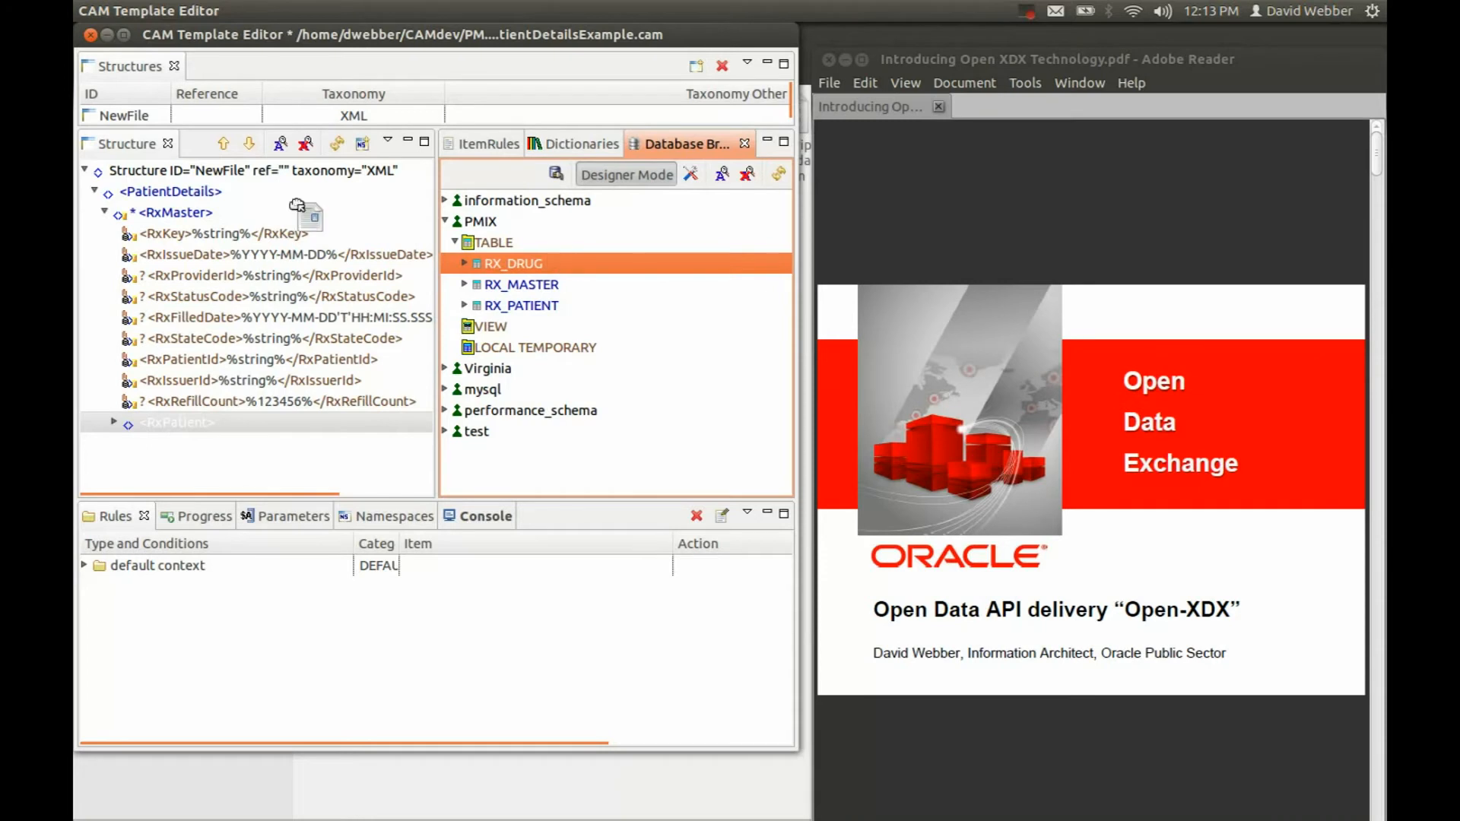
{"action": "left_click", "coordinate": [173, 213]}
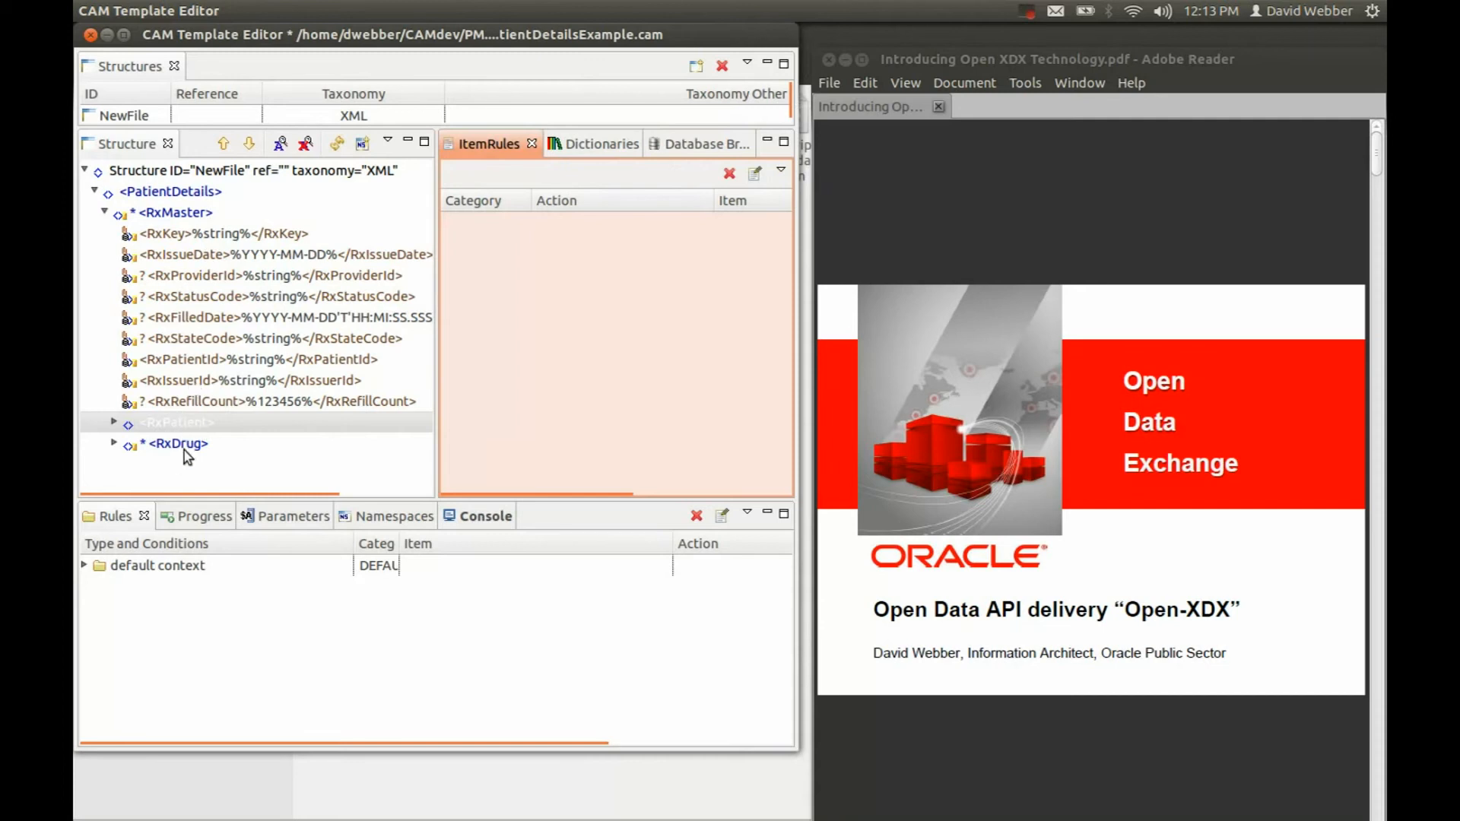
{"action": "left_click", "coordinate": [178, 443]}
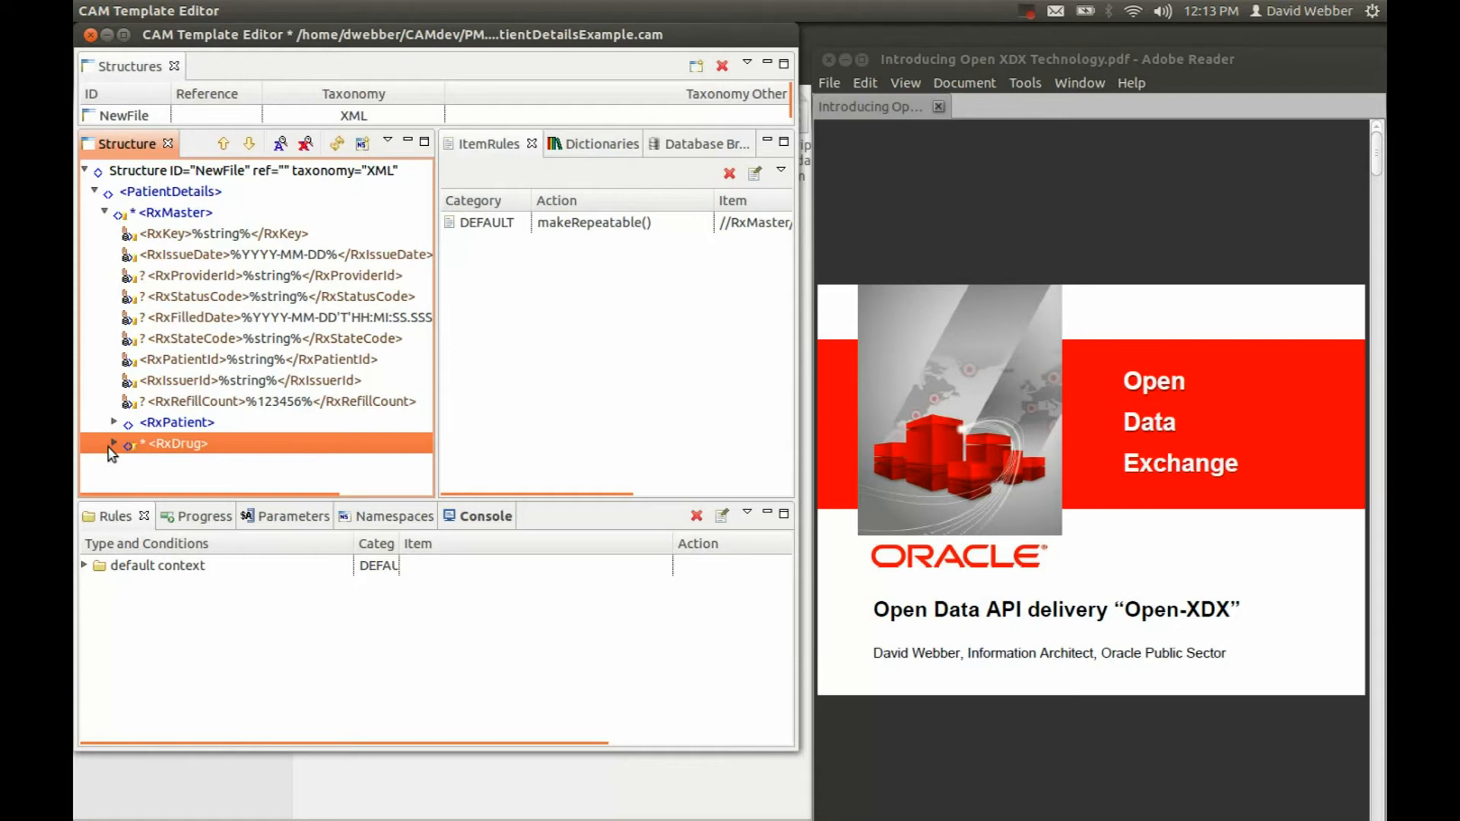
{"action": "left_click", "coordinate": [115, 443]}
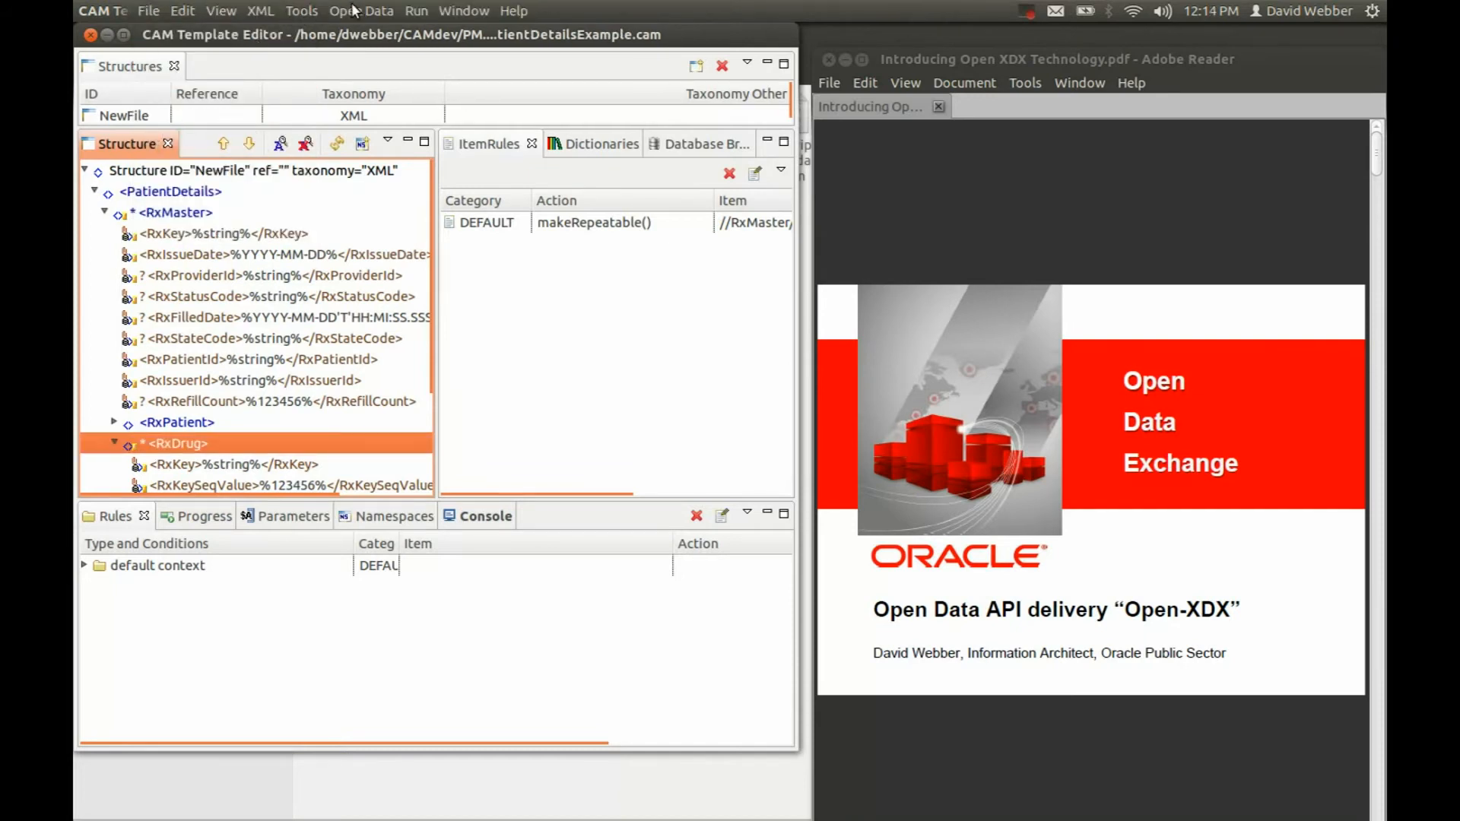
Step: Generate PatientDetailsExample-xdx.xml from the PMIX MySQL database, entering the database password
{"action": "left_click", "coordinate": [361, 10]}
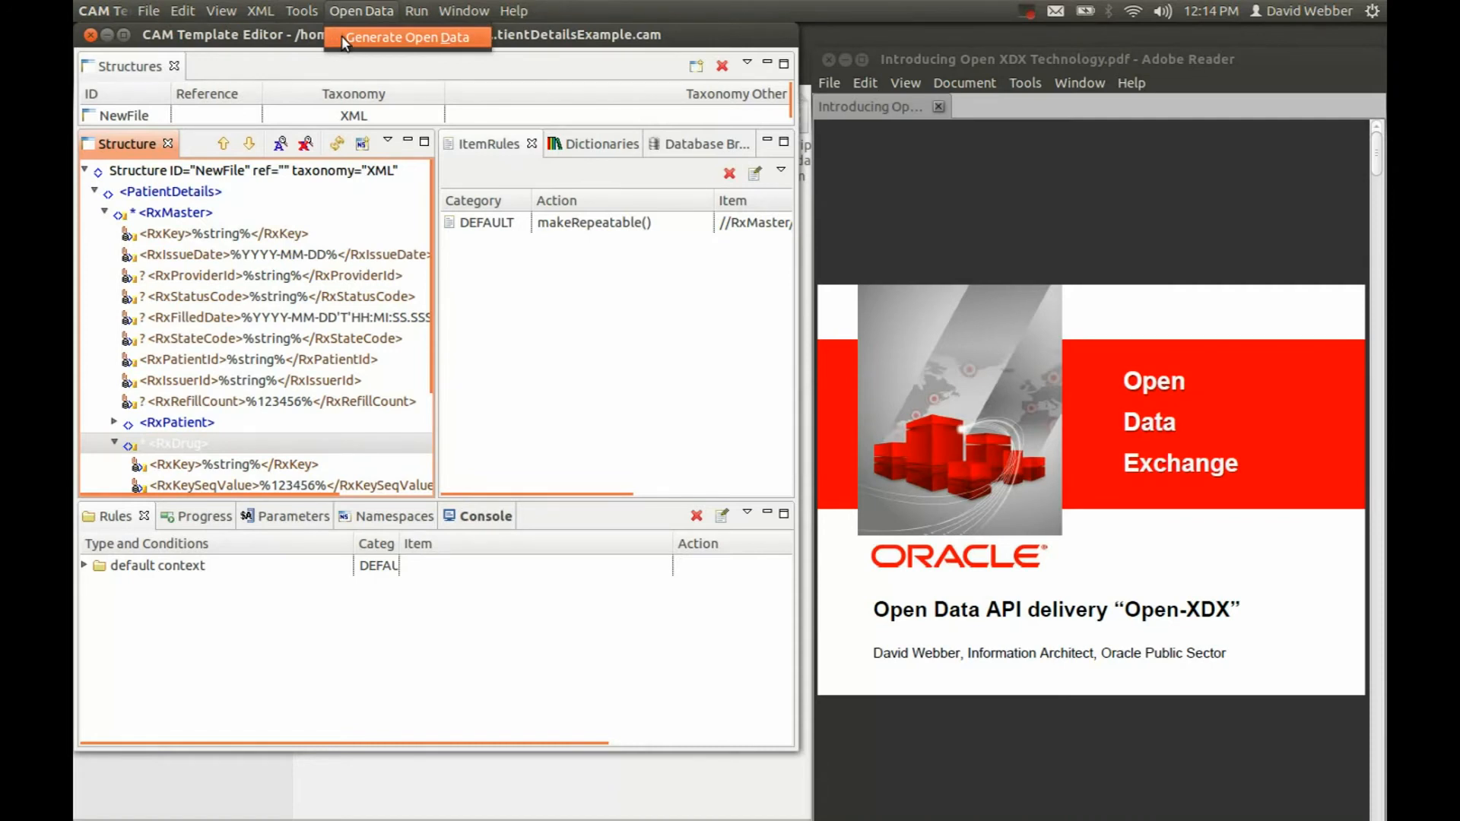
{"action": "left_click", "coordinate": [405, 37]}
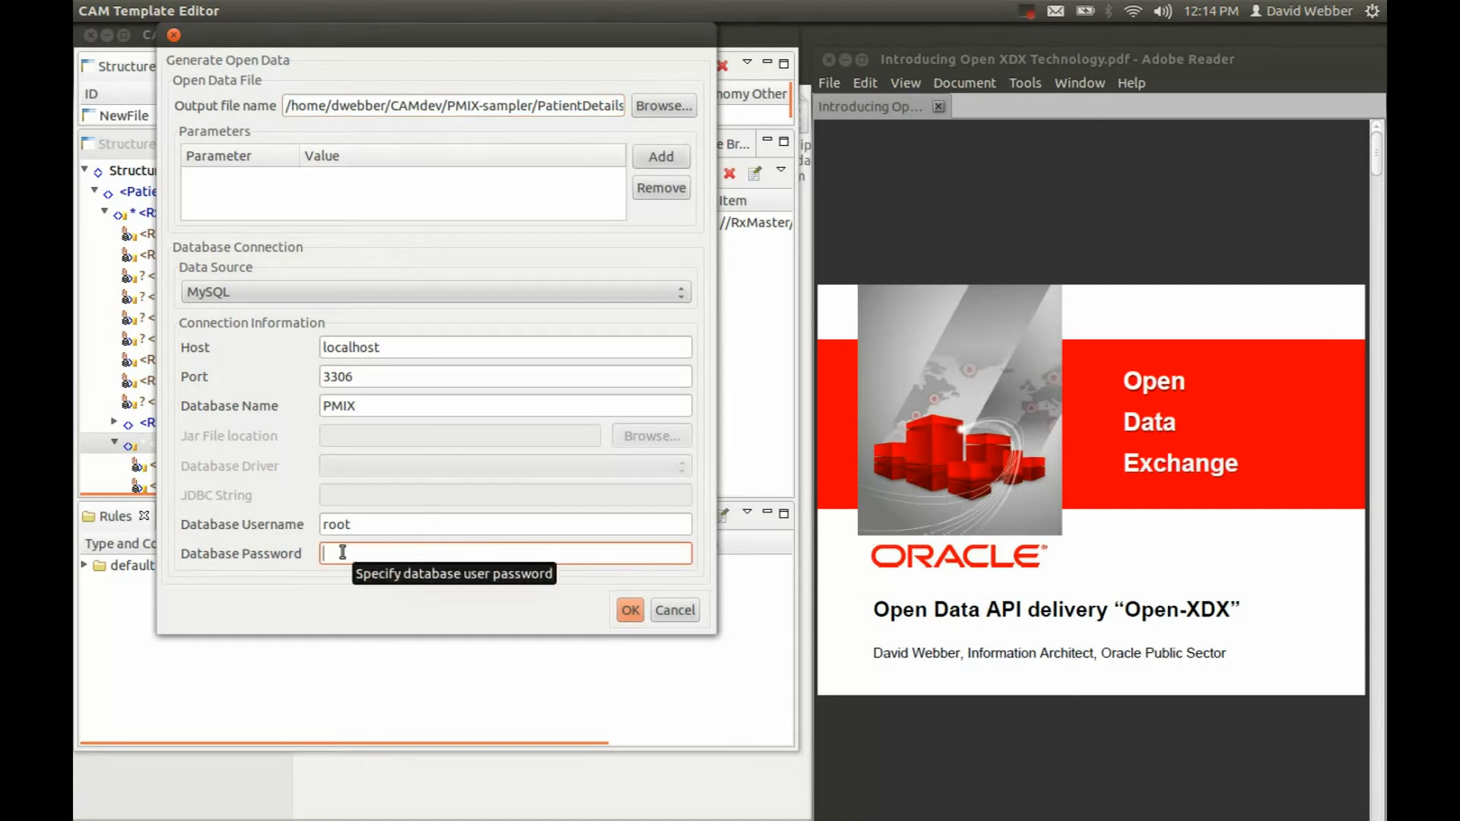
{"action": "type", "text": "•••••"}
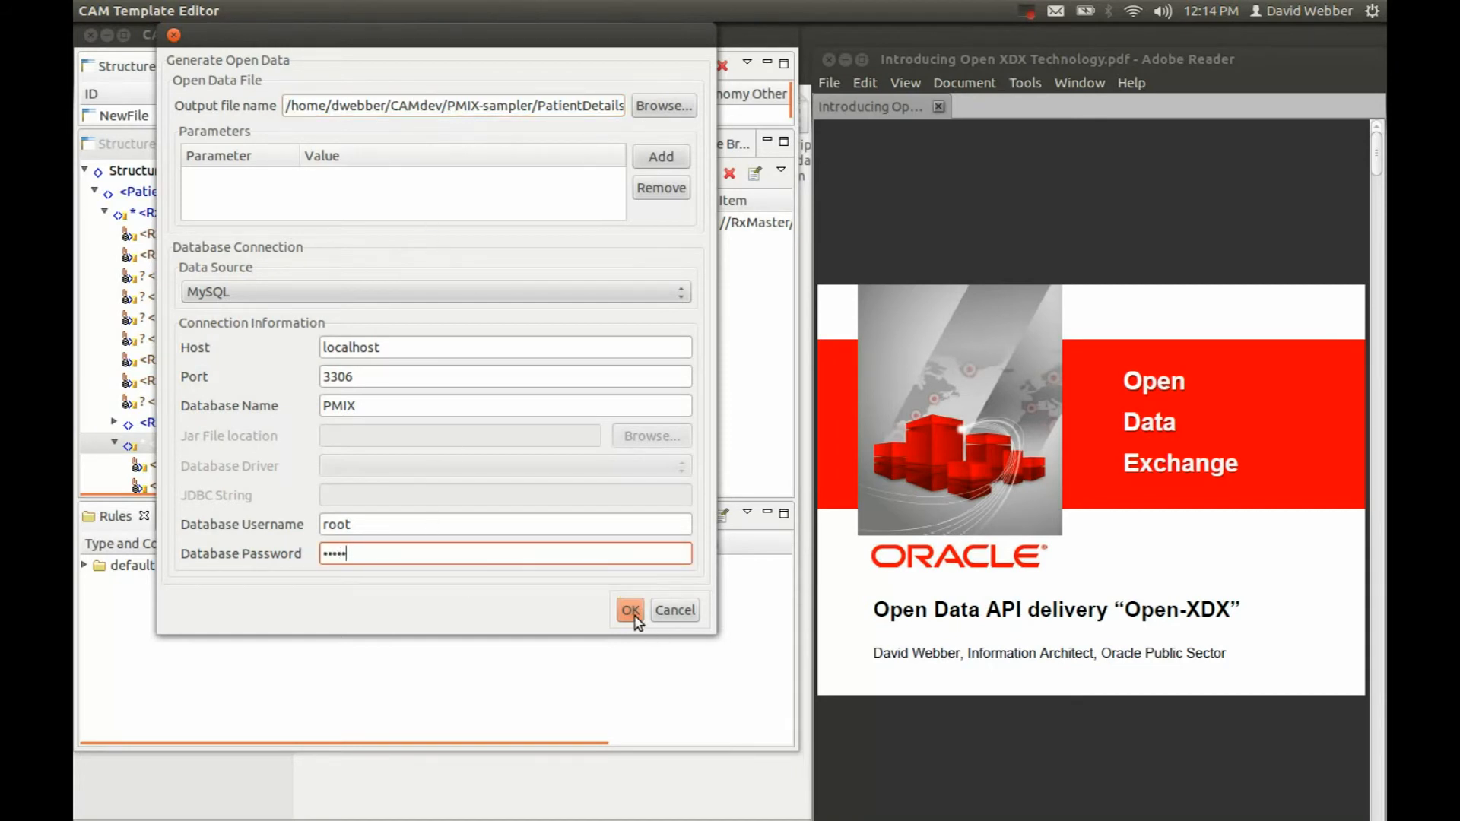
{"action": "left_click", "coordinate": [630, 610]}
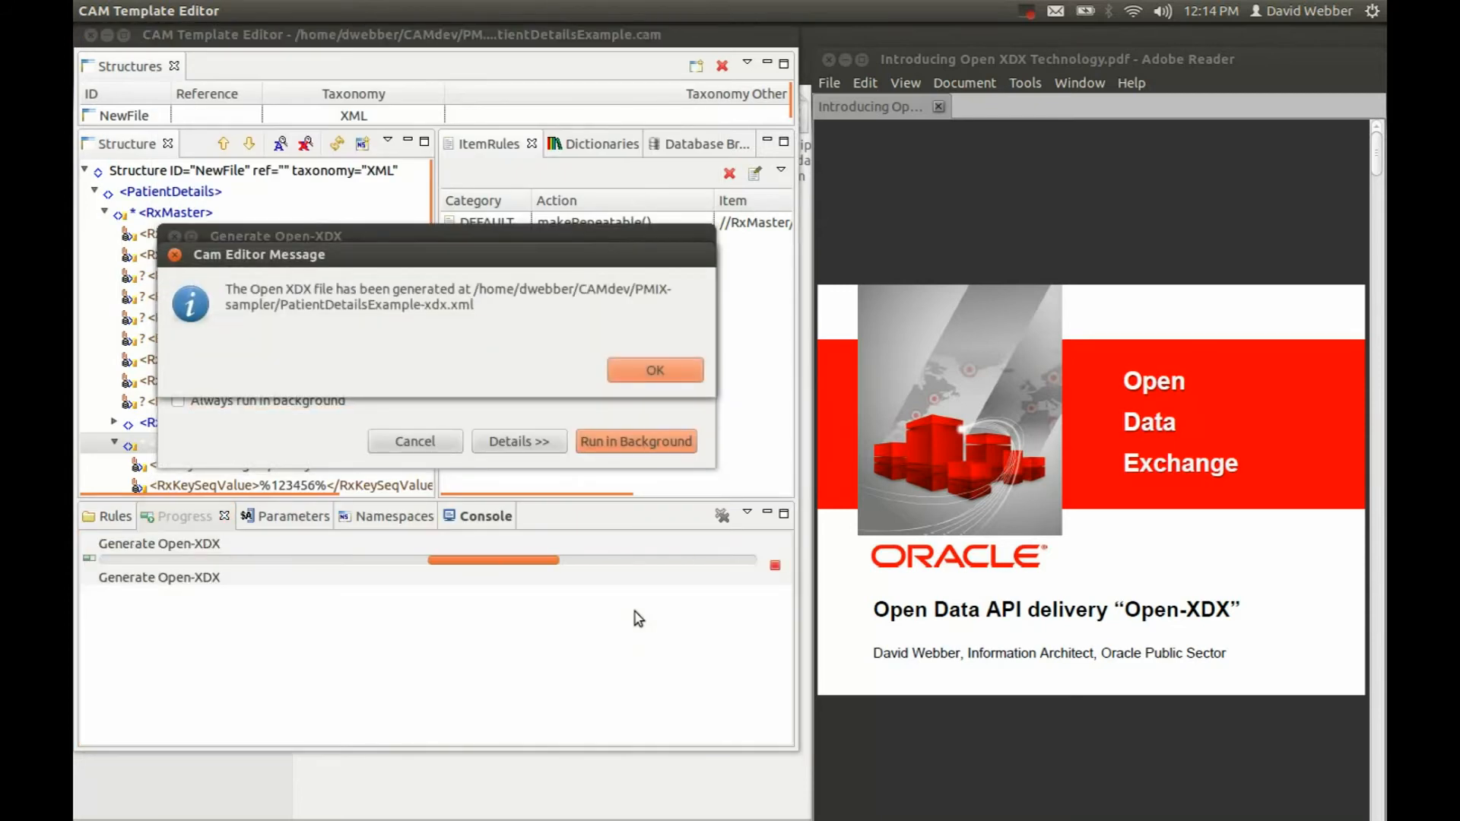
{"action": "left_click", "coordinate": [654, 370]}
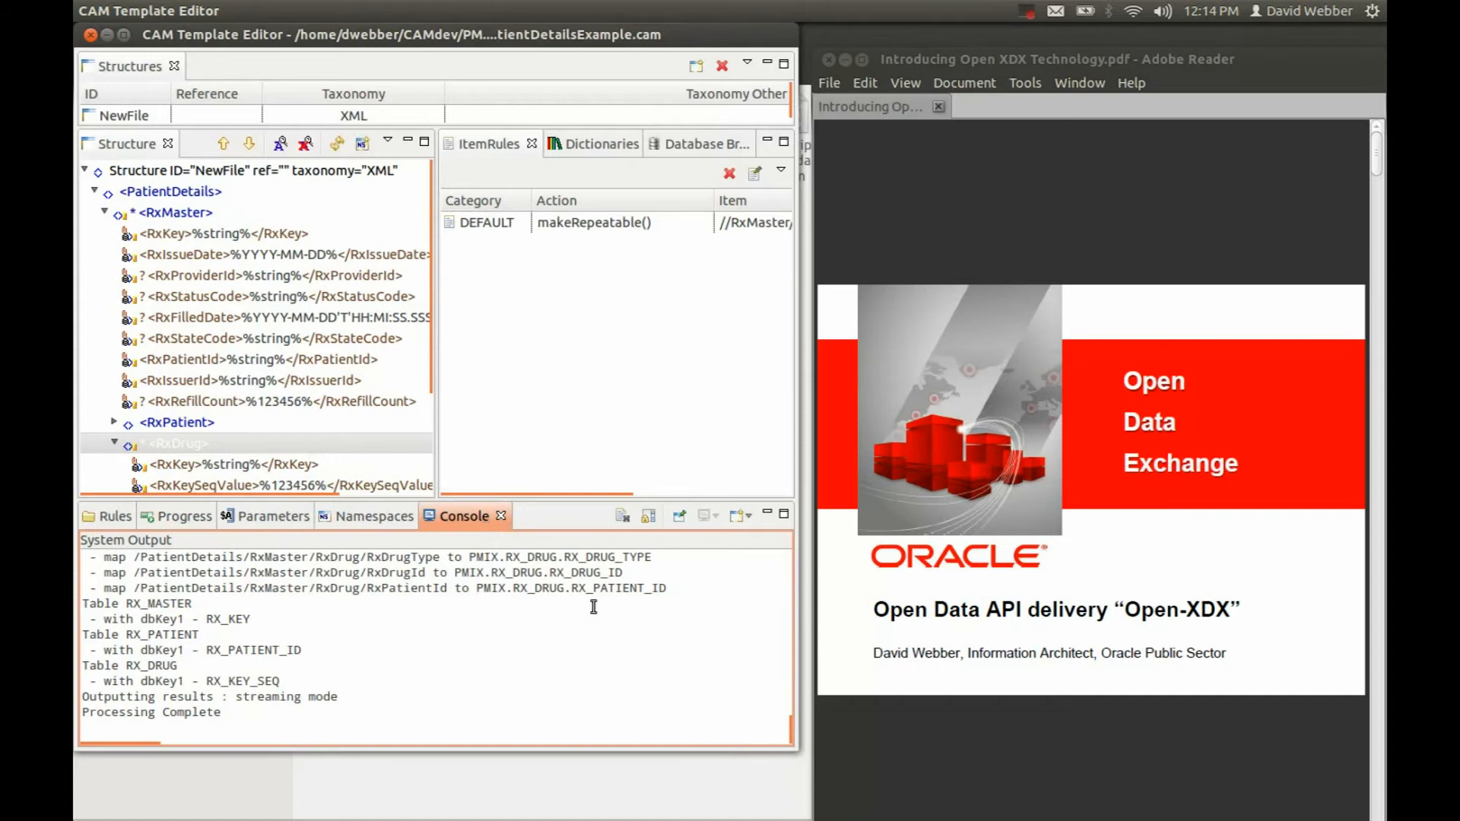
Step: Scroll the Console mapping output, then right-click the generated PatientDetailsExample-xdx.xml file
{"action": "scroll", "scroll_direction": "down", "scroll_amount": 3}
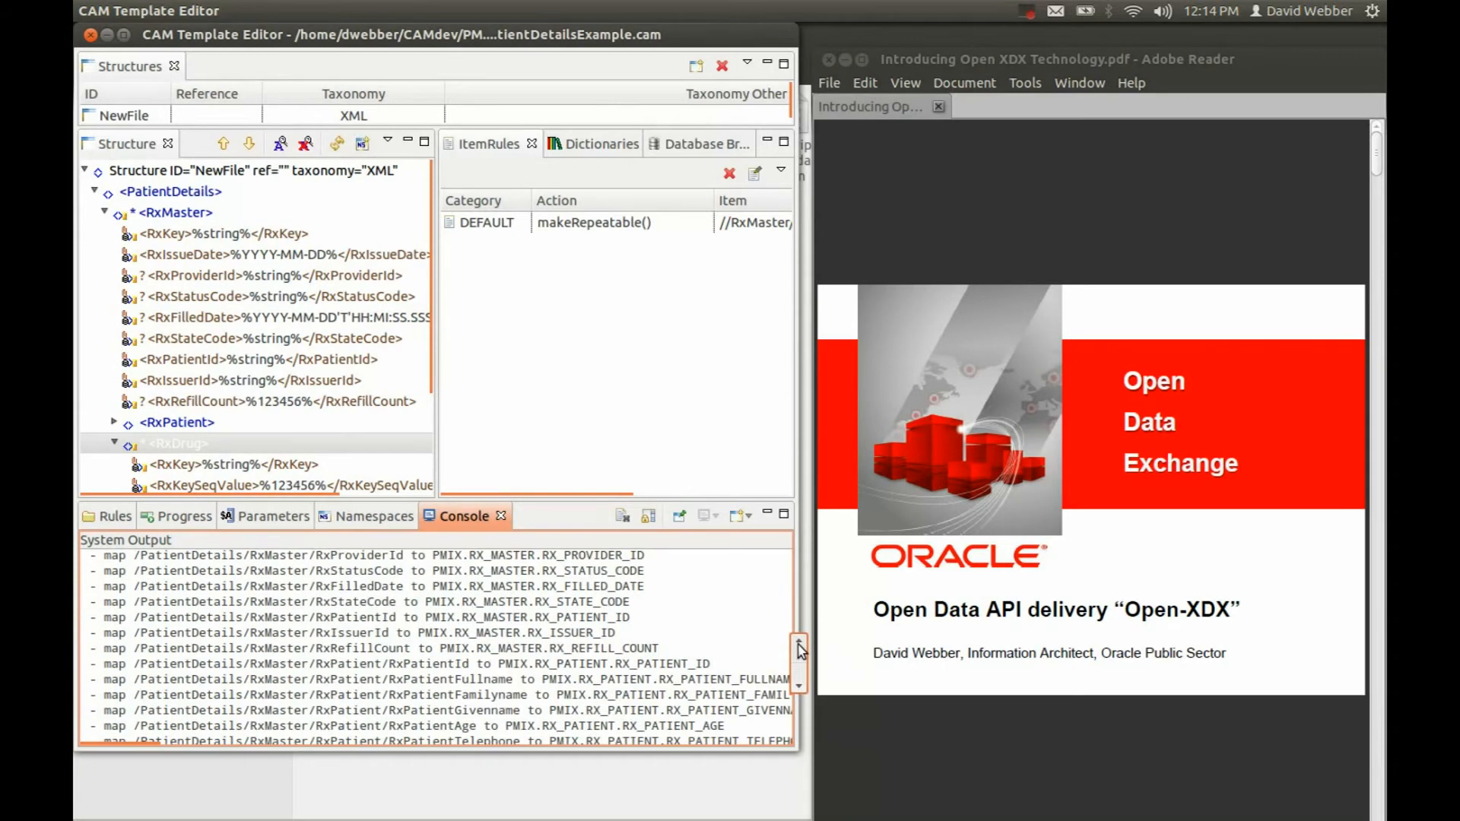
{"action": "scroll", "scroll_direction": "down", "scroll_amount": 3}
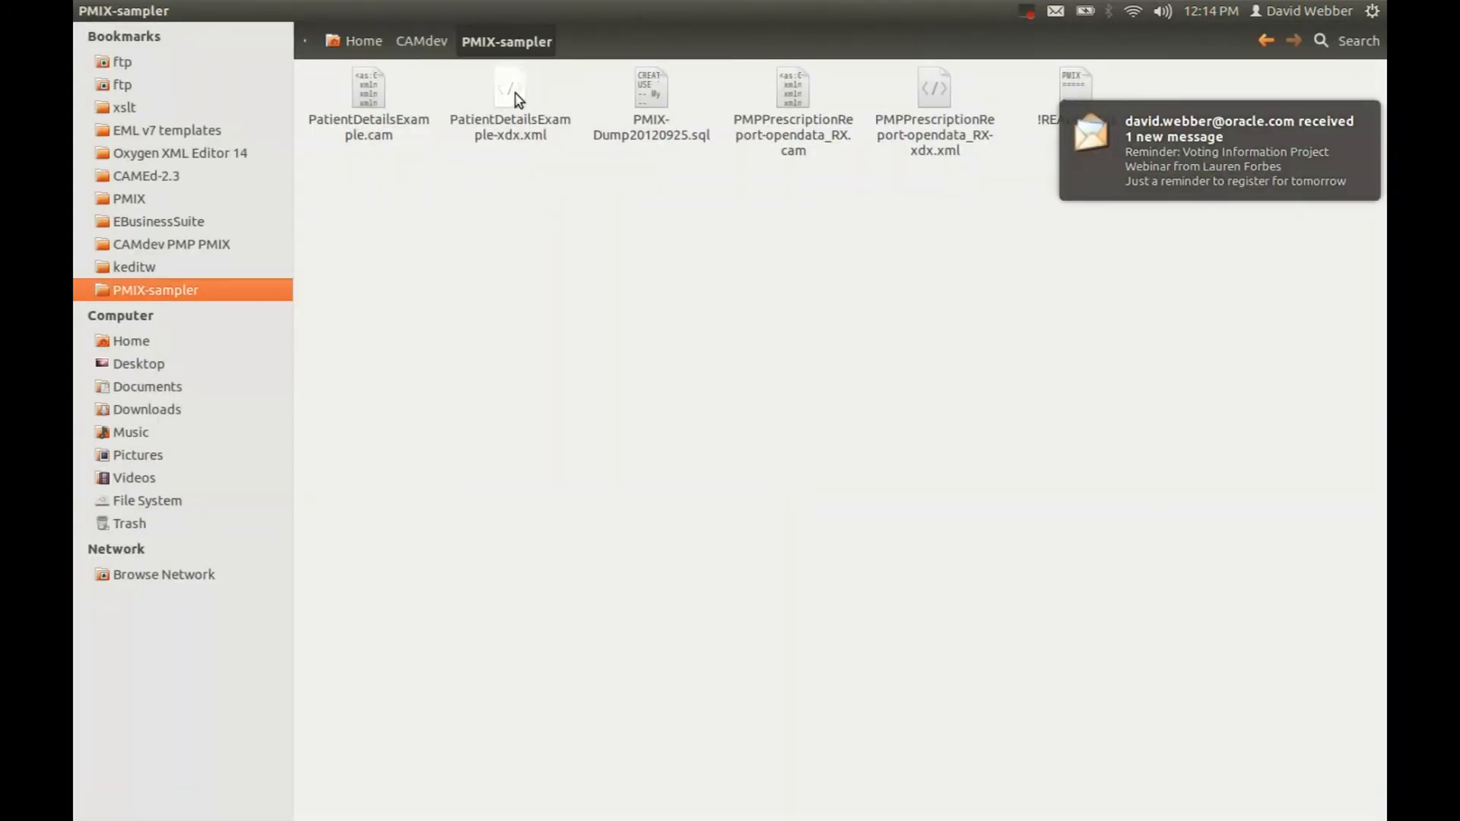
{"action": "right_click", "coordinate": [509, 93]}
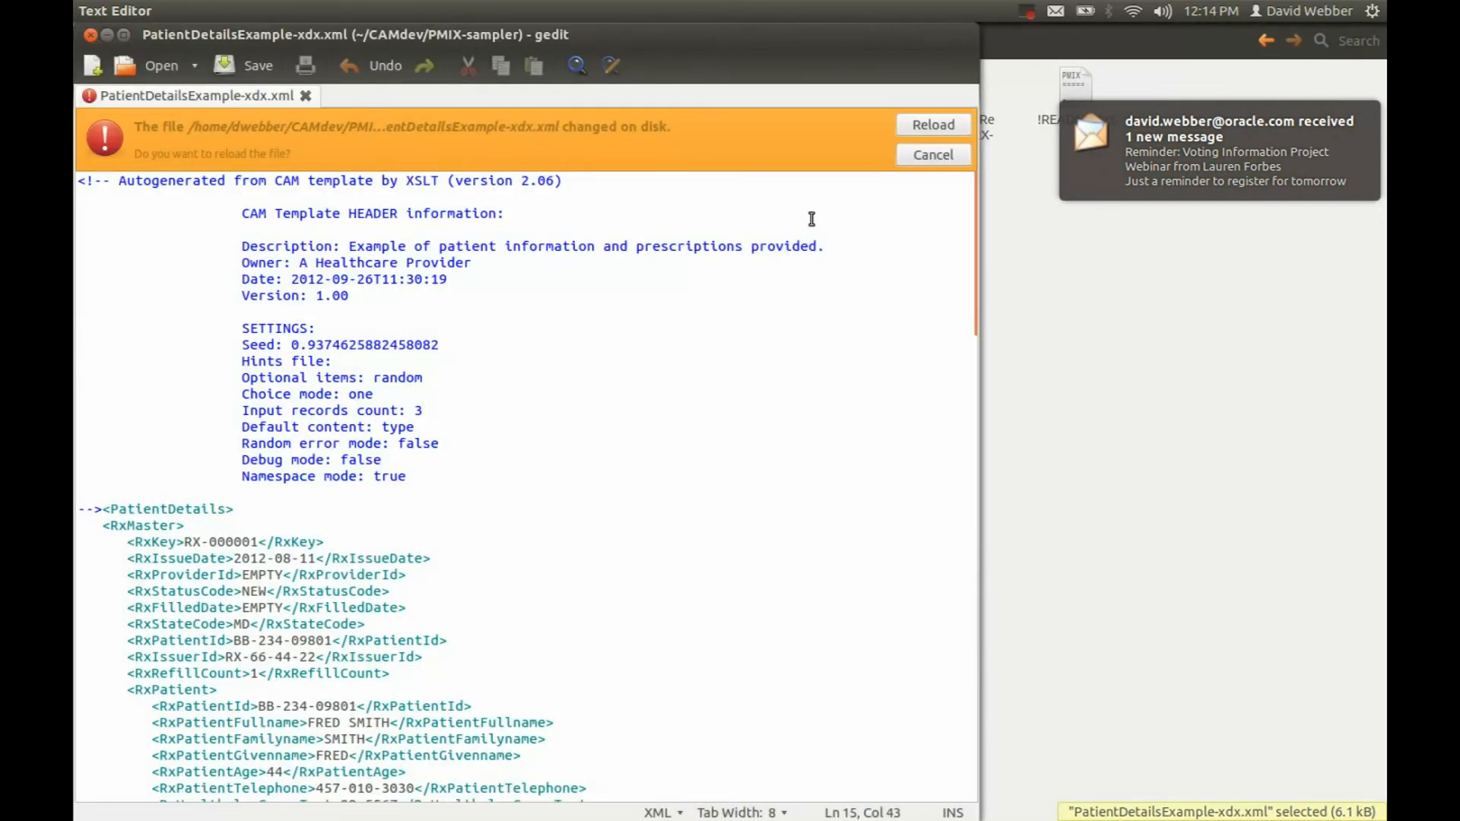
Step: Reload PatientDetailsExample-xdx.xml in gedit and scroll through the RxMaster prescription records
{"action": "left_click", "coordinate": [932, 124]}
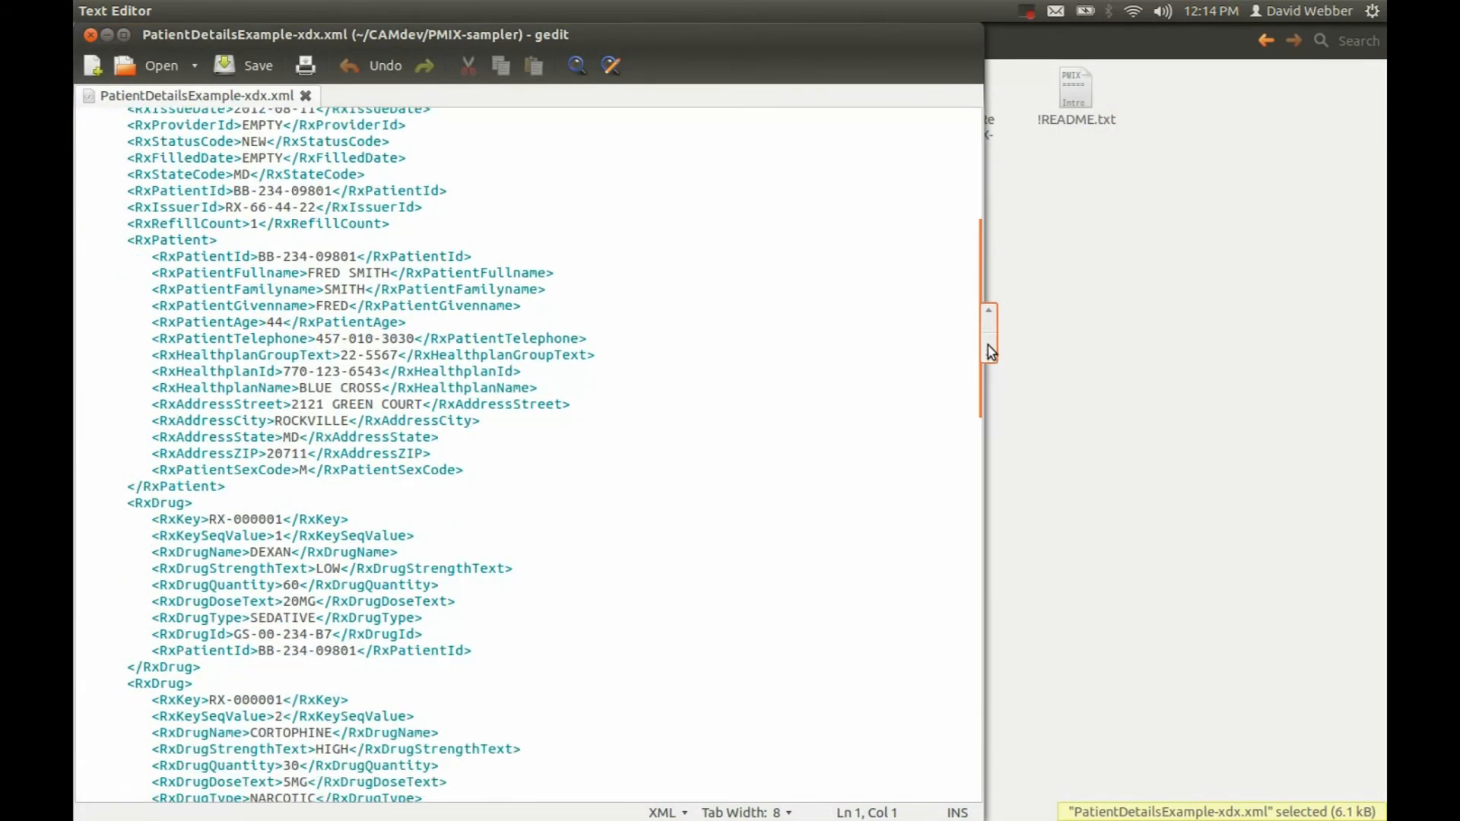
{"action": "scroll", "scroll_direction": "down", "scroll_amount": 3}
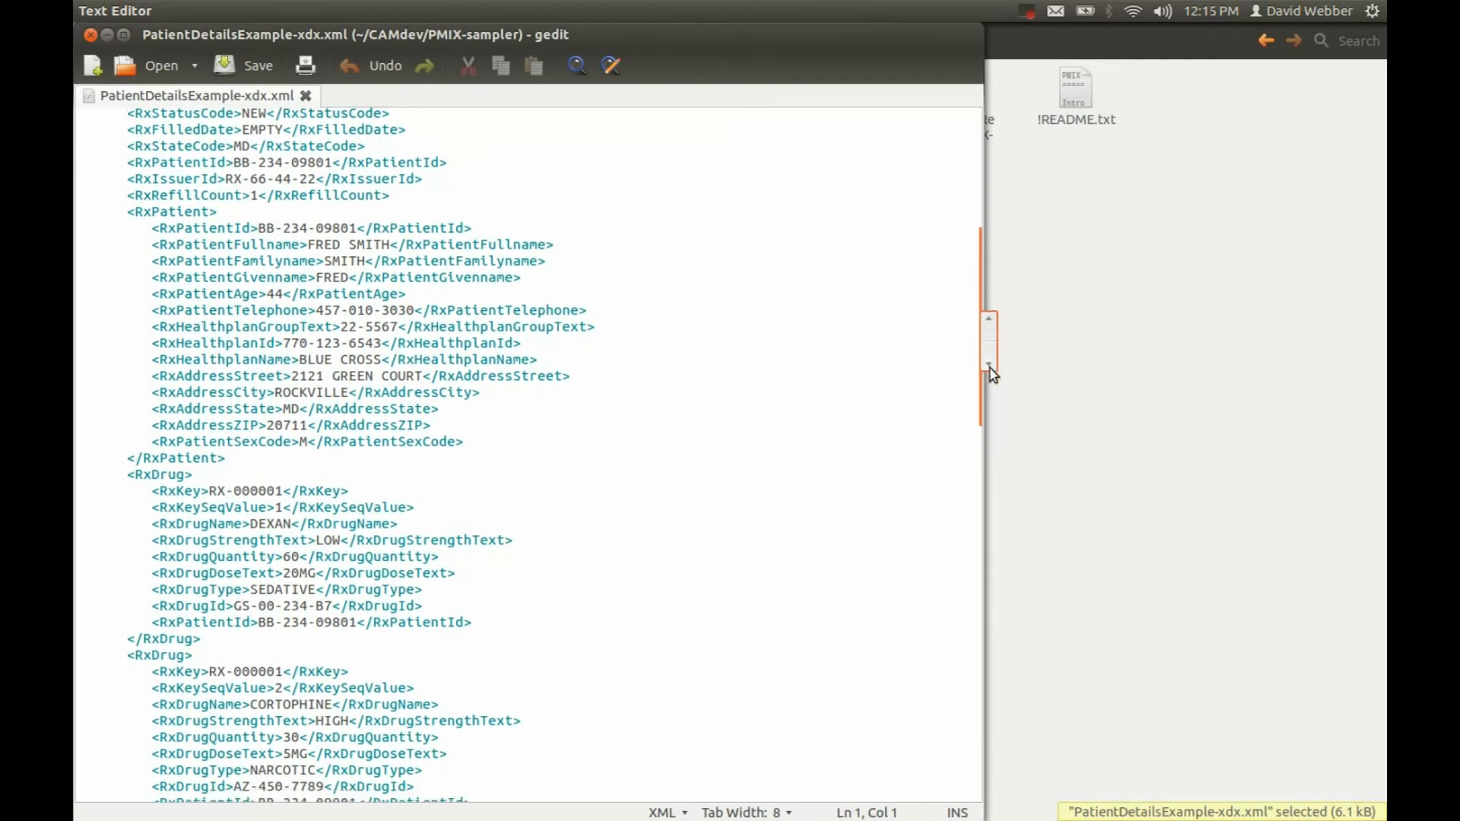
{"action": "scroll", "scroll_direction": "down", "scroll_amount": 3}
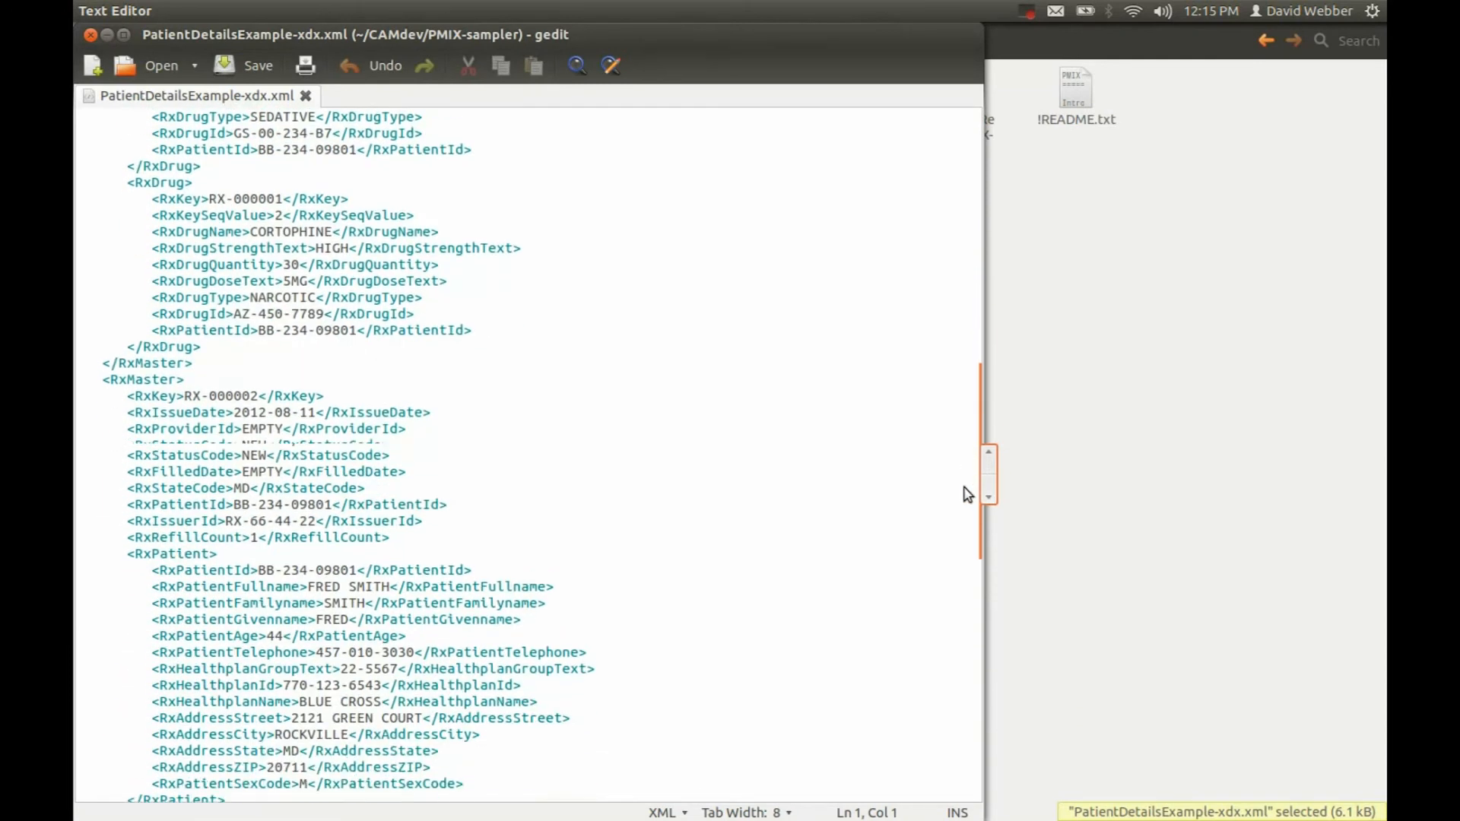
{"action": "scroll", "scroll_direction": "down", "scroll_amount": 3}
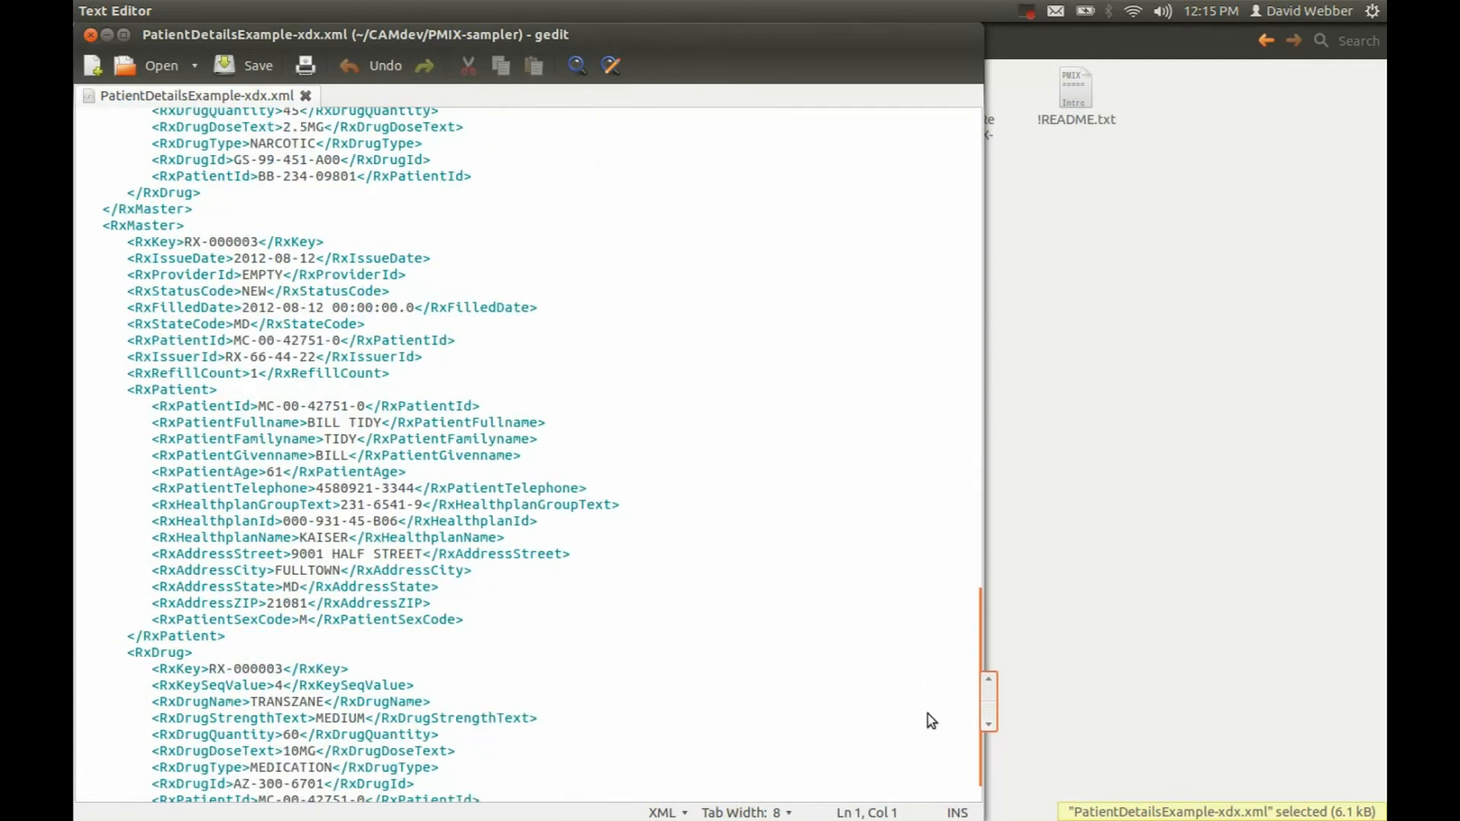
{"action": "scroll", "scroll_direction": "down", "scroll_amount": 3}
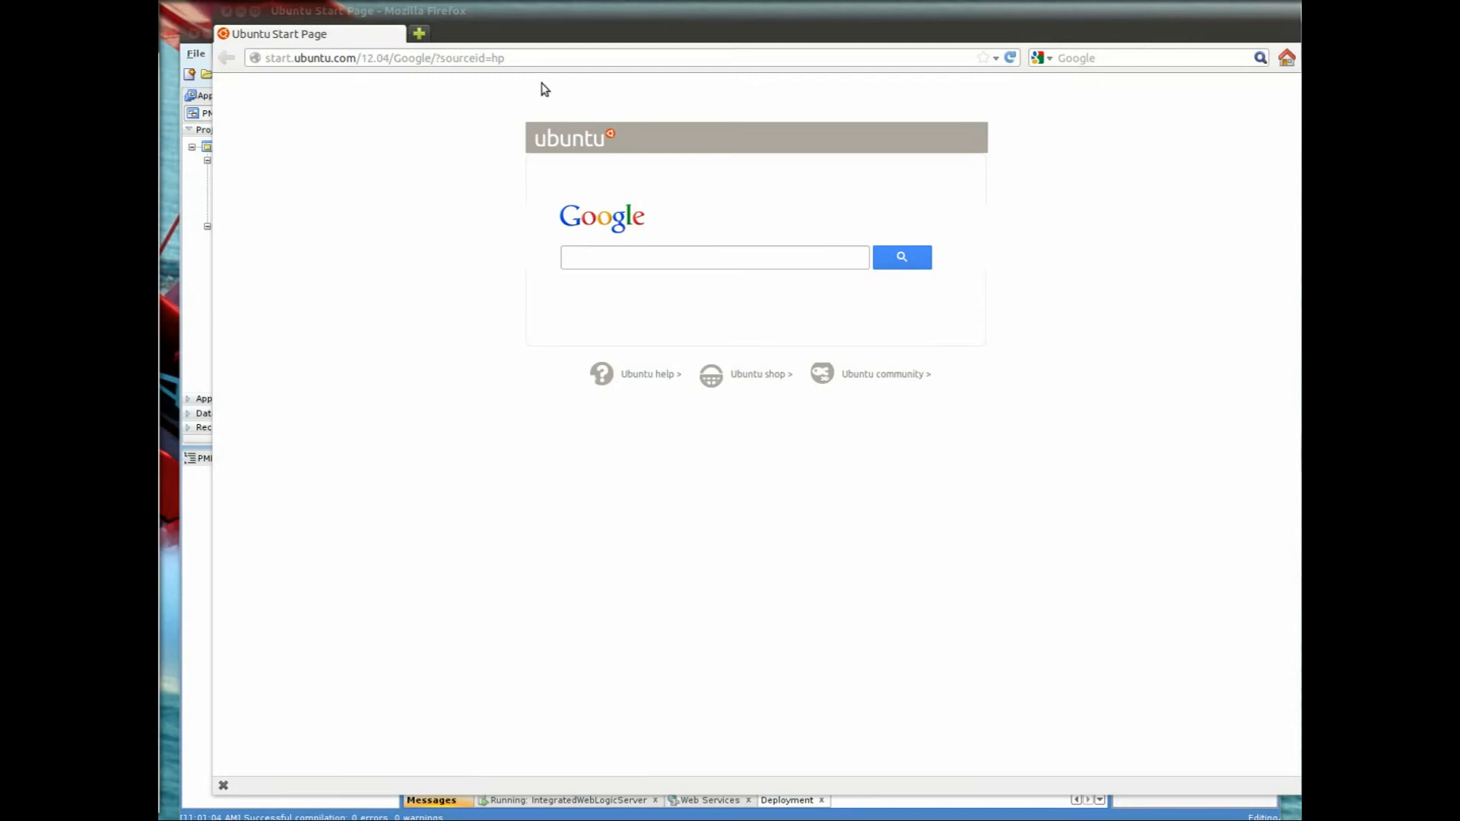
{"action": "type", "text": "http://127.0.0.1:7101/wls_utc/"}
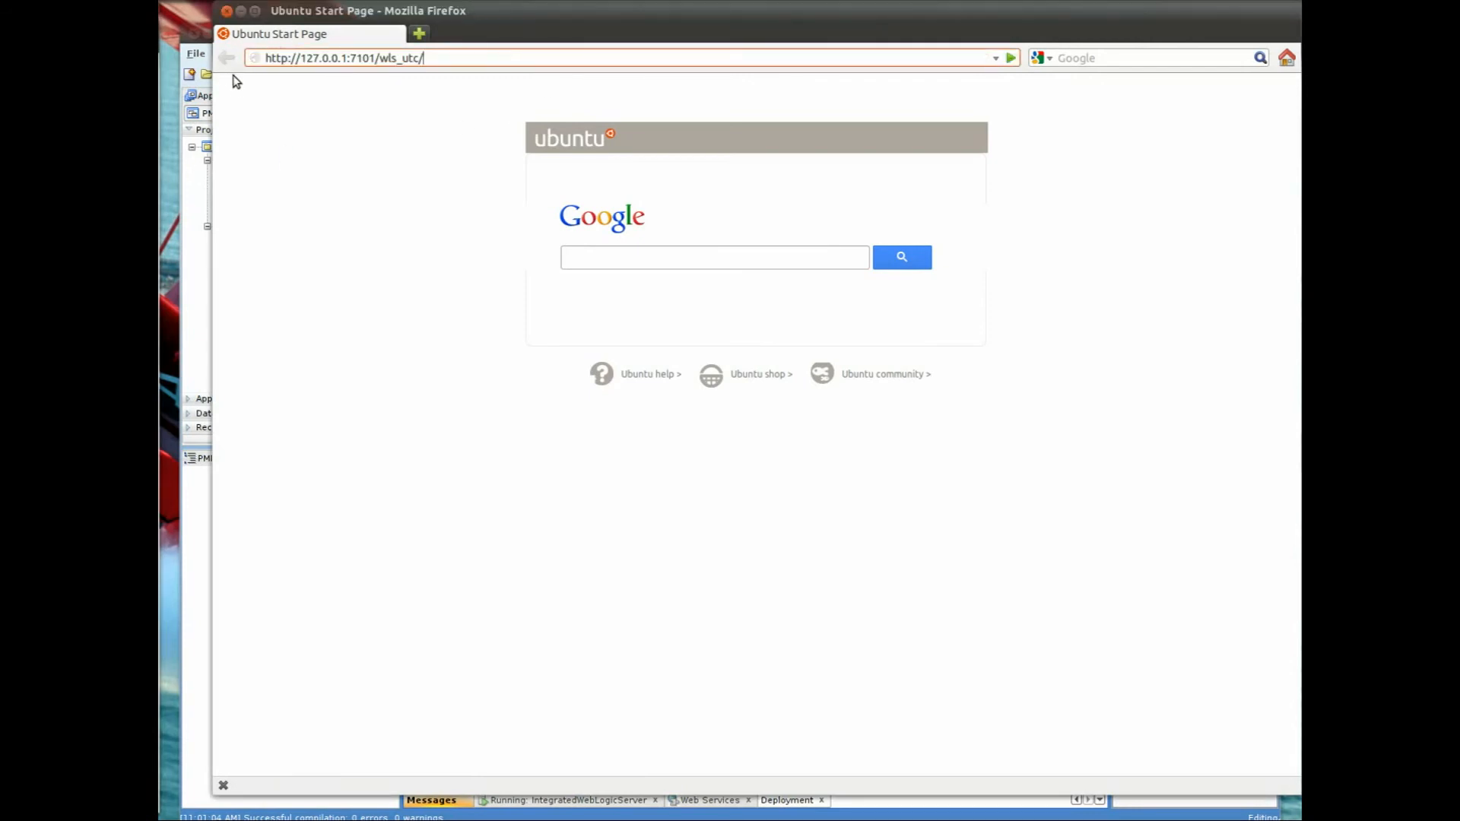
{"action": "mouse_move", "coordinate": [1013, 58]}
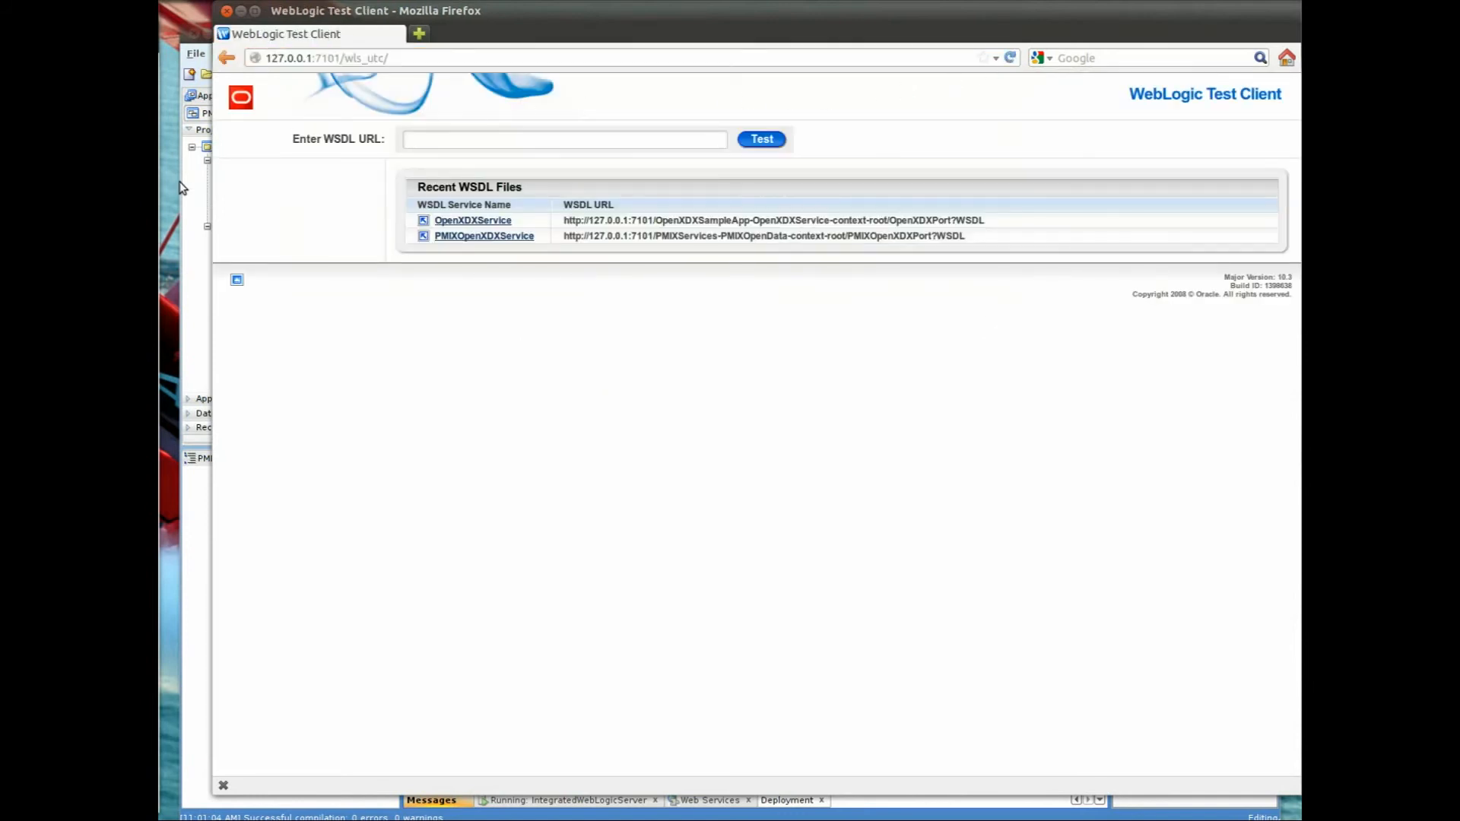
{"action": "mouse_move", "coordinate": [492, 173]}
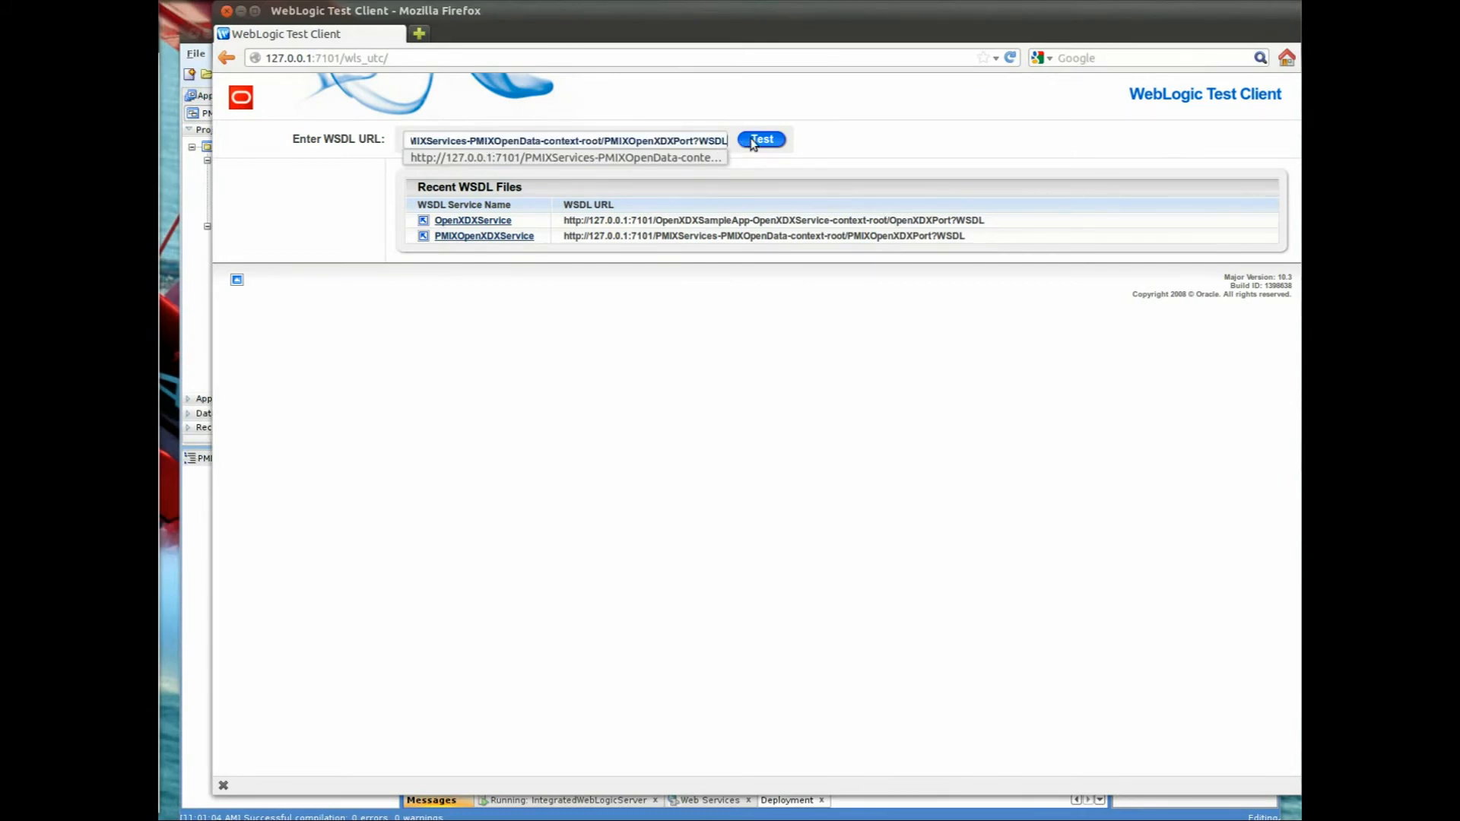
{"action": "left_click", "coordinate": [762, 138]}
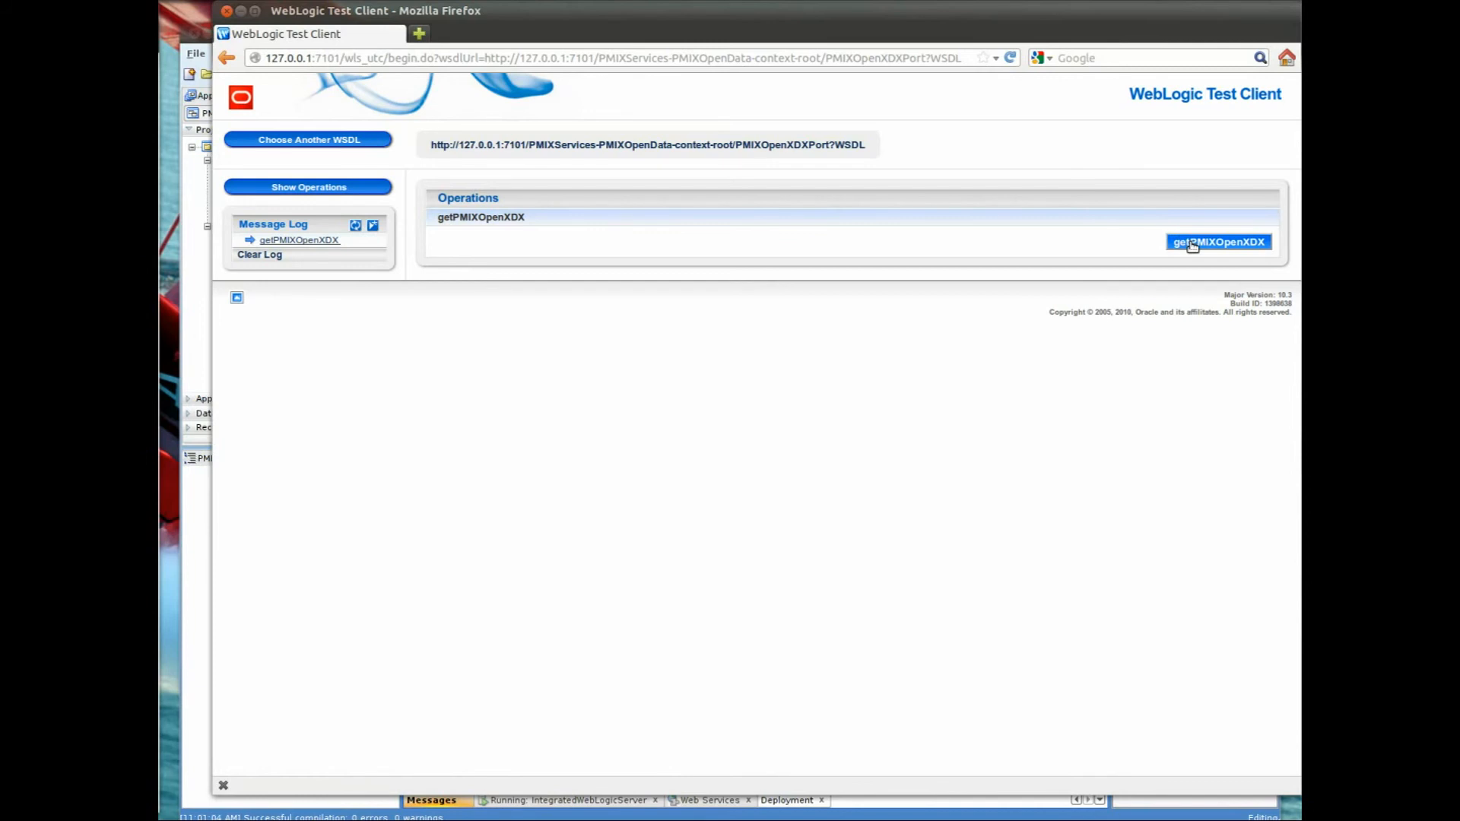
Step: Invoke getPMIXOpenXDX and scroll through the three-prescription Open-XDX response
{"action": "left_click", "coordinate": [1219, 241]}
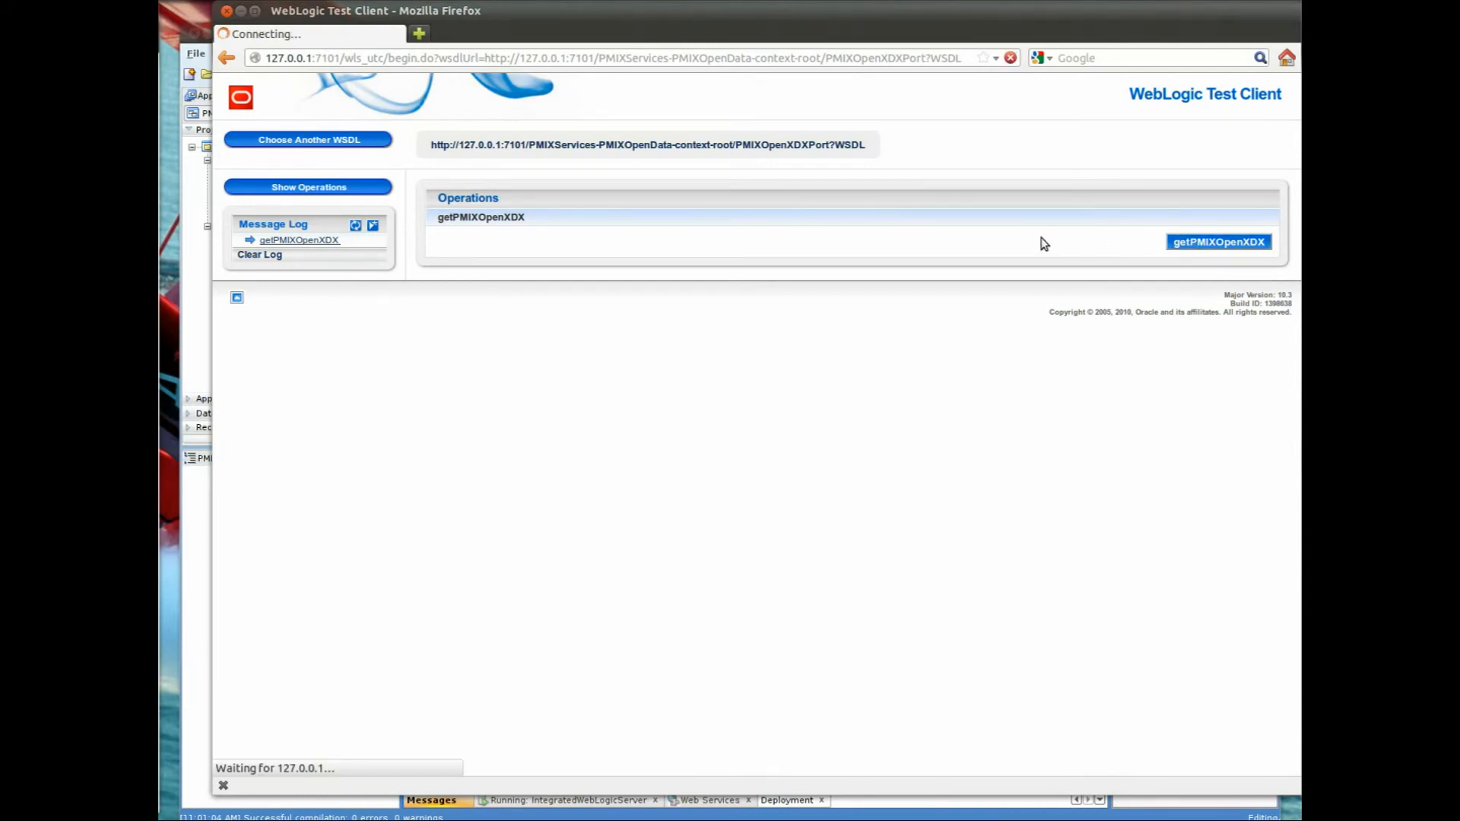
{"action": "left_click", "coordinate": [1218, 241]}
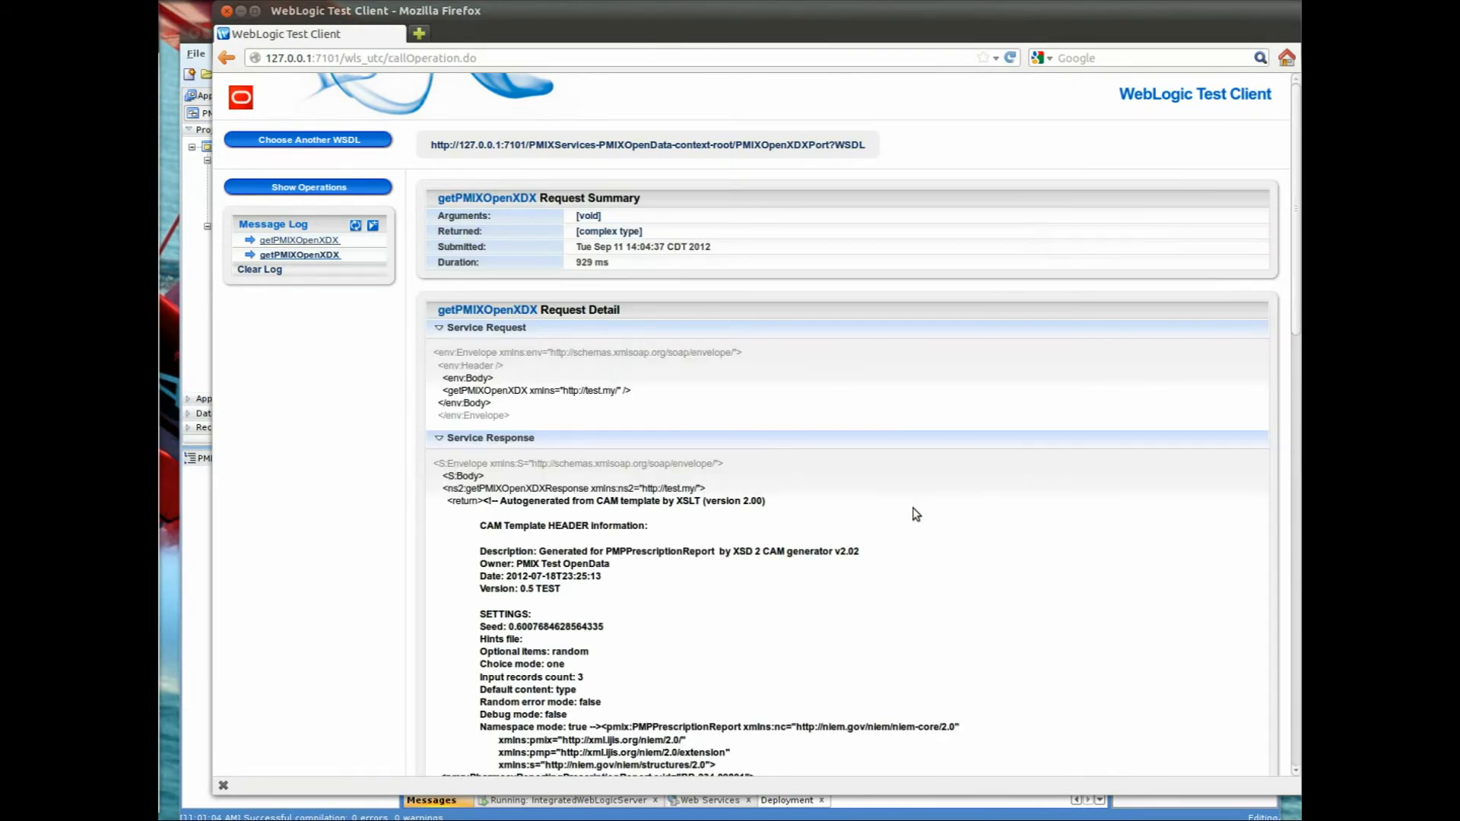
{"action": "scroll", "scroll_direction": "down", "scroll_amount": 3}
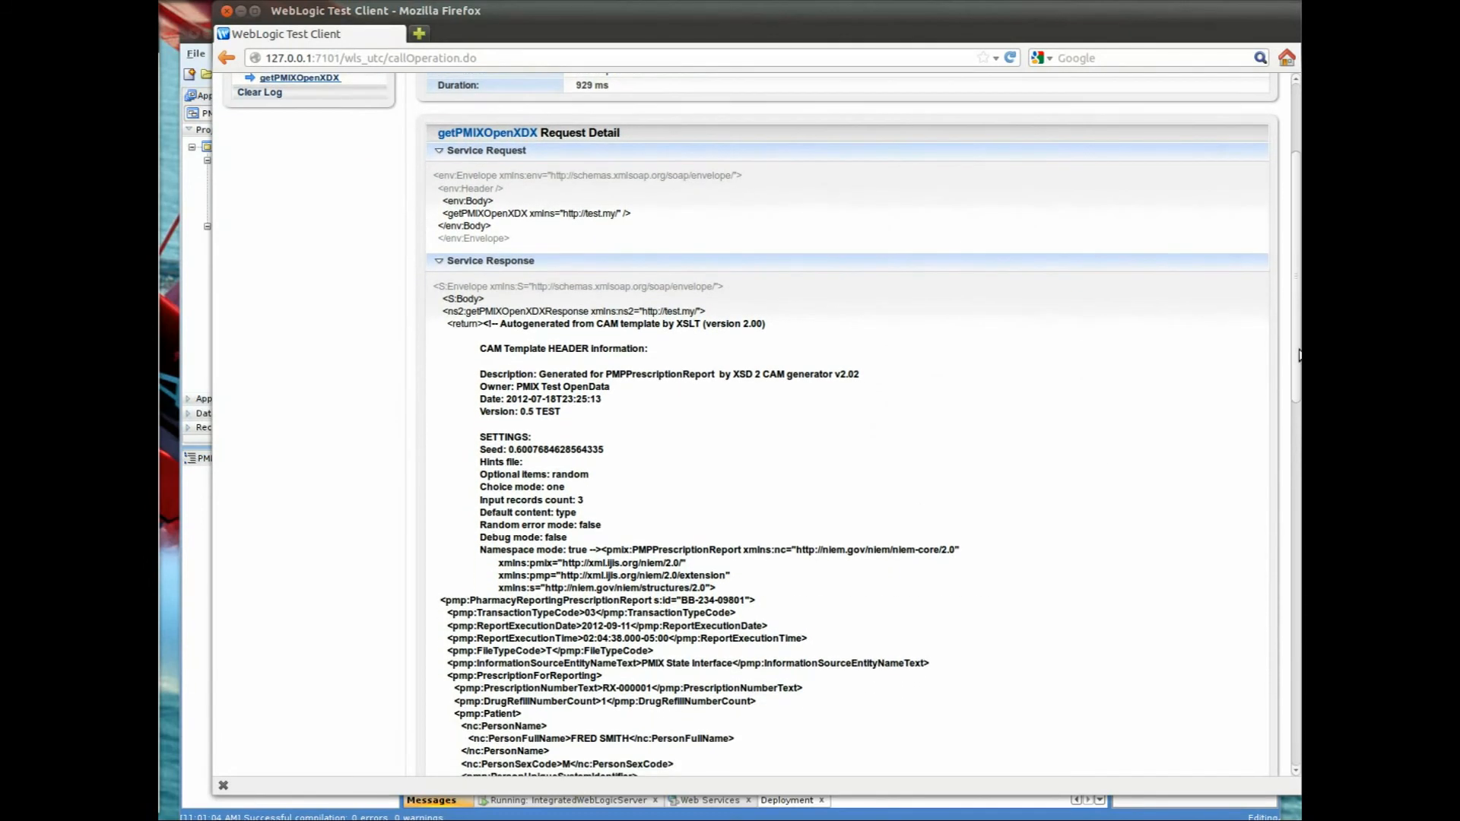
{"action": "scroll", "scroll_direction": "down", "scroll_amount": 3}
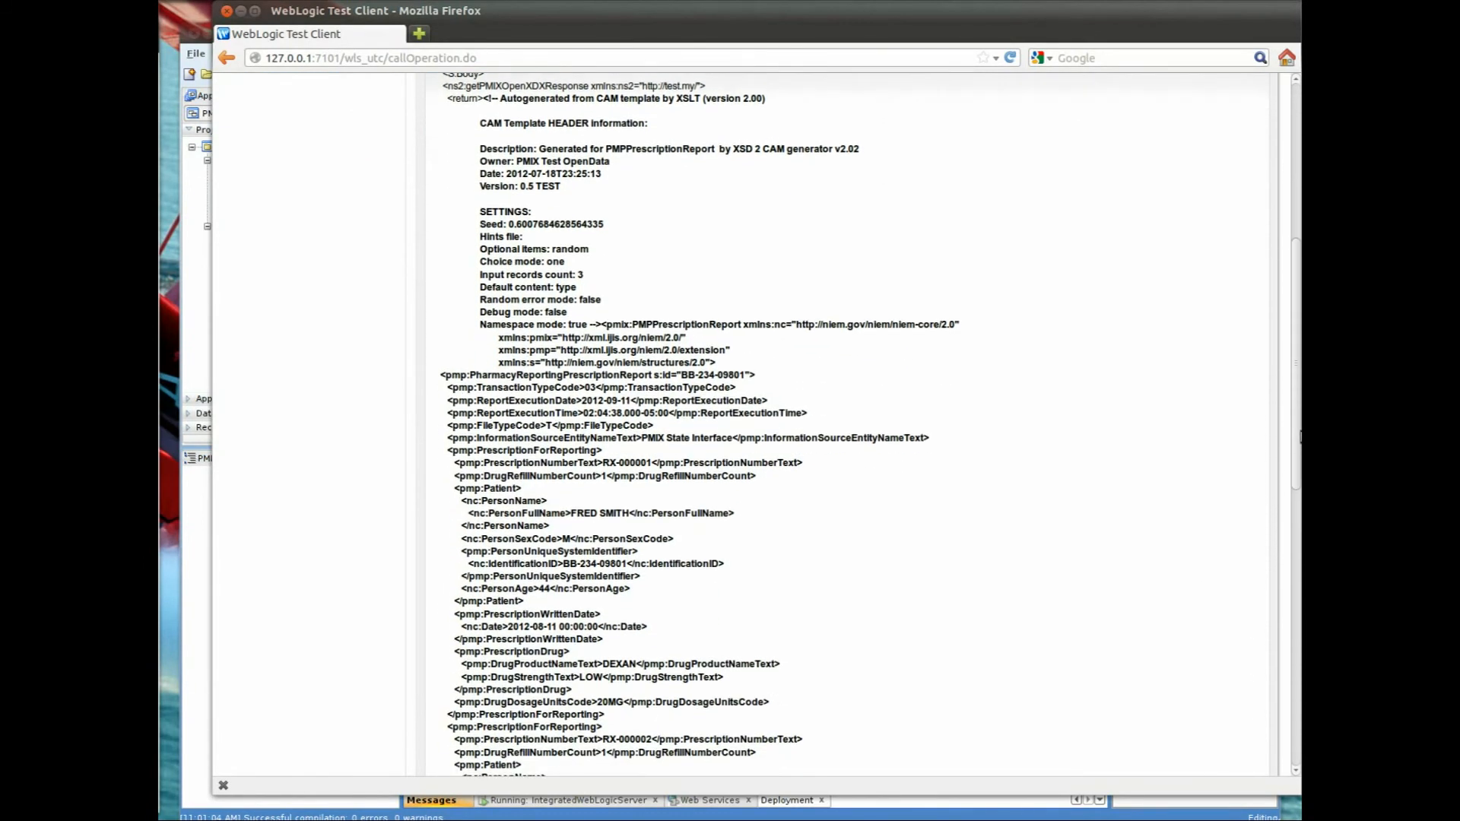
{"action": "scroll", "scroll_direction": "down", "scroll_amount": 3}
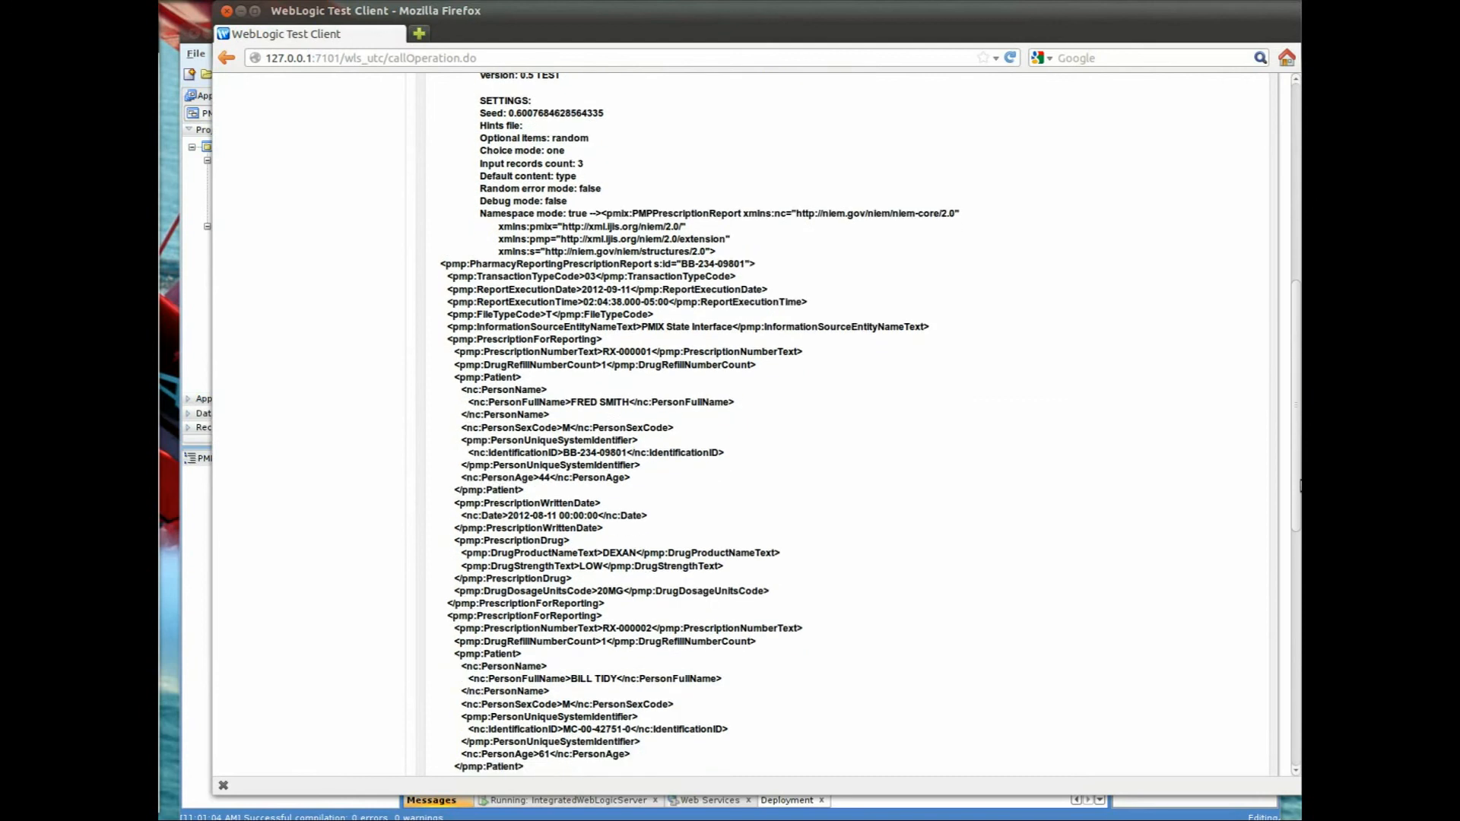
{"action": "scroll", "scroll_direction": "down", "scroll_amount": 3}
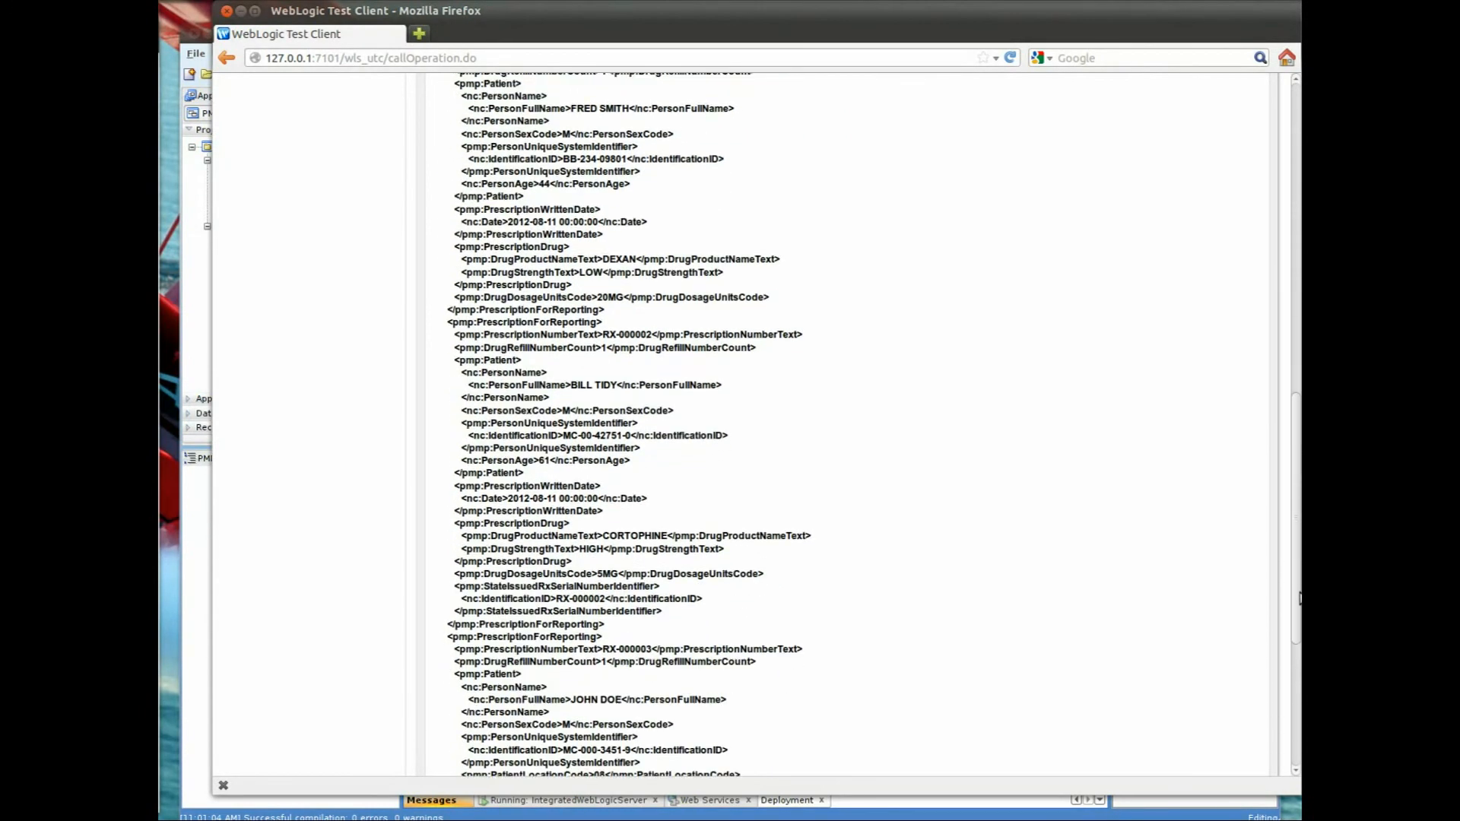
{"action": "scroll", "scroll_direction": "down", "scroll_amount": 3}
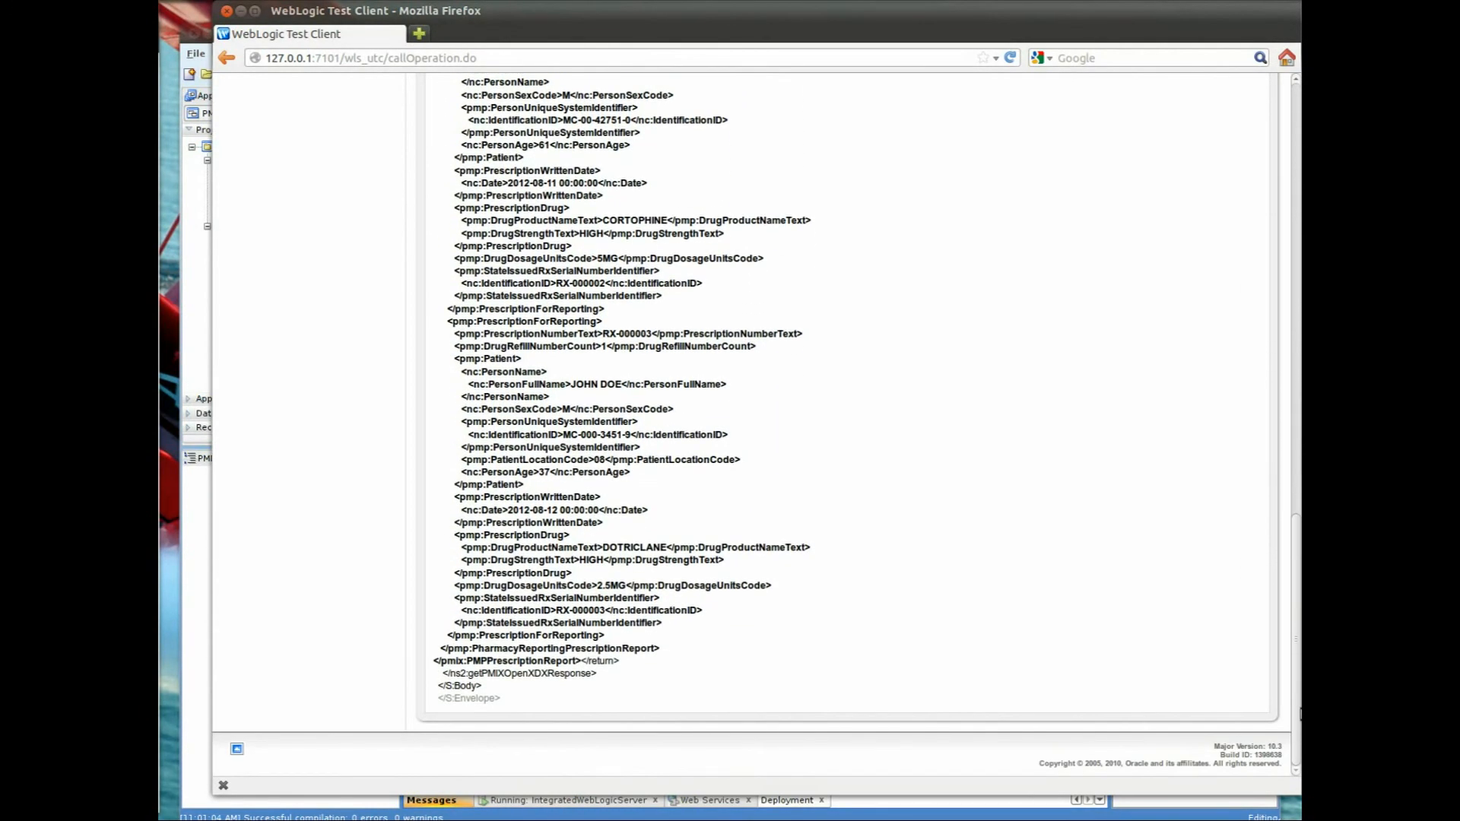
{"action": "scroll", "scroll_direction": "down", "scroll_amount": 3}
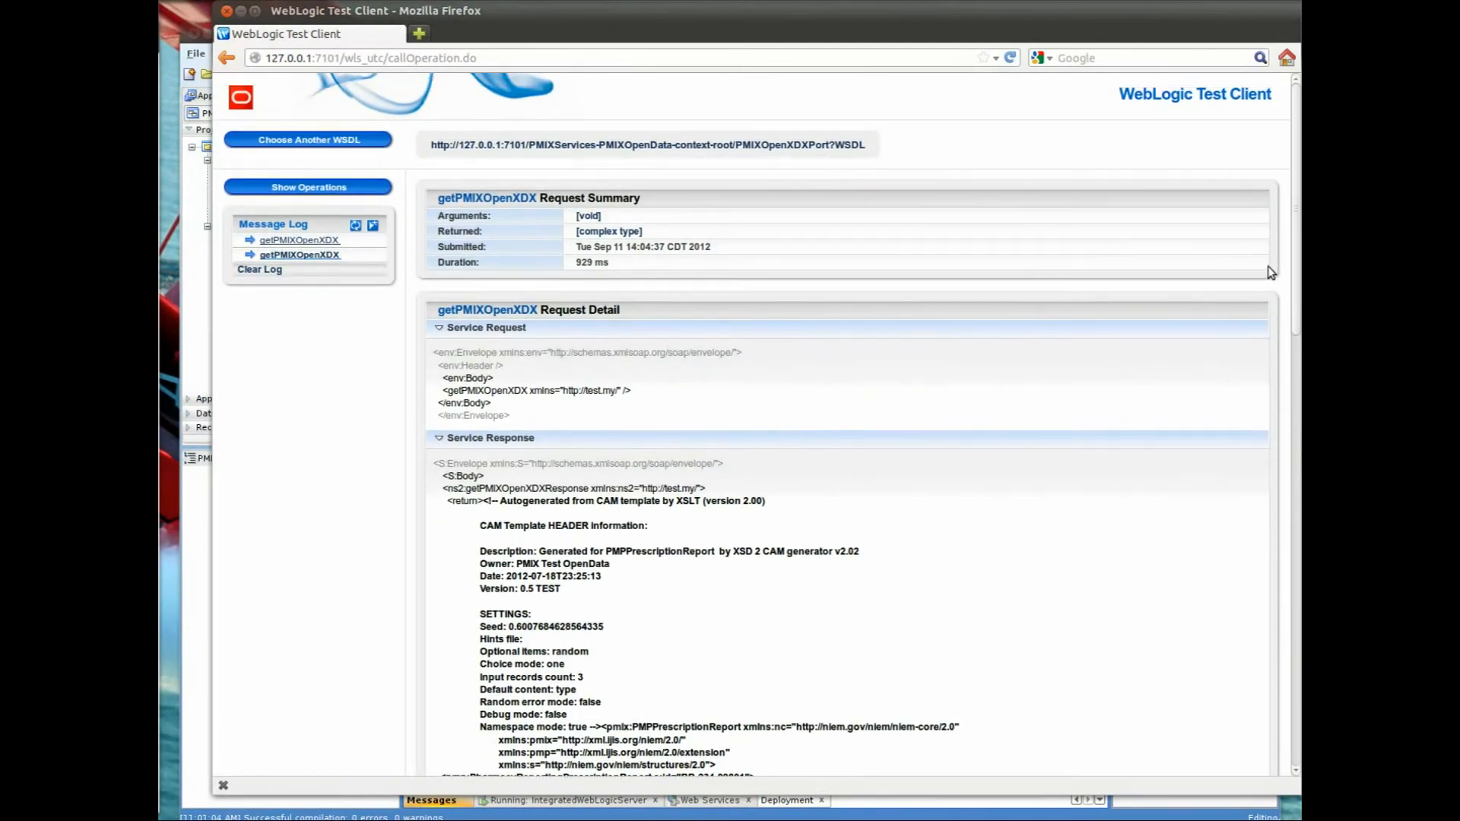
{"action": "mouse_move", "coordinate": [308, 187]}
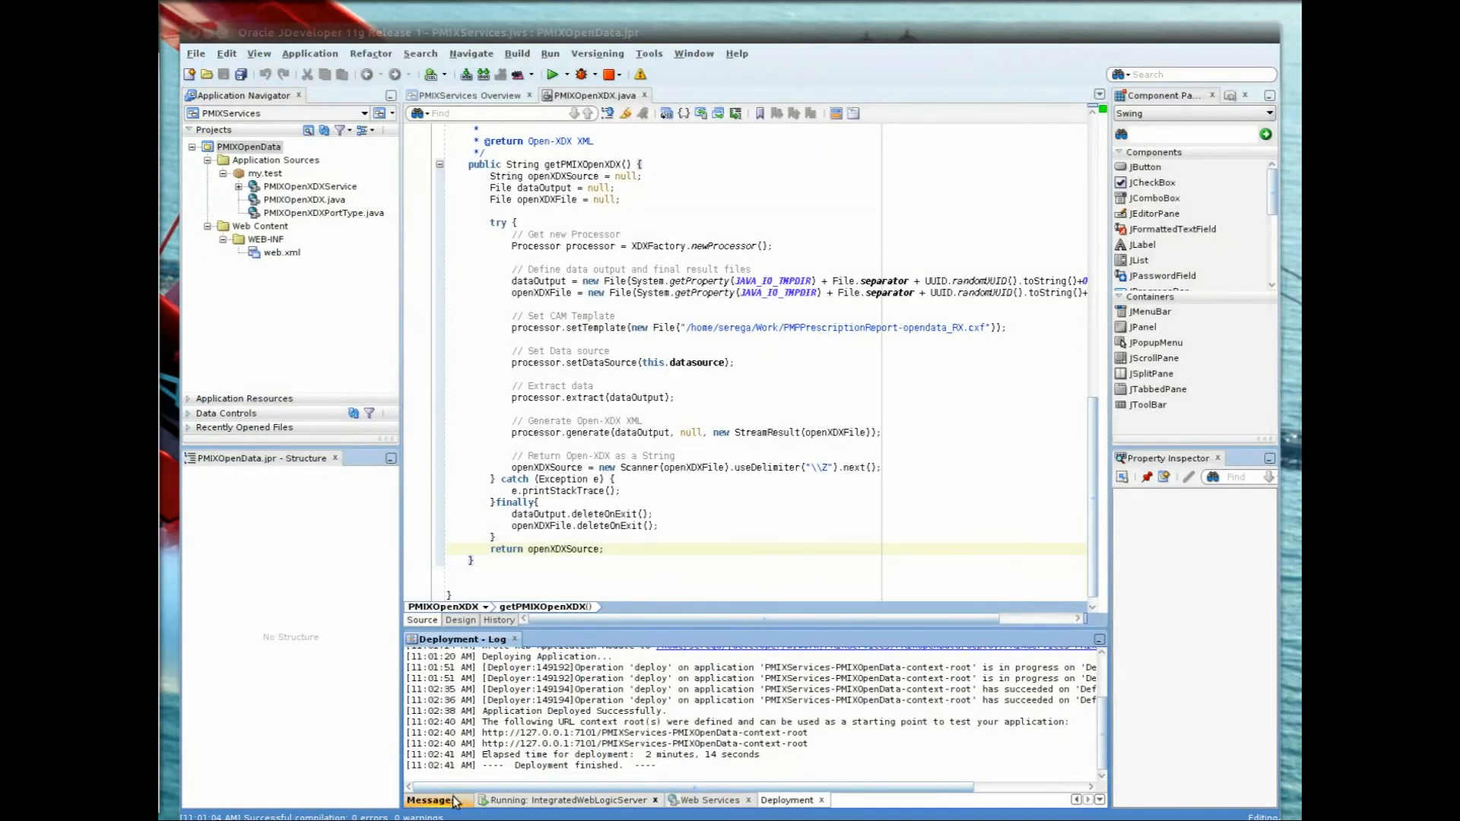
Step: Show the Messages log, then the IntegratedWebLogicServer log with RX_PATIENT, RX_MASTER, RX_DRUG mappings
{"action": "left_click", "coordinate": [429, 799]}
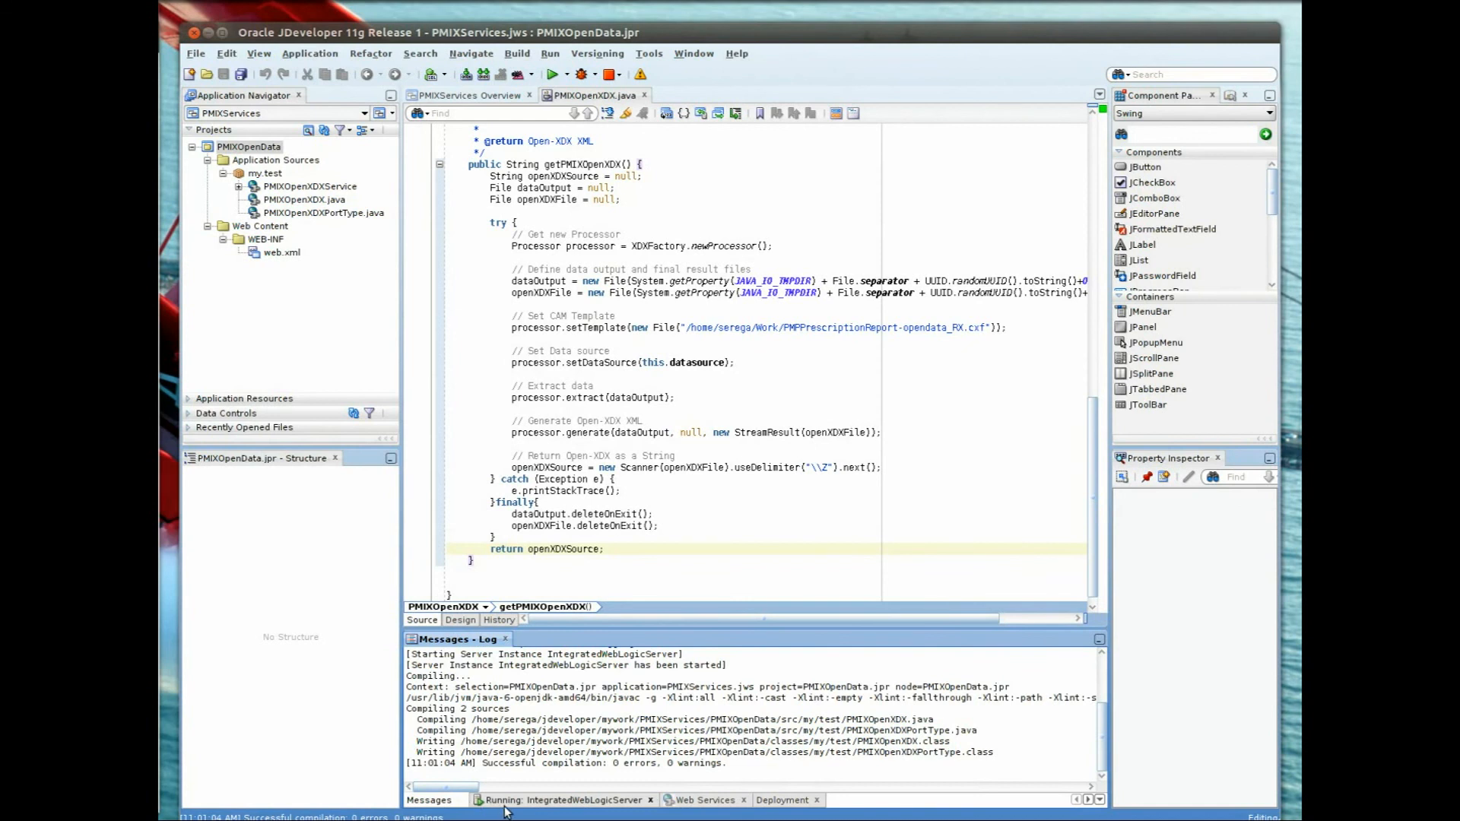
{"action": "left_click", "coordinate": [559, 800]}
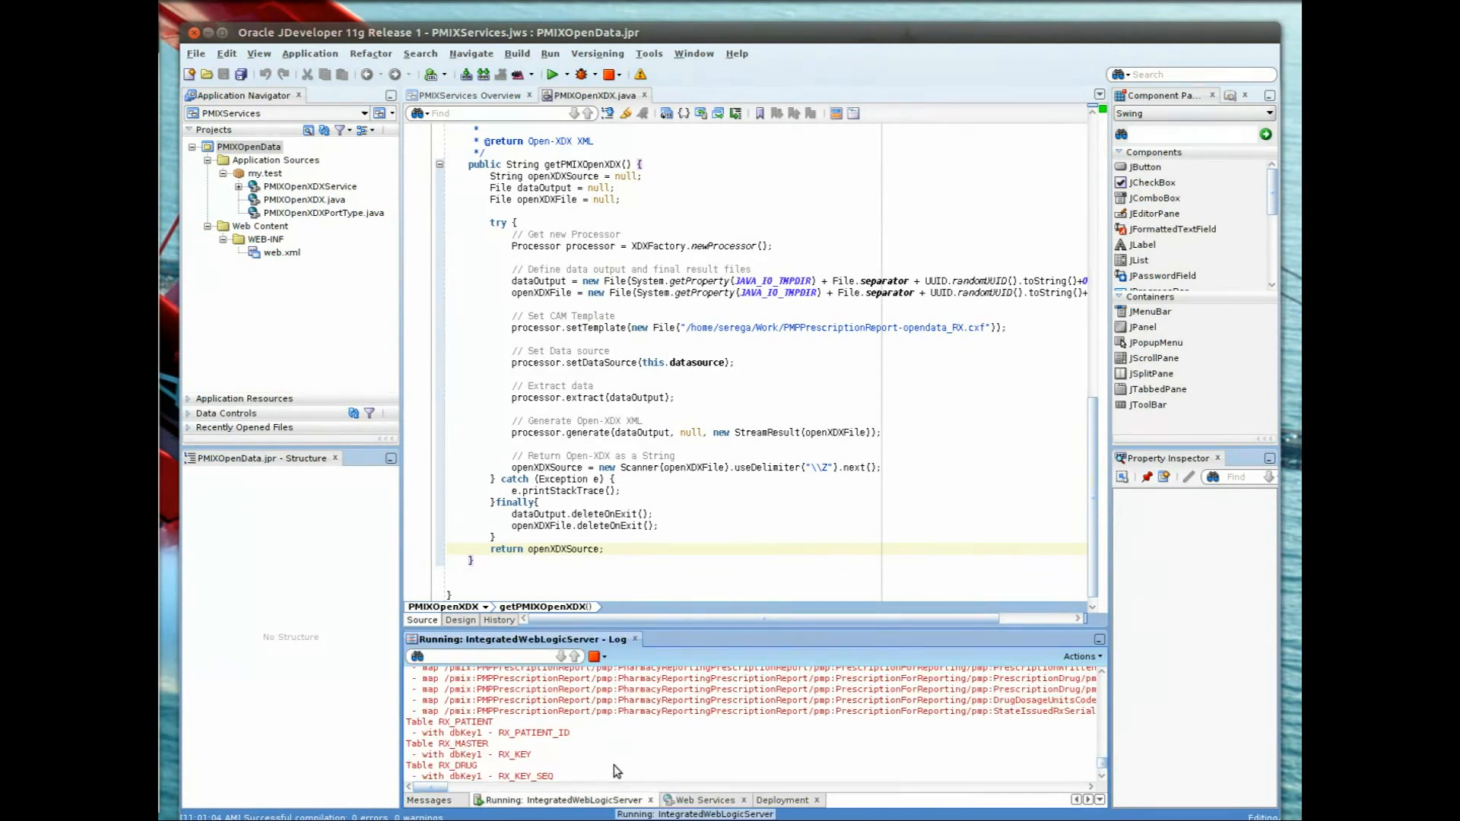